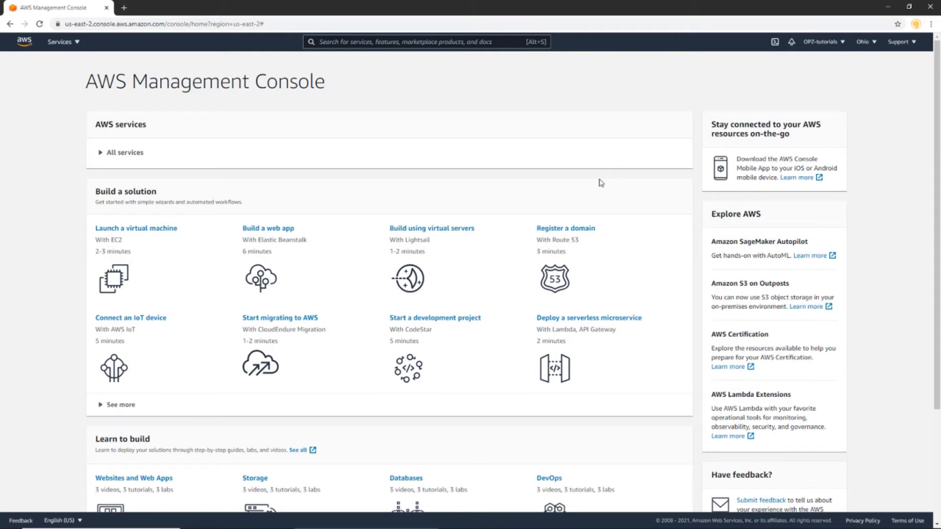
mouse_move(128, 233)
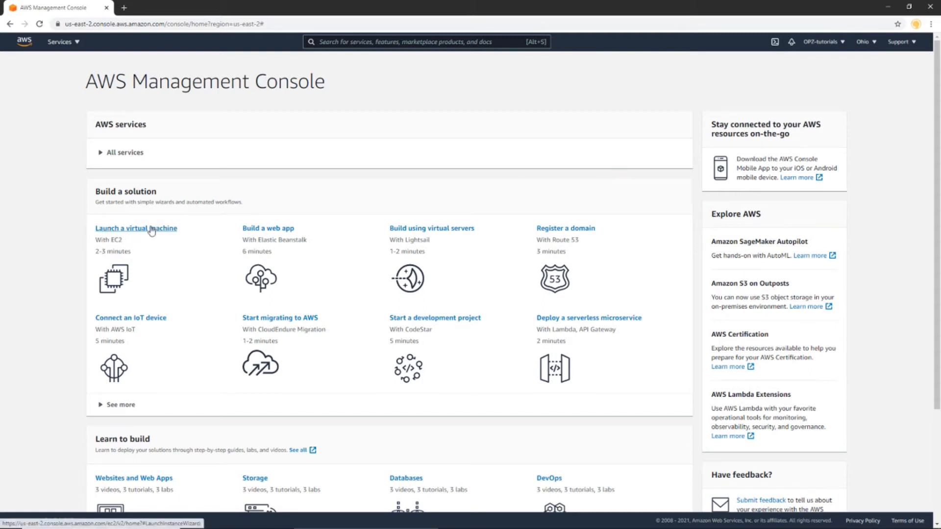
Step: Start launching a new EC2 virtual machine from the console home's Build a solution panel
click(137, 228)
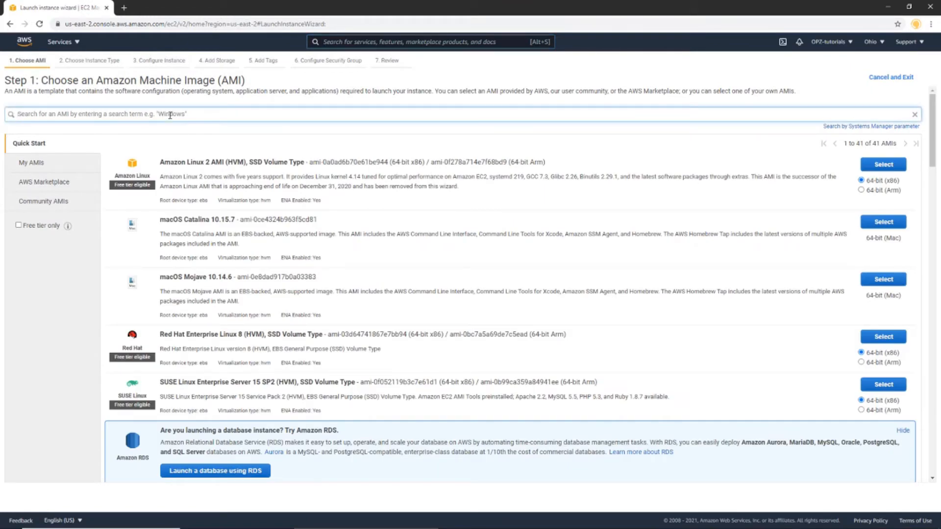
Step: Search AMIs for 'wordpress' and select WordPress Certified by Bitnami and Automattic
text(wordpress)
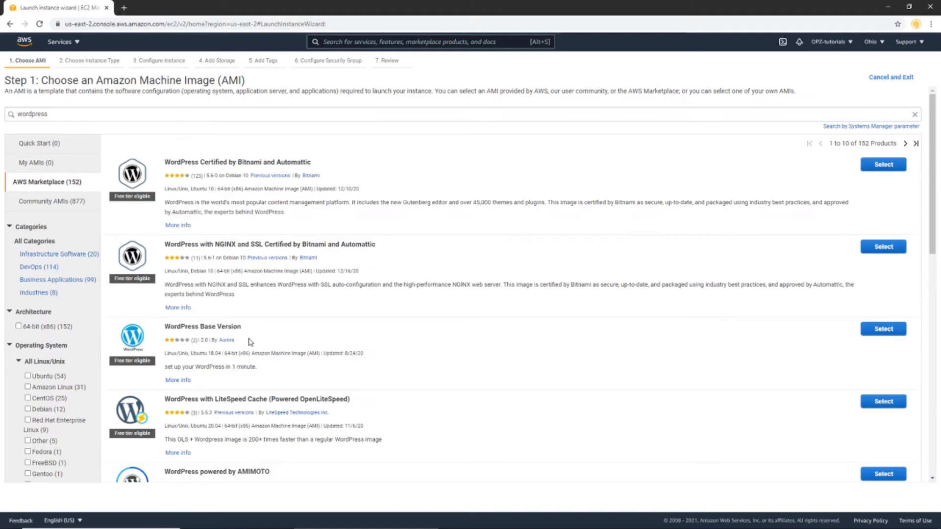
mouse_move(166, 166)
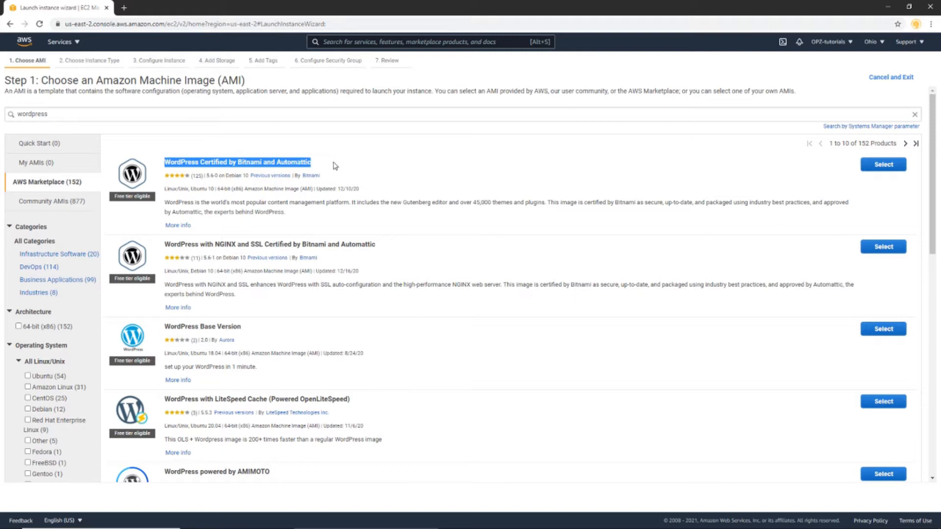
mouse_move(875, 174)
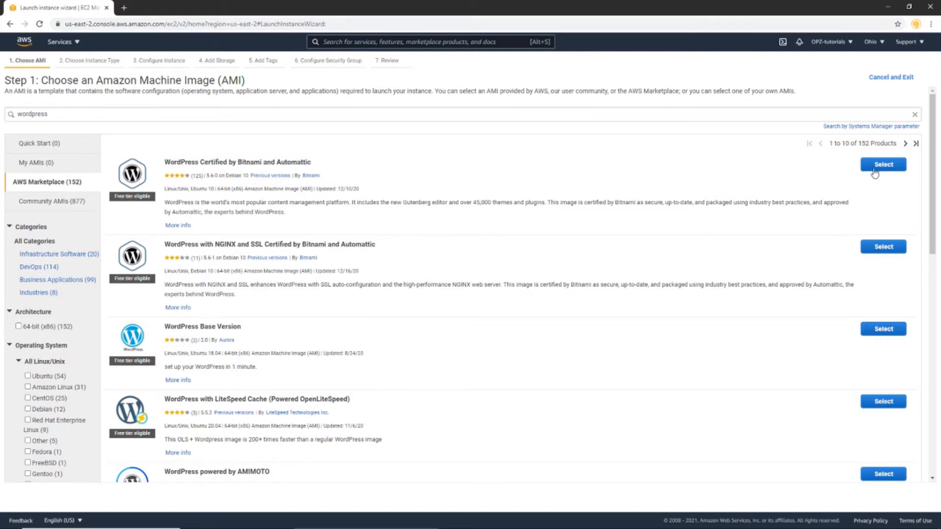
click(882, 164)
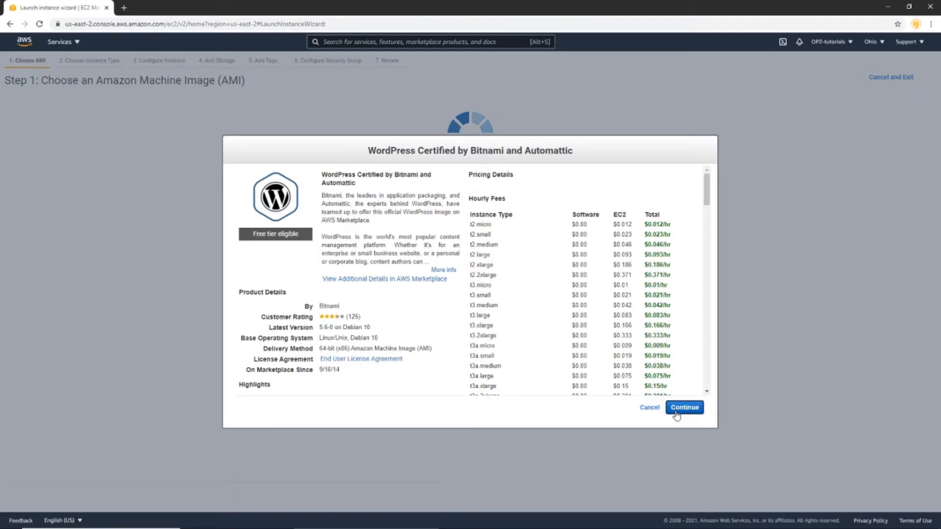
Step: Continue past the Bitnami WordPress product details and select the free-tier t2.micro instance type
click(683, 407)
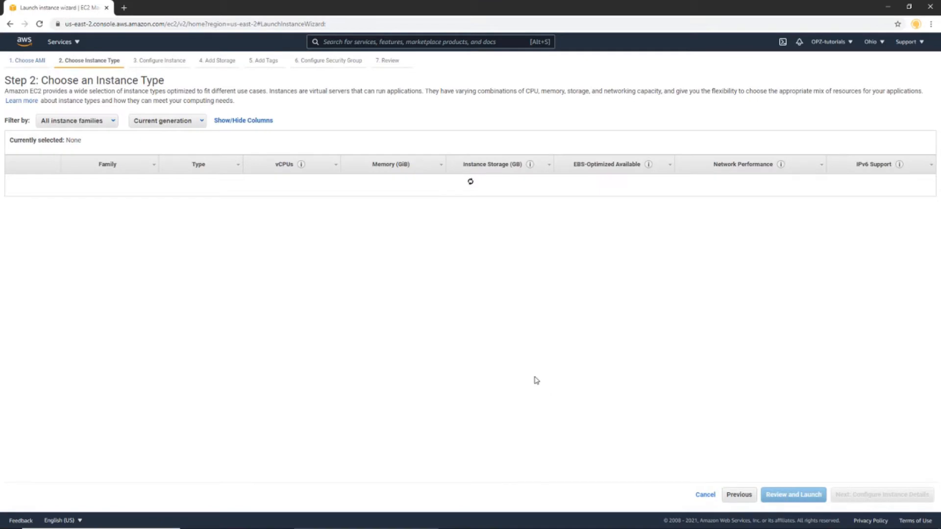
mouse_move(511, 374)
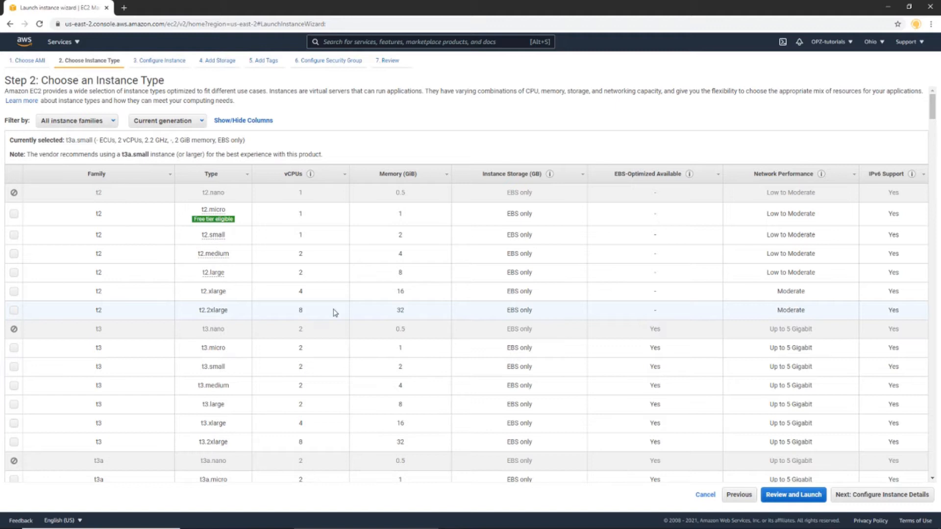
mouse_move(12, 218)
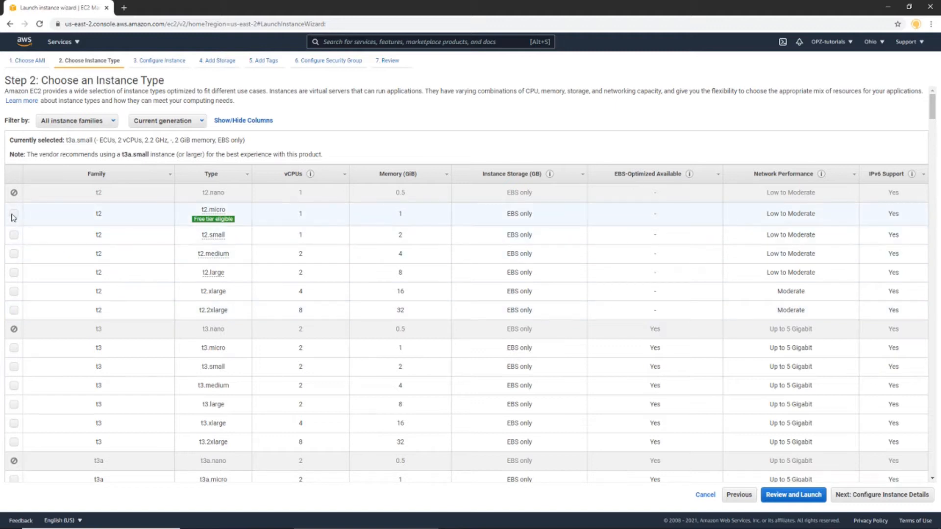
click(14, 213)
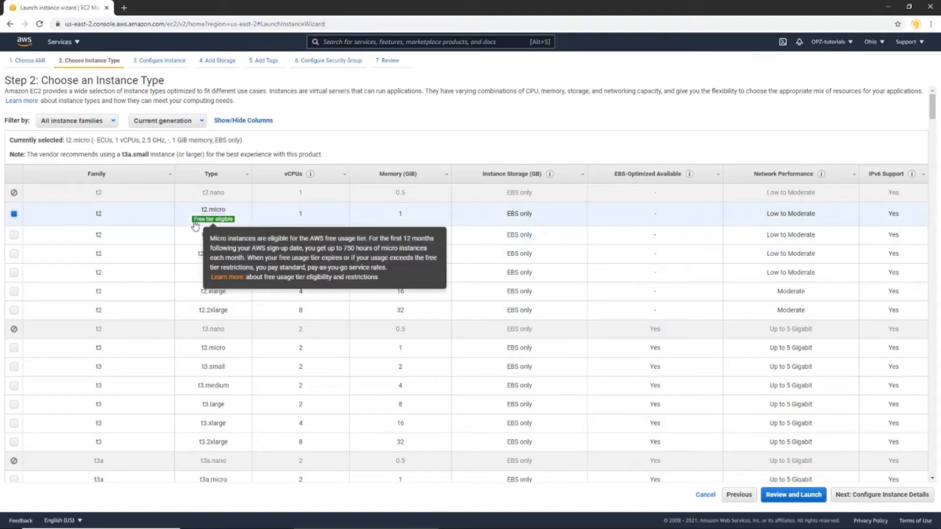
mouse_move(190, 225)
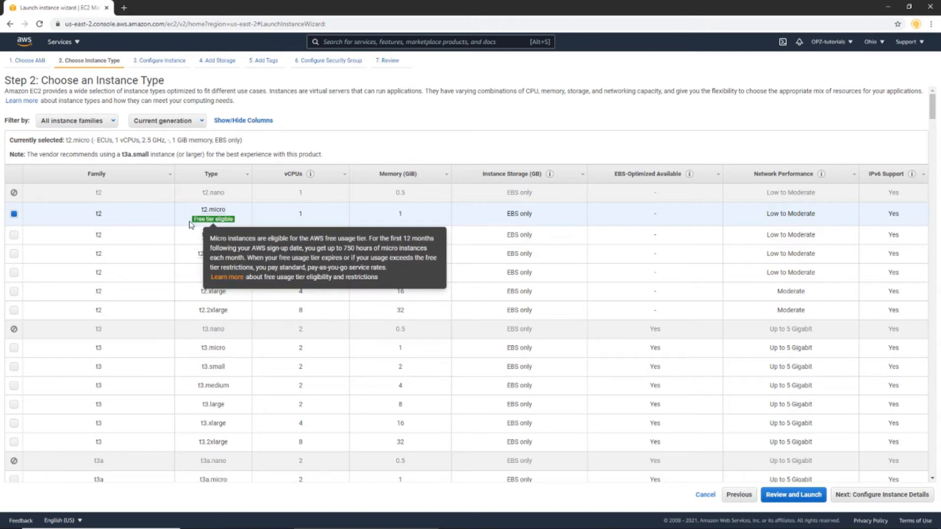
mouse_move(243, 221)
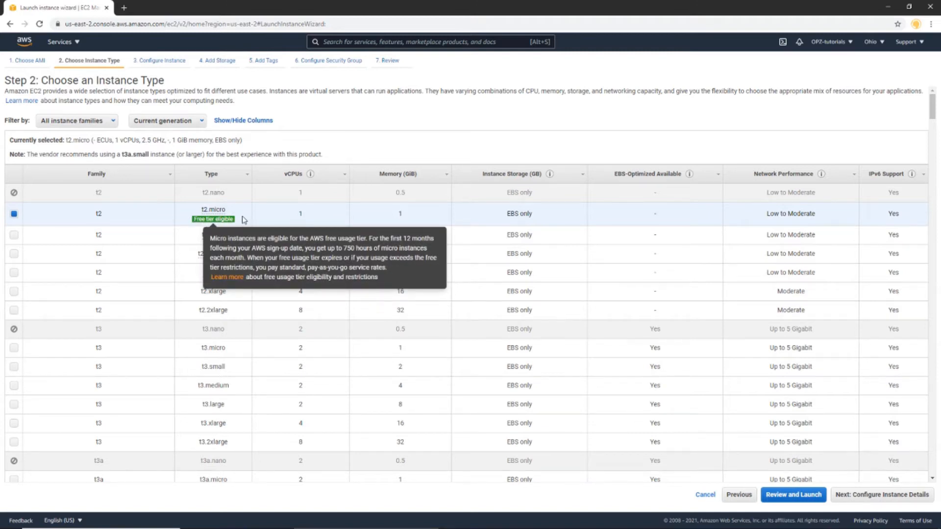
mouse_move(217, 214)
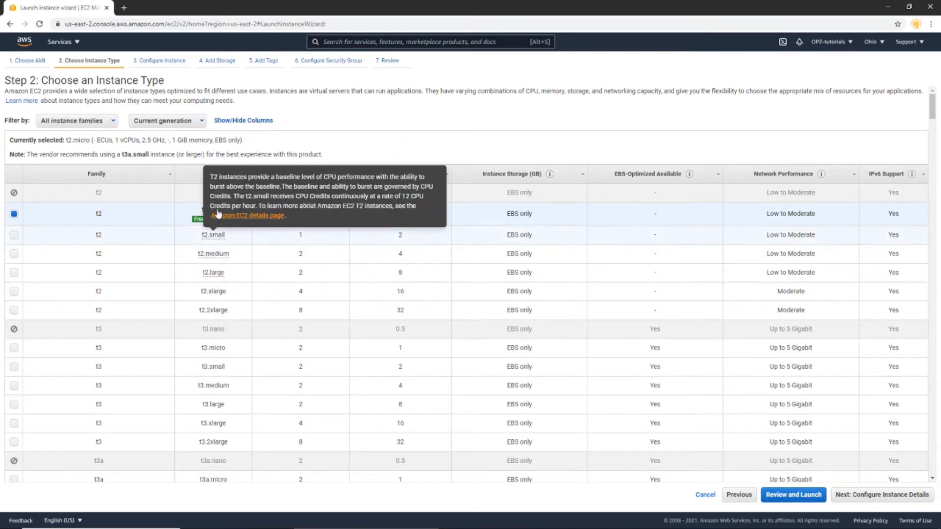
mouse_move(213, 219)
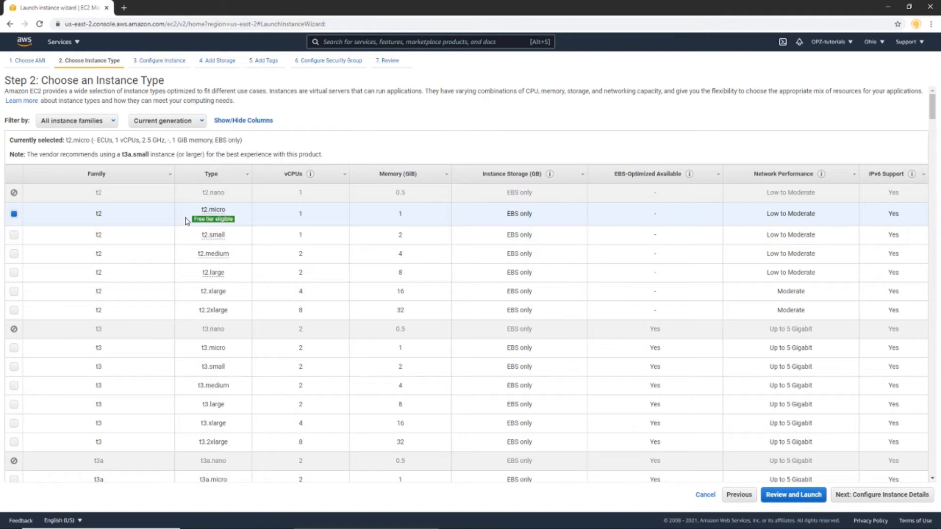
mouse_move(201, 229)
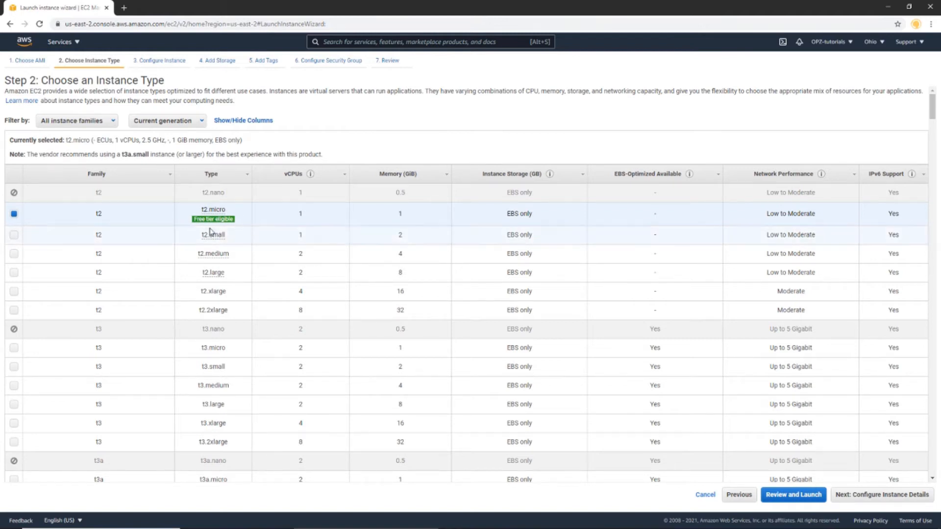
mouse_move(235, 214)
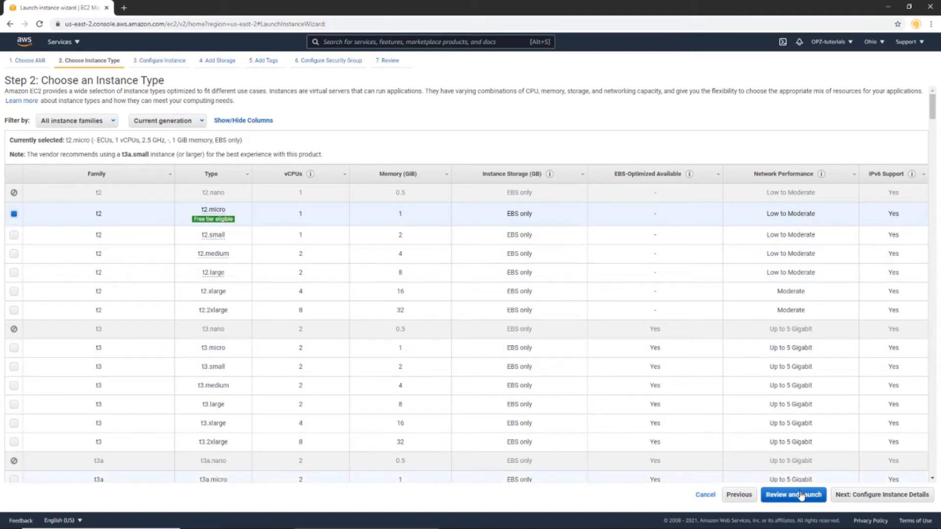
mouse_move(882, 494)
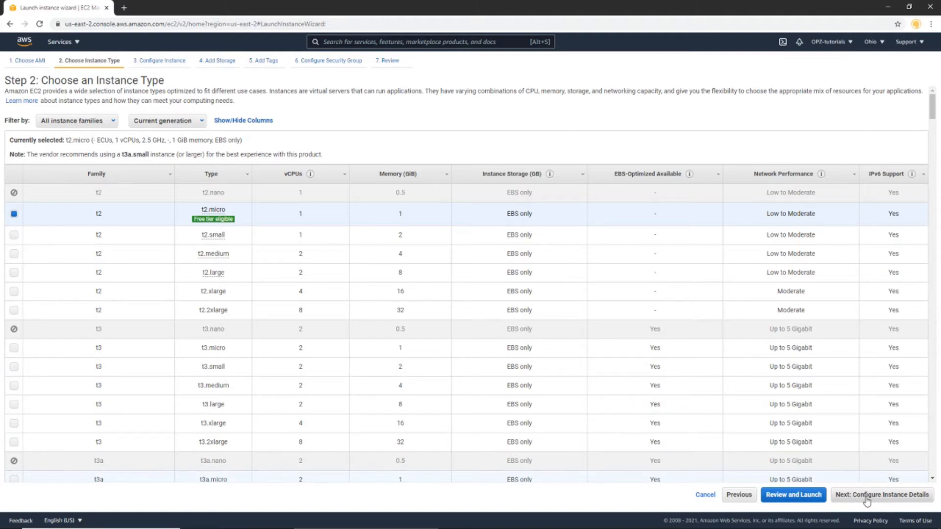
Step: Advance through instance details to storage and set the root volume size to 32 GiB
click(881, 495)
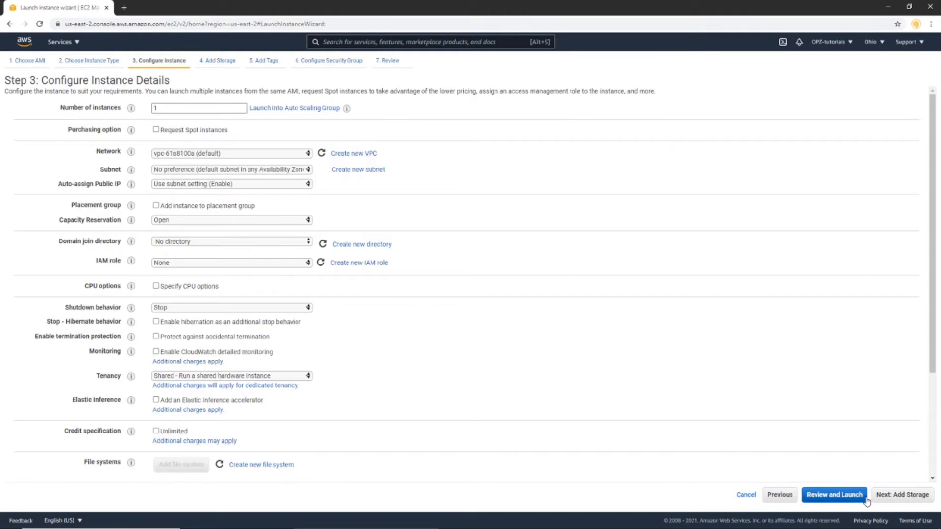
mouse_move(888, 497)
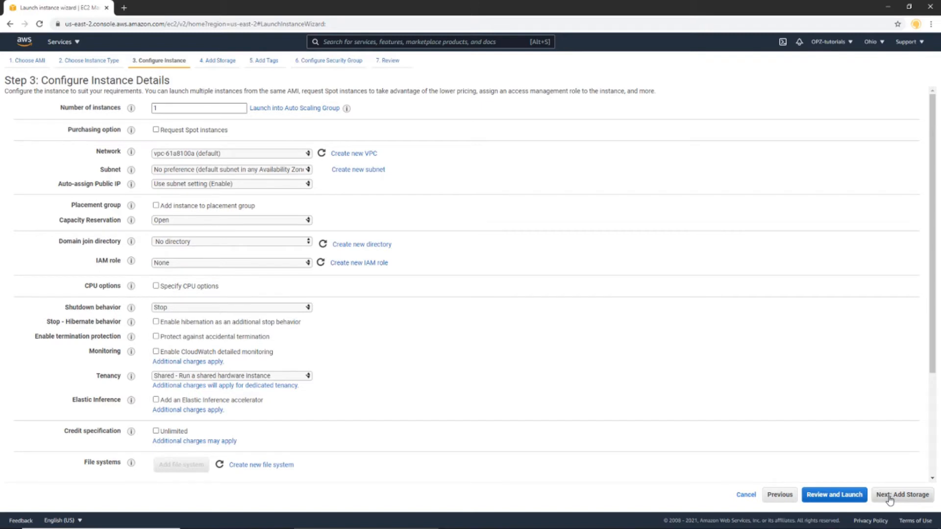
click(907, 494)
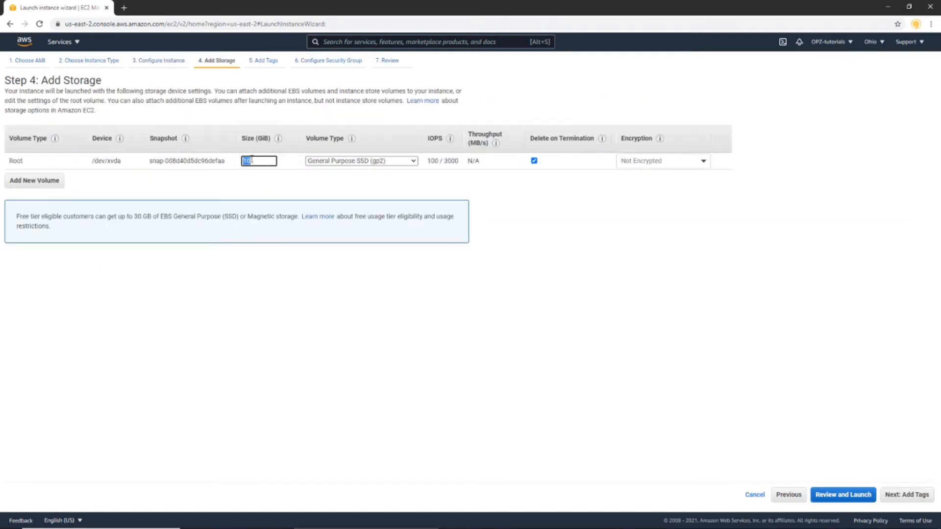
text(32)
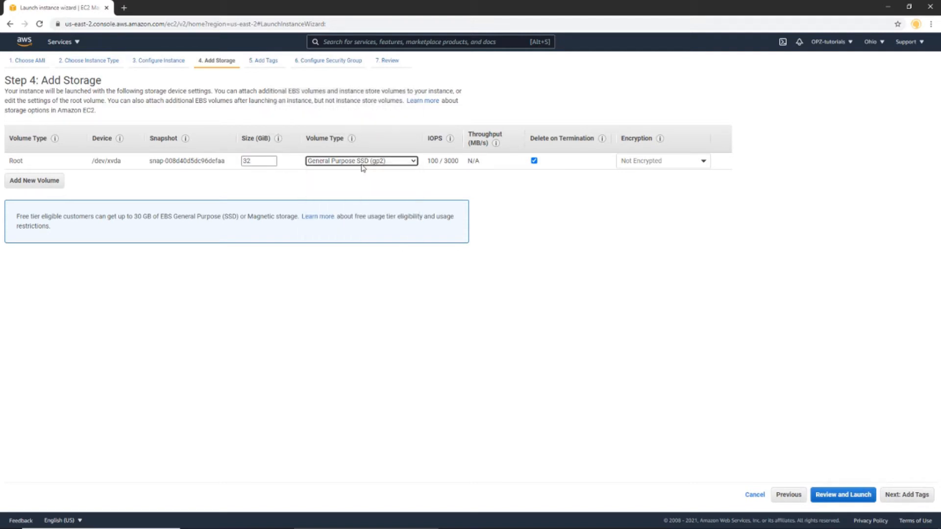
mouse_move(418, 193)
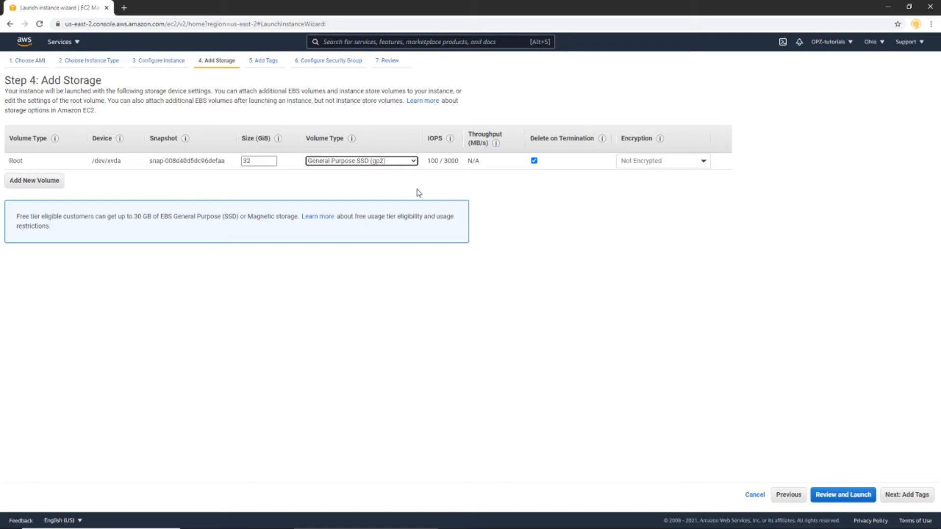
mouse_move(589, 396)
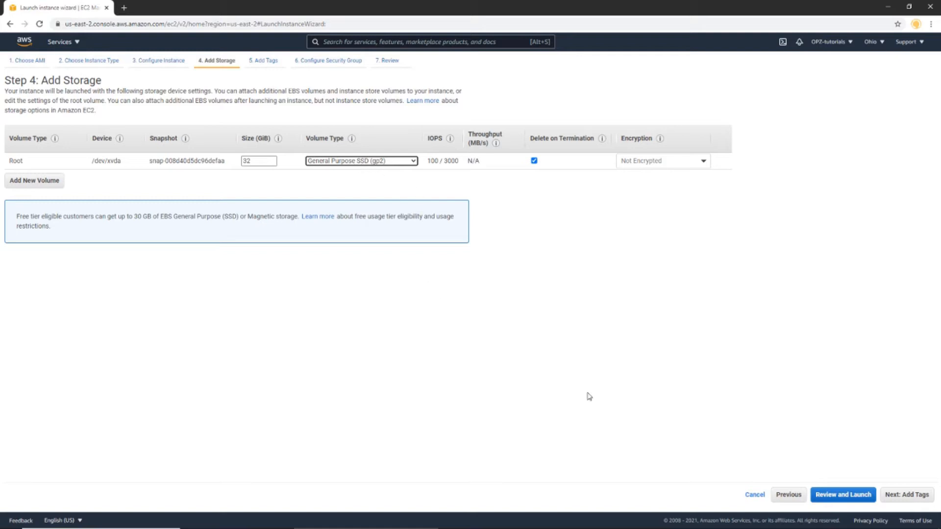
mouse_move(899, 511)
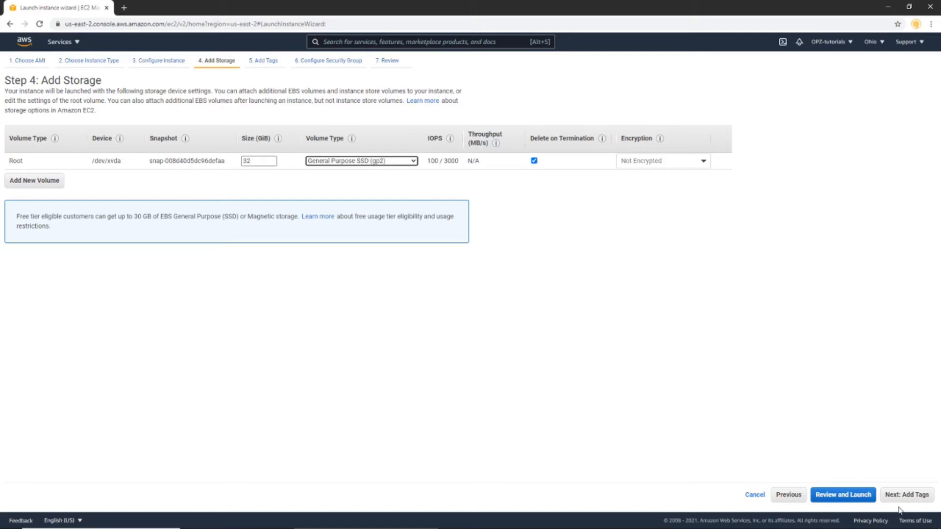
mouse_move(907, 499)
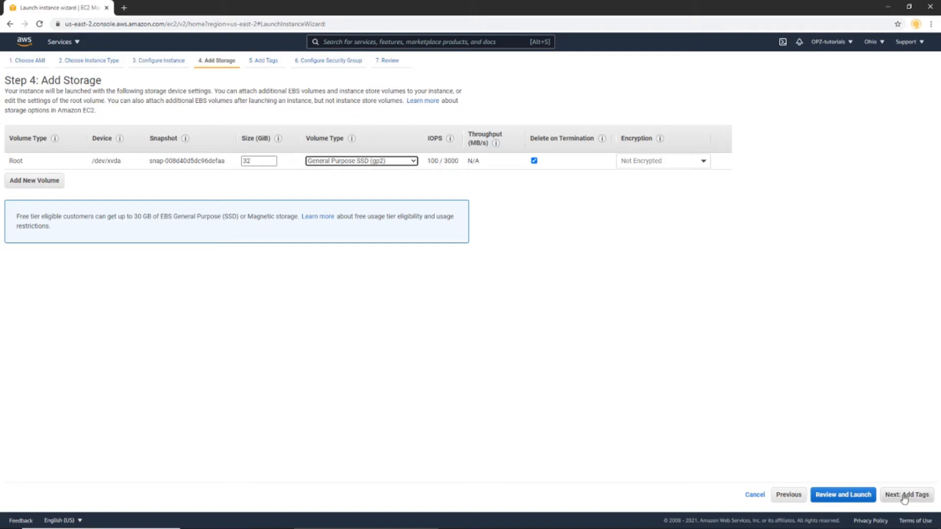
Step: Advance through tags and the SSH, HTTP, HTTPS security group to Review and Launch
click(906, 494)
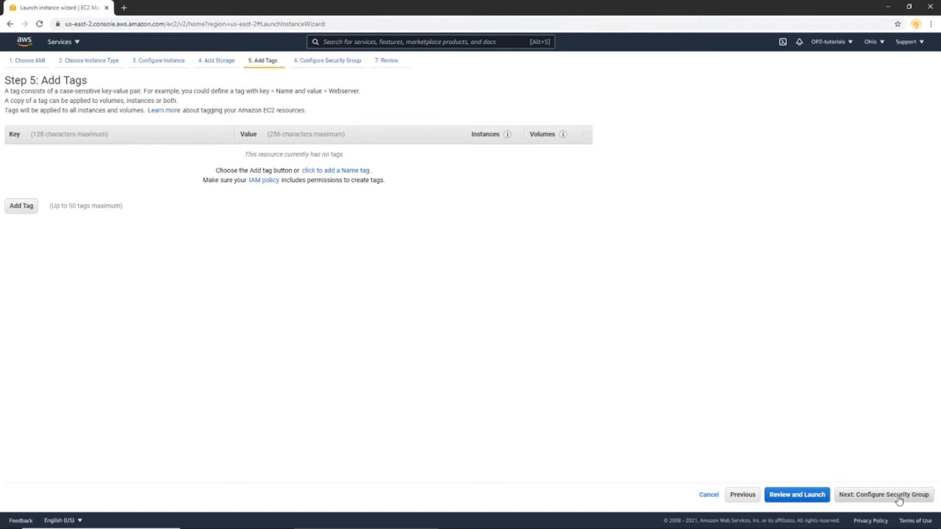
click(882, 495)
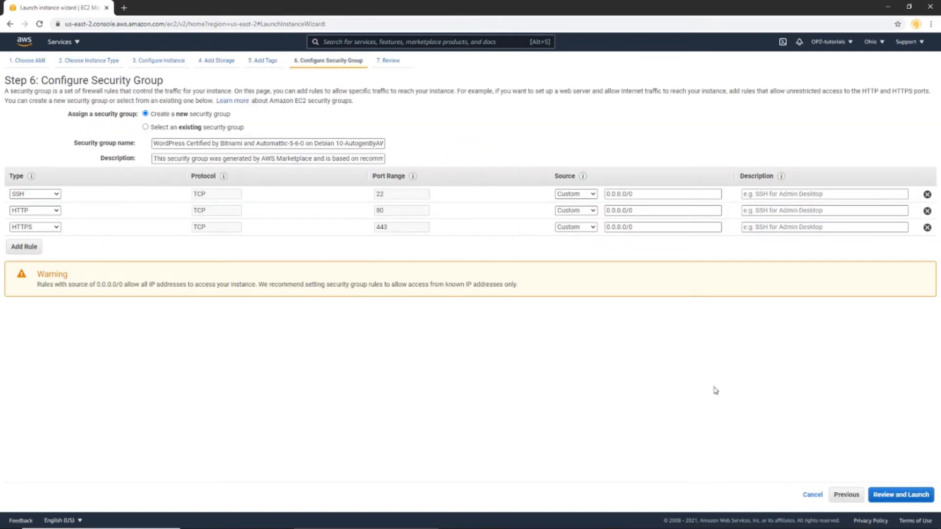
mouse_move(227, 260)
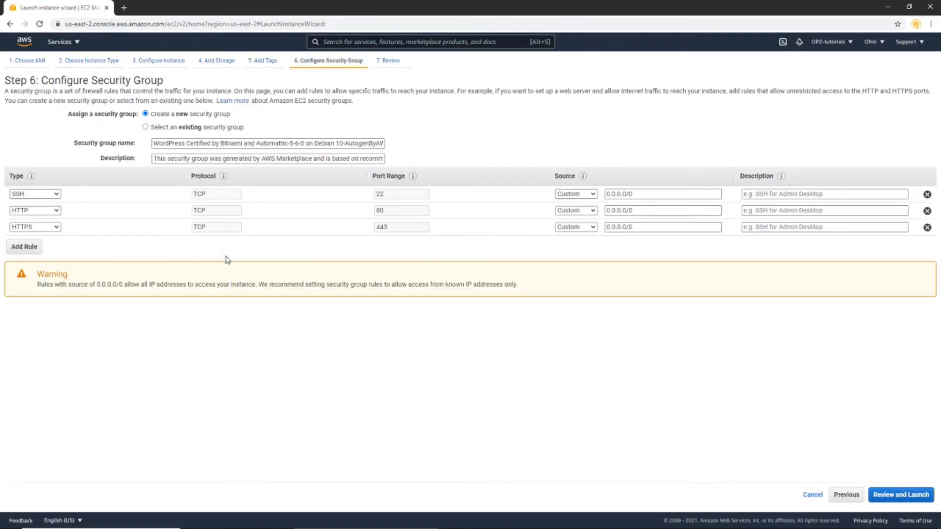
mouse_move(244, 292)
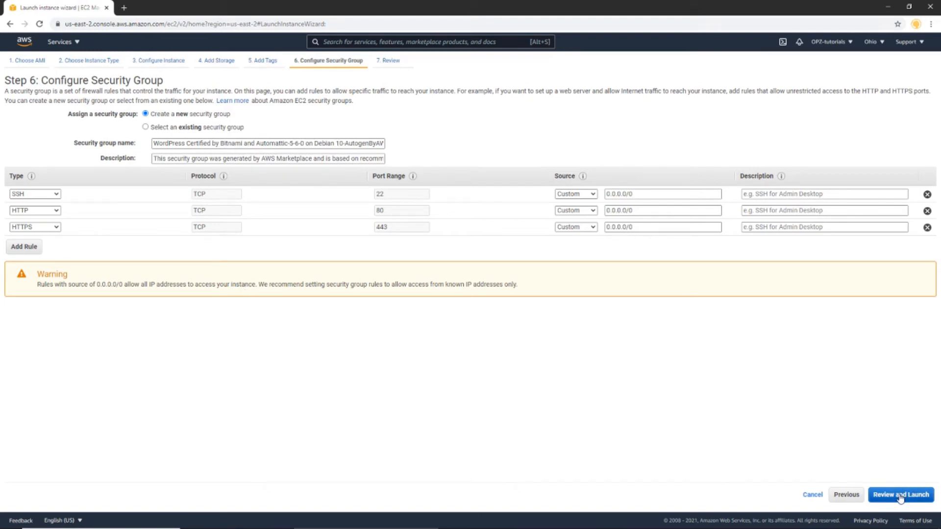
click(901, 494)
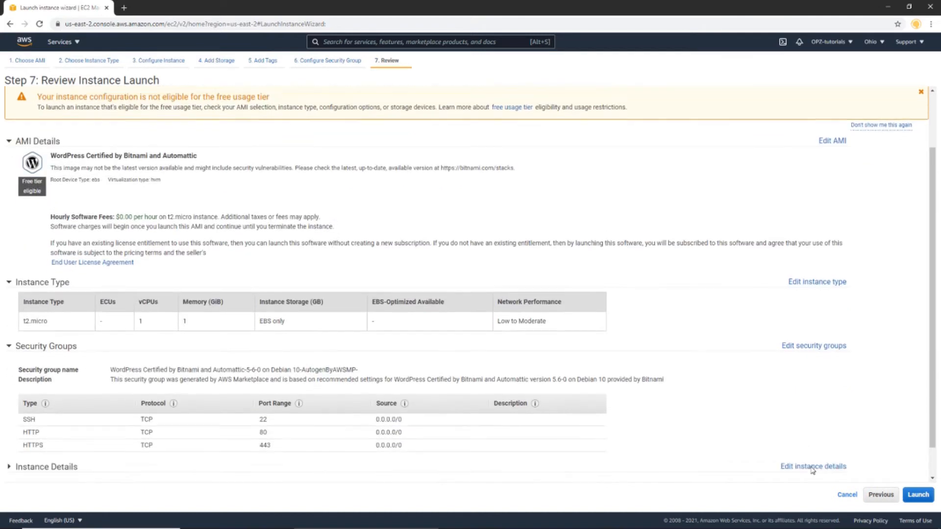
Step: Dismiss the free-tier warning and launch from the review page to reach the key pair prompt
click(922, 92)
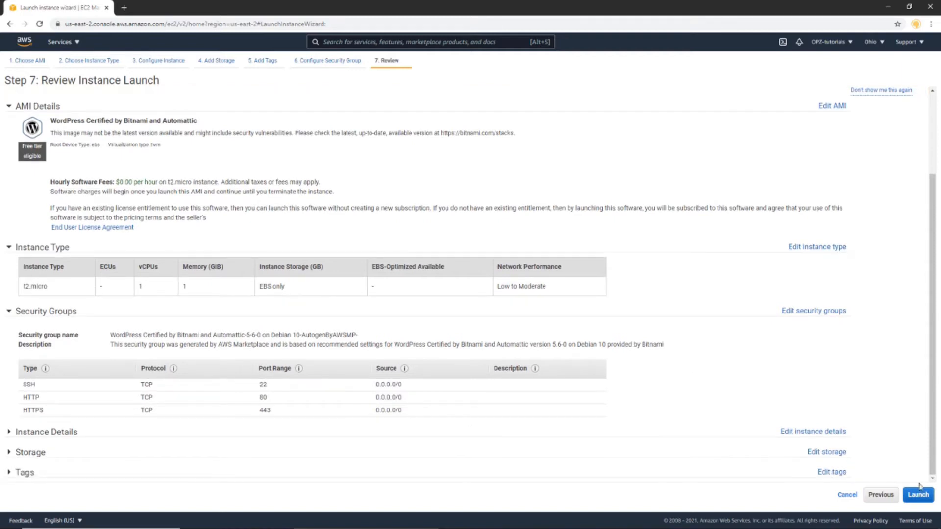
click(917, 495)
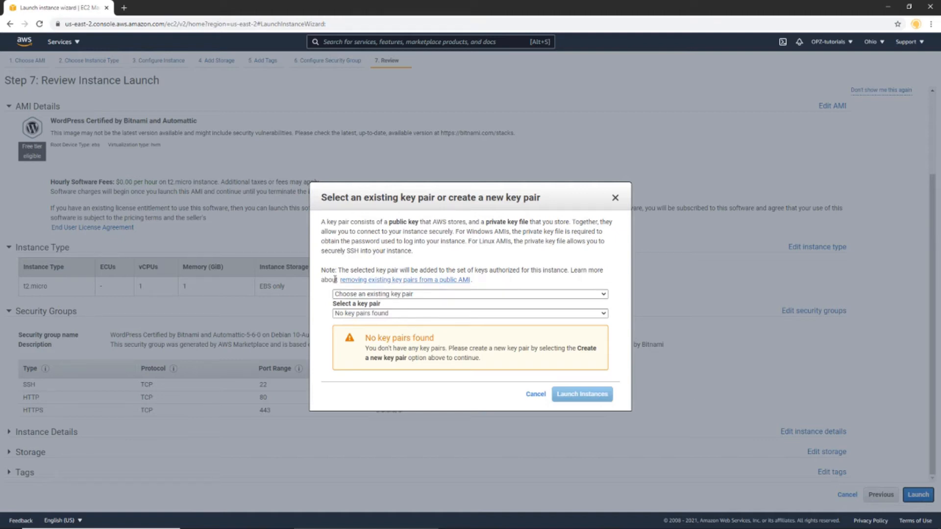
Step: Create a new key pair named 'wordpress' and download its wordpress.pem private key
click(469, 294)
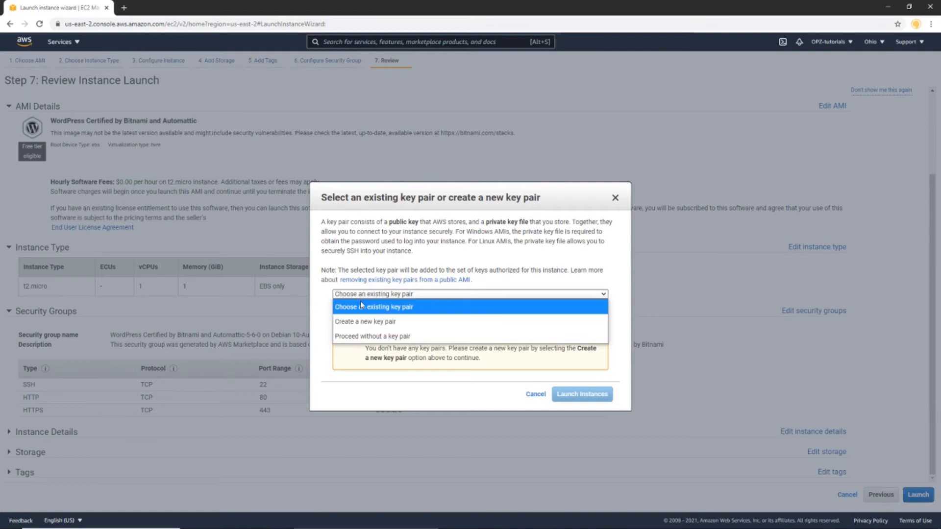
mouse_move(365, 321)
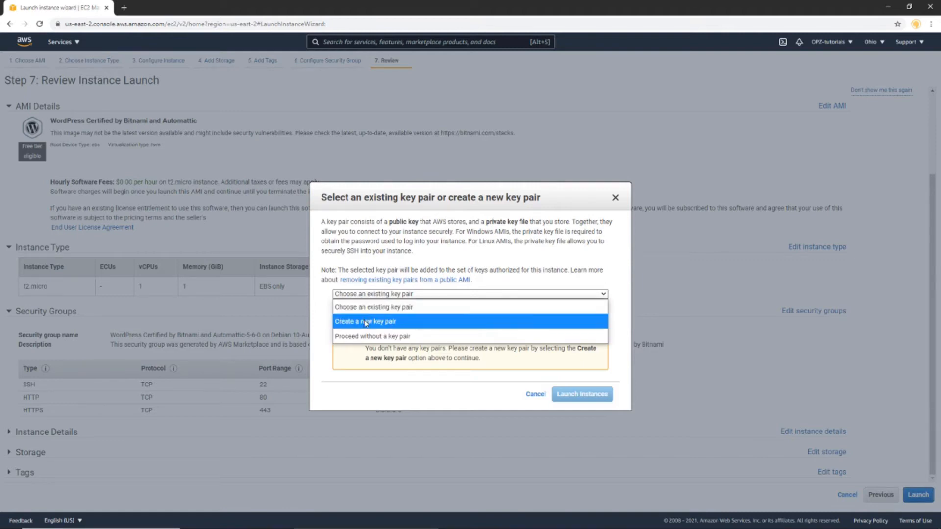
click(364, 321)
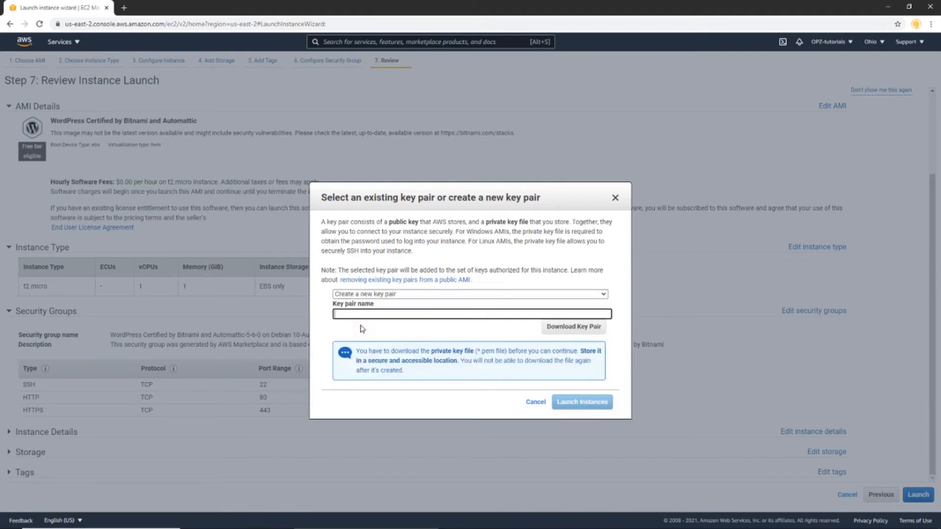
text(word)
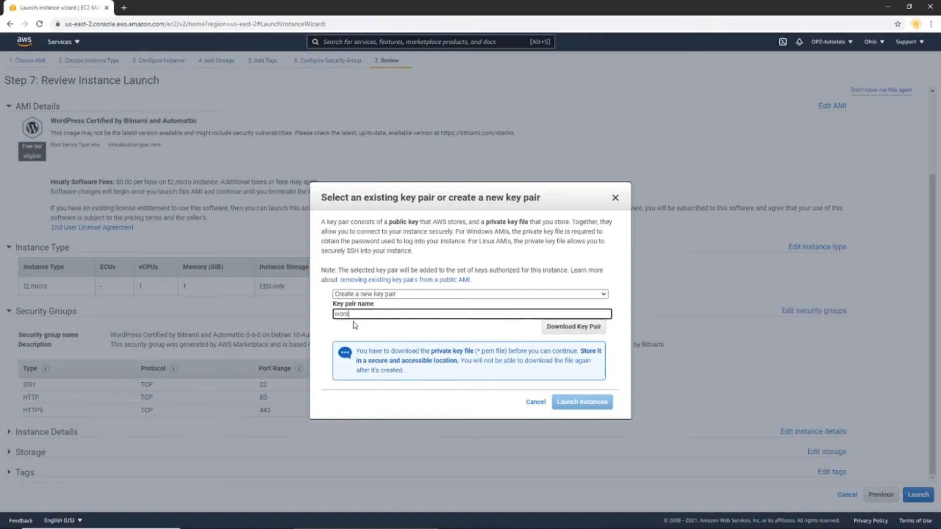
text(press)
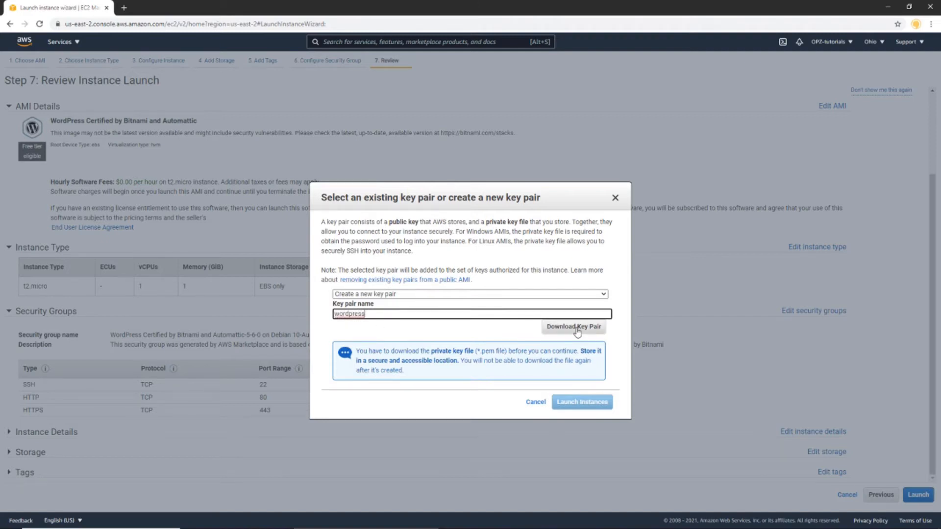
click(573, 326)
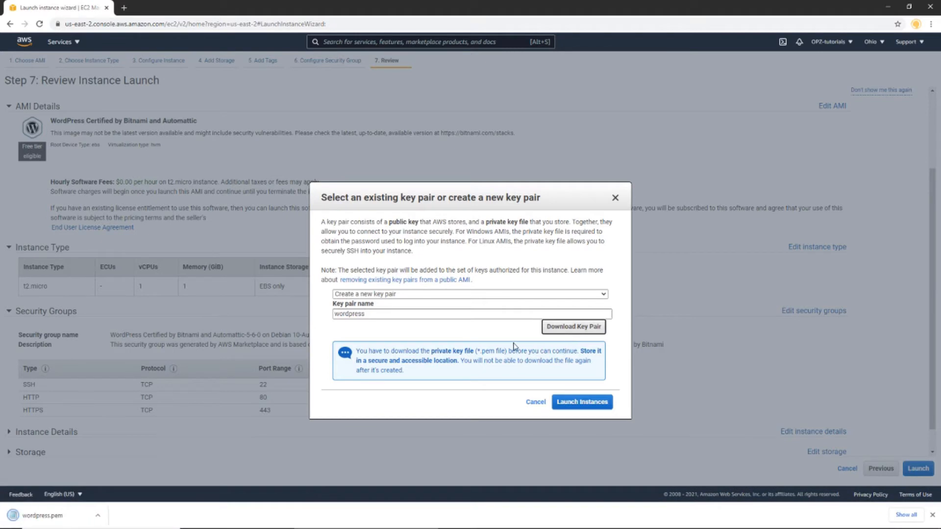
mouse_move(563, 395)
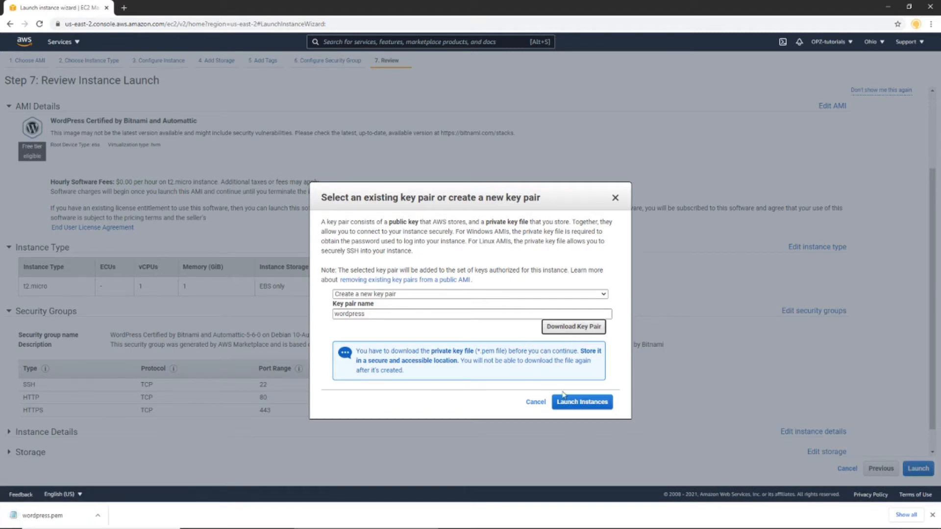
mouse_move(581, 402)
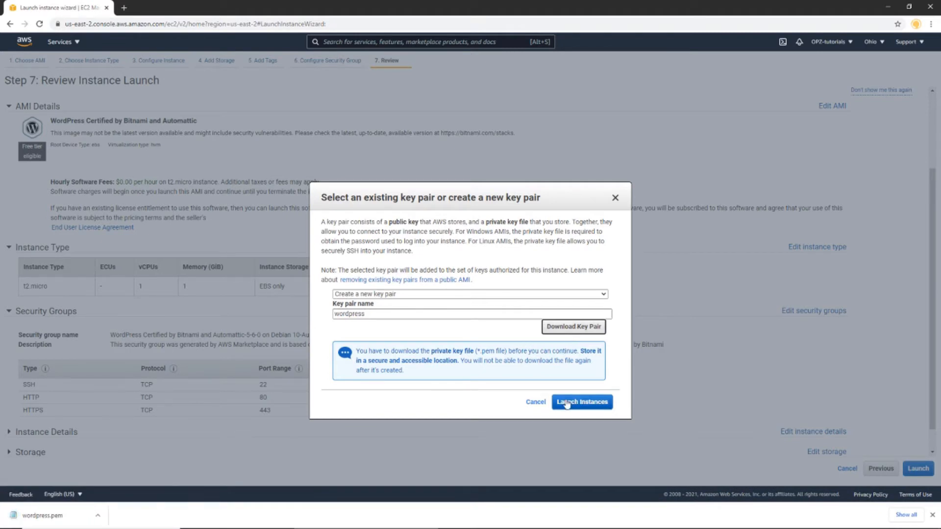
Step: Launch the instance with the new wordpress key pair, reaching the Launch Status page
click(580, 402)
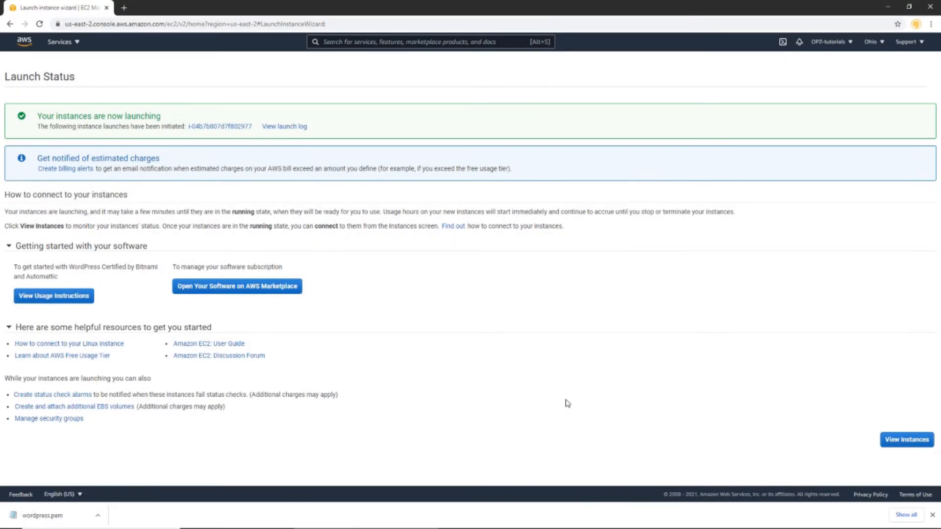
mouse_move(528, 323)
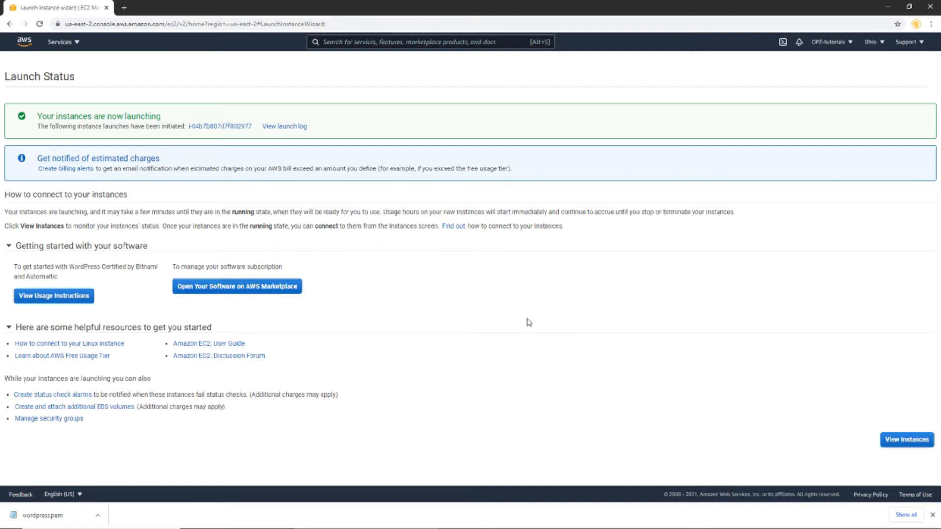
mouse_move(219, 126)
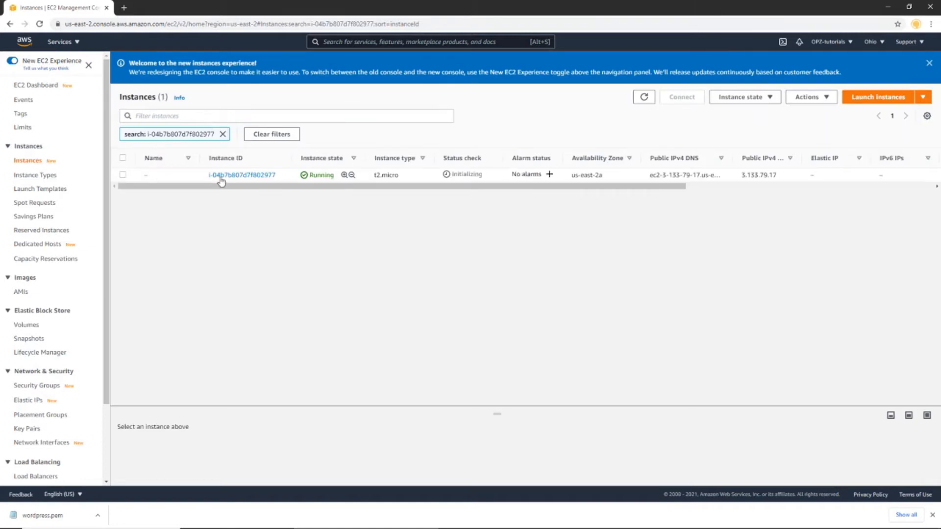
mouse_move(513, 204)
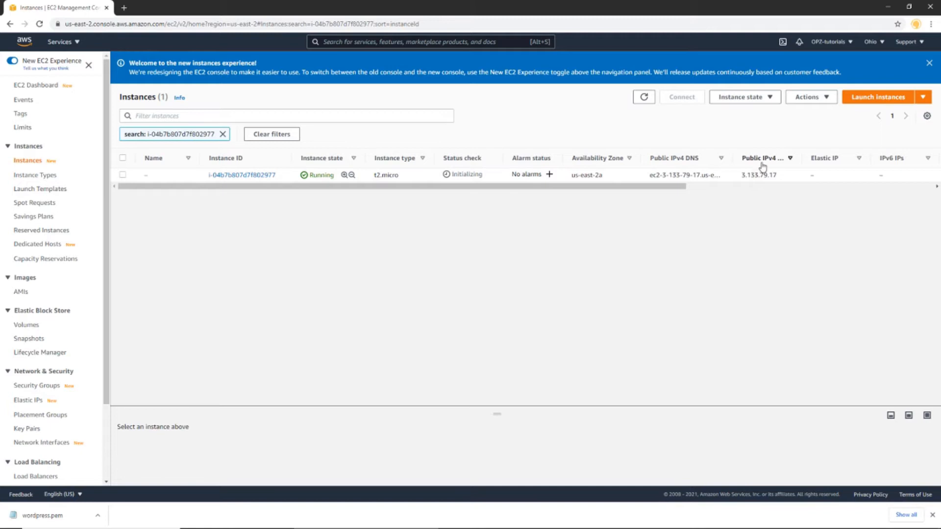
mouse_move(744, 175)
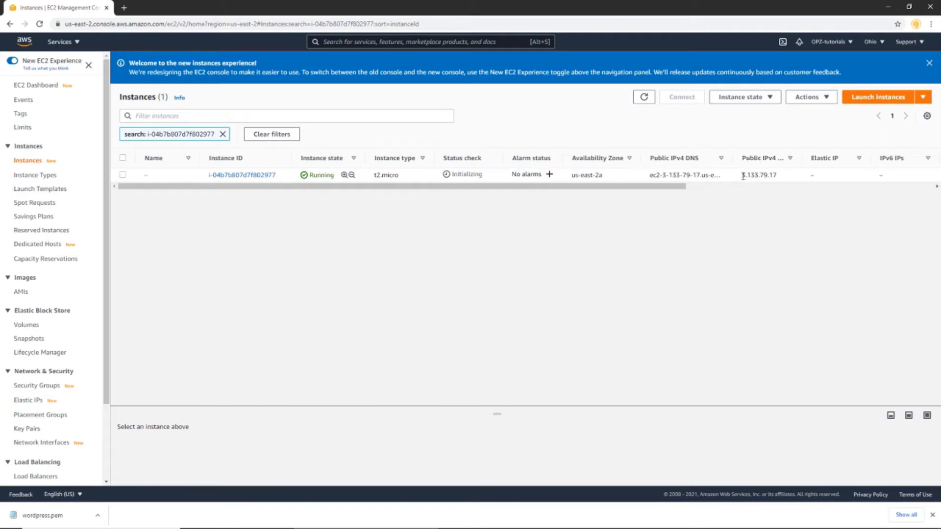
Step: Select the running instance's public IPv4 address 3.133.79.17 and show its details
double_click(759, 174)
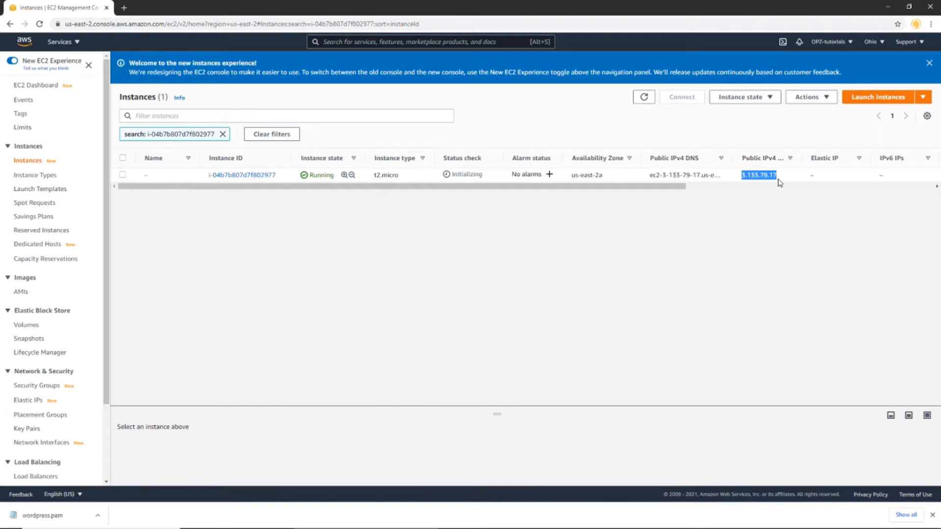
click(122, 174)
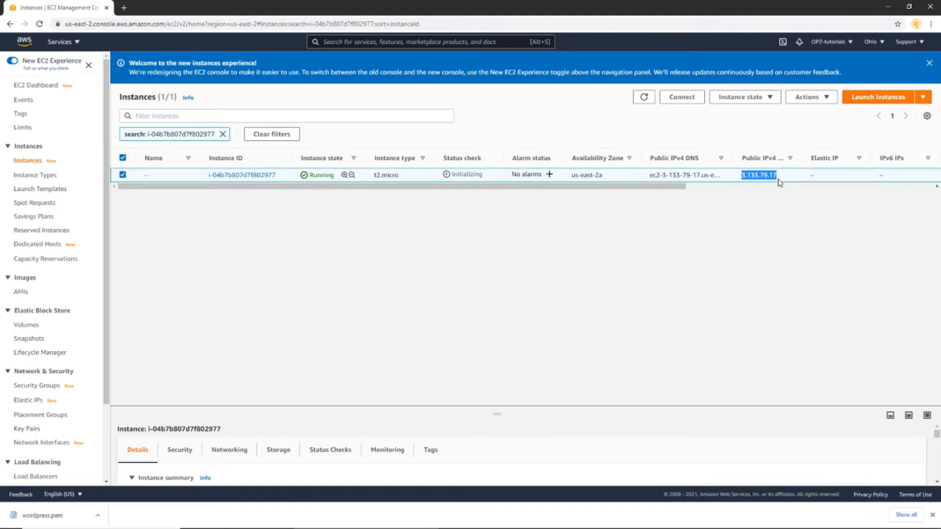
mouse_move(412, 311)
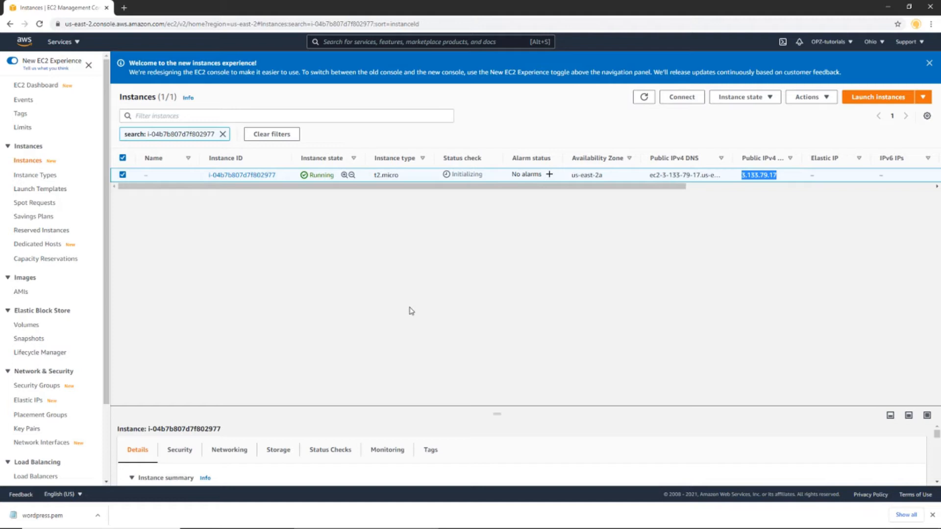
mouse_move(358, 277)
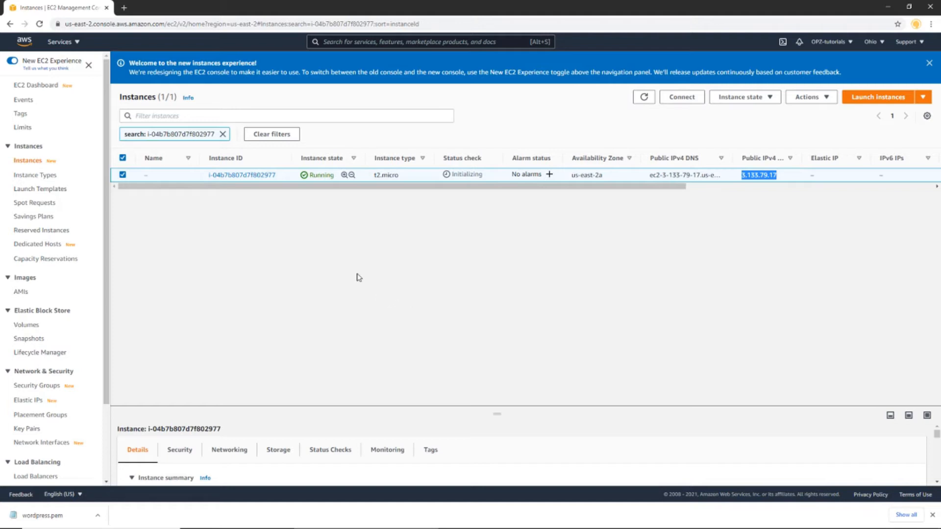
mouse_move(460, 275)
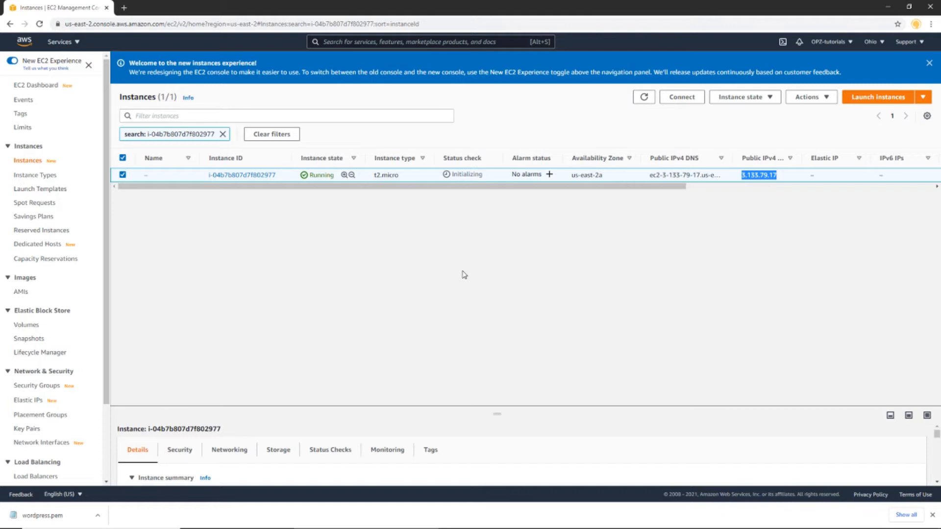
mouse_move(433, 234)
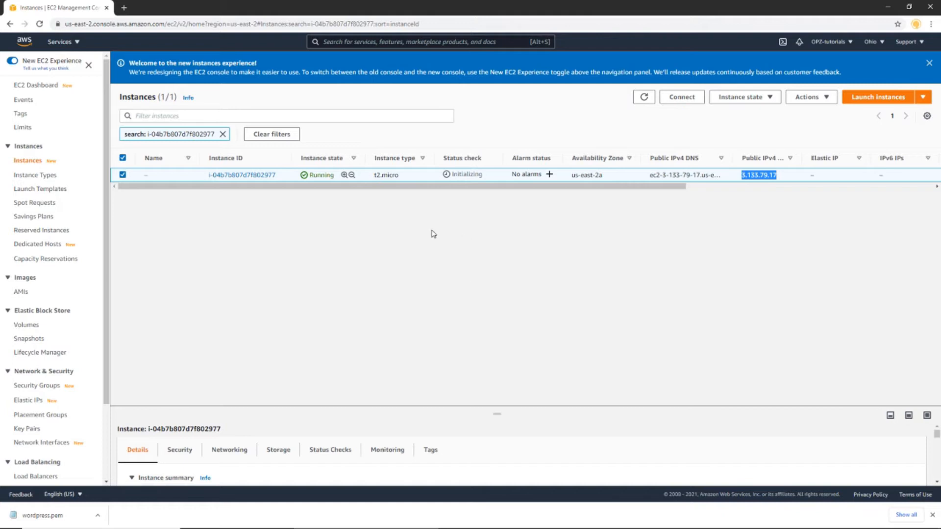
mouse_move(411, 232)
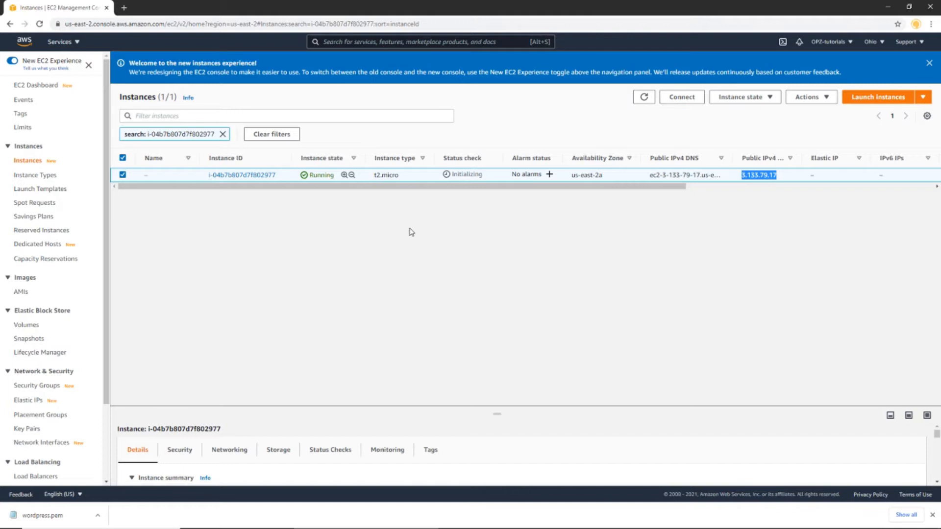
Step: Switch to the Namecheap tab showing domain details for 1pagezen.com
click(169, 7)
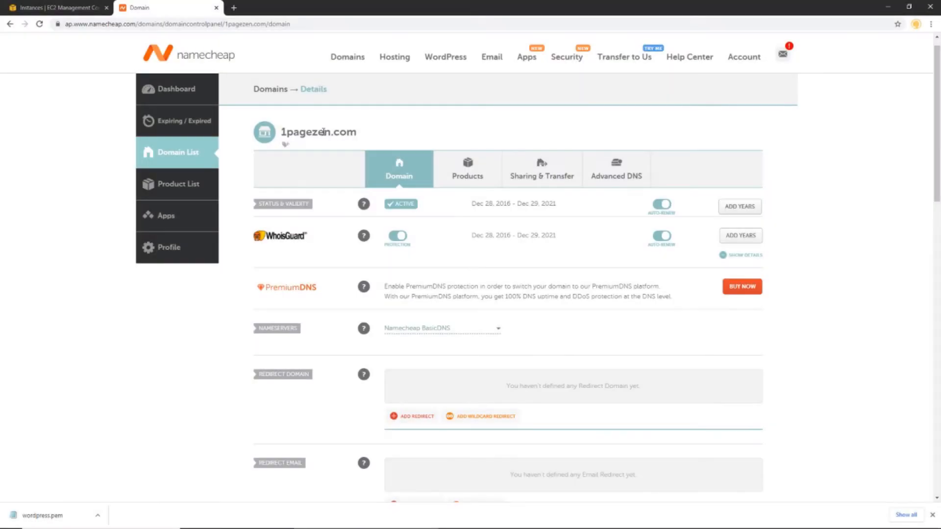
double_click(317, 132)
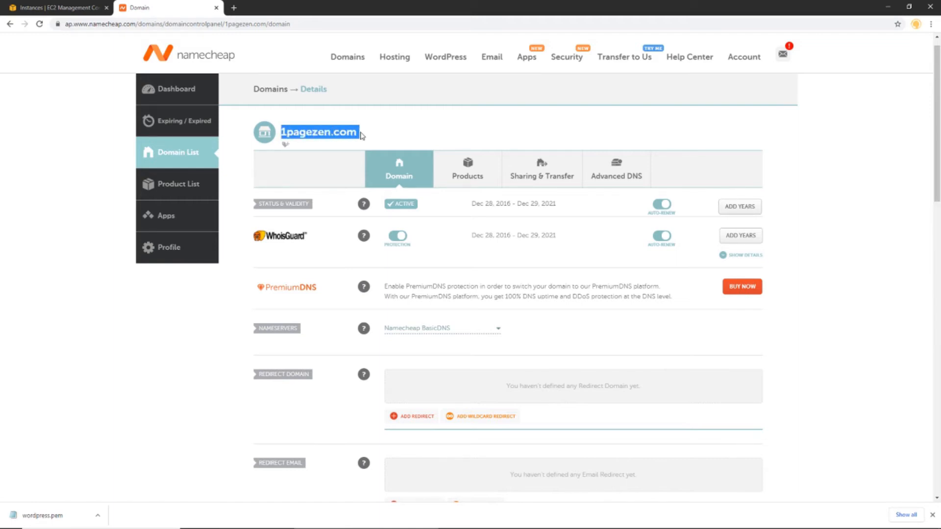
click(368, 137)
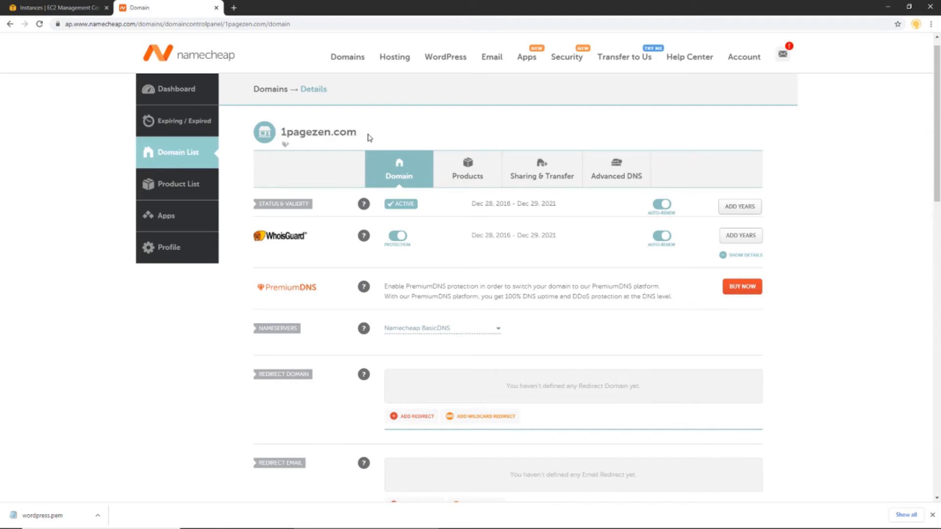
mouse_move(344, 246)
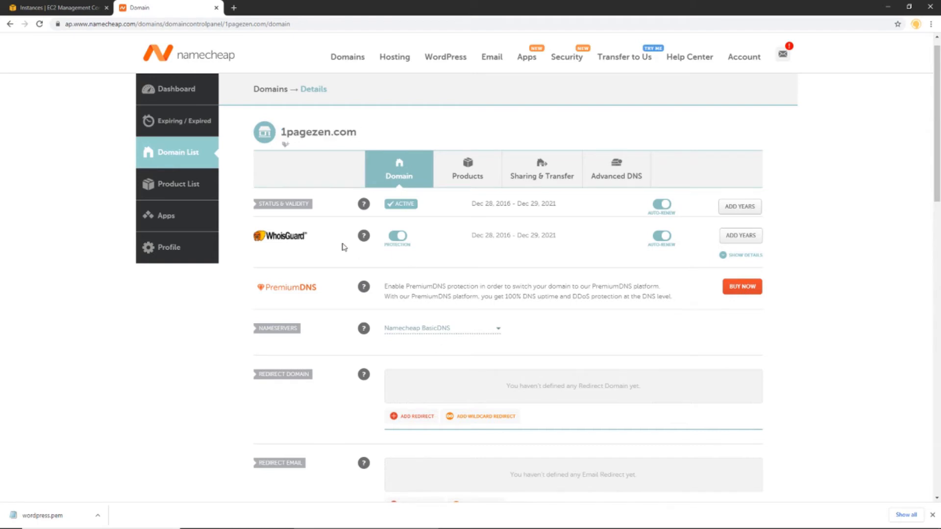
mouse_move(254, 338)
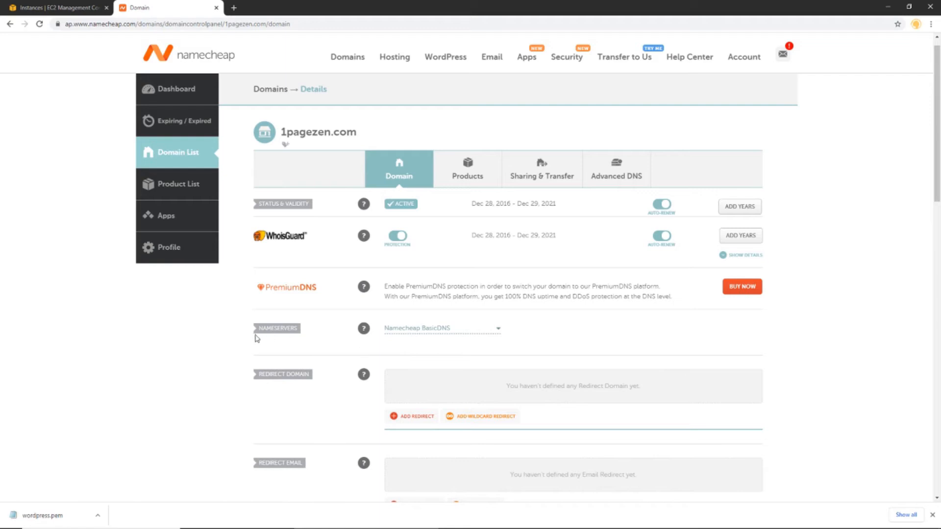
mouse_move(301, 340)
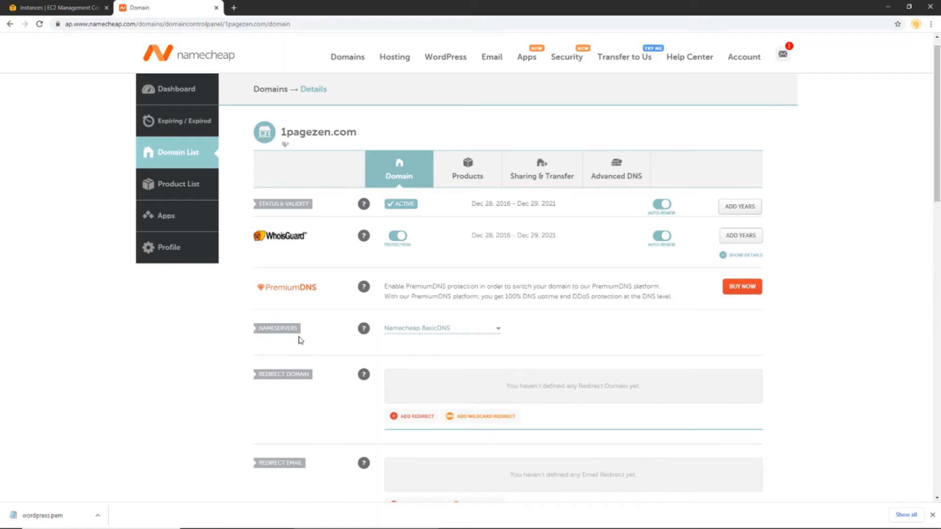
mouse_move(345, 336)
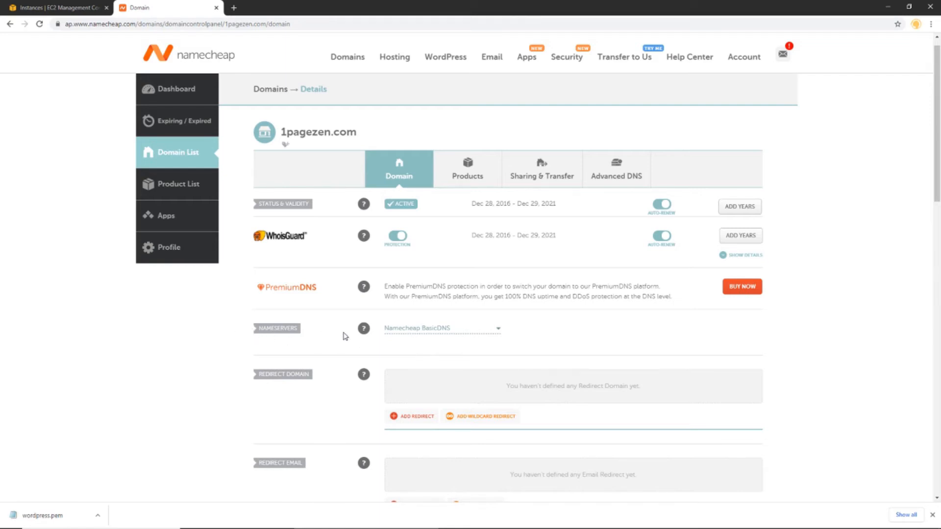
mouse_move(445, 335)
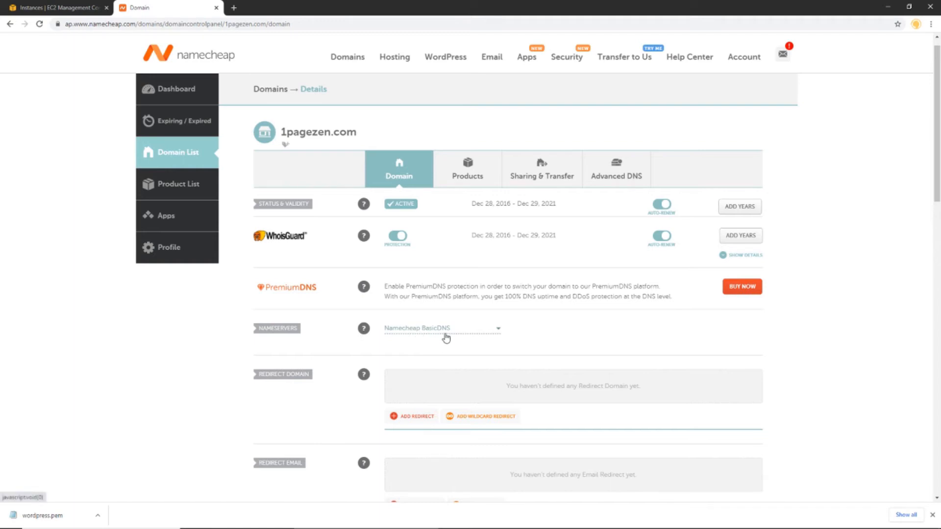
mouse_move(616, 168)
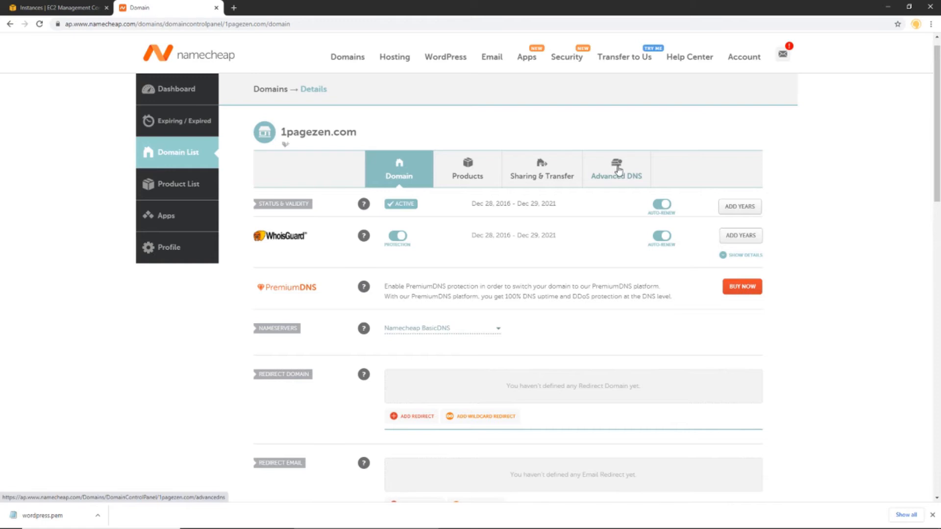
click(615, 169)
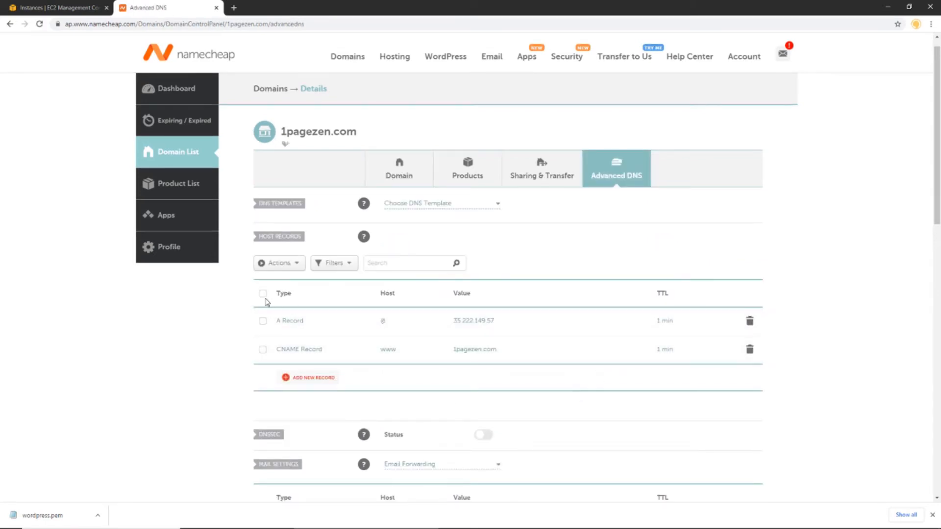
mouse_move(233, 312)
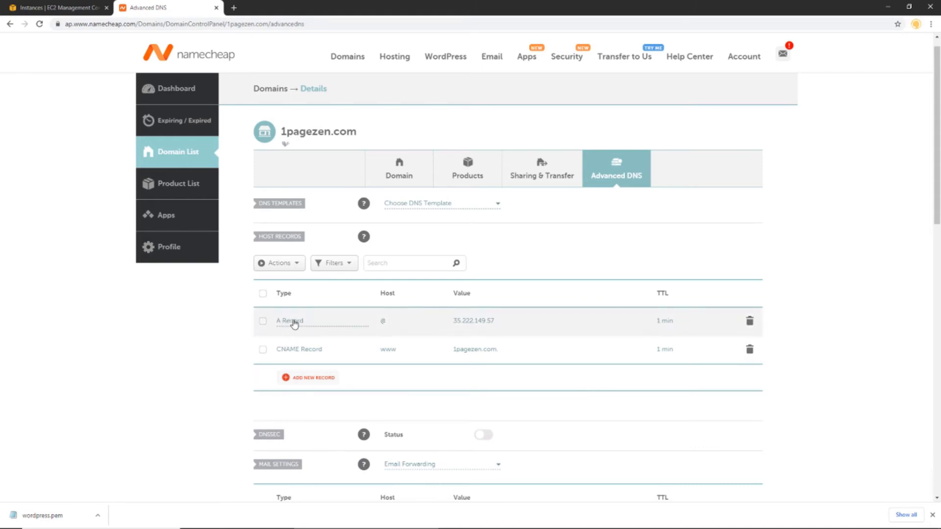
mouse_move(310, 352)
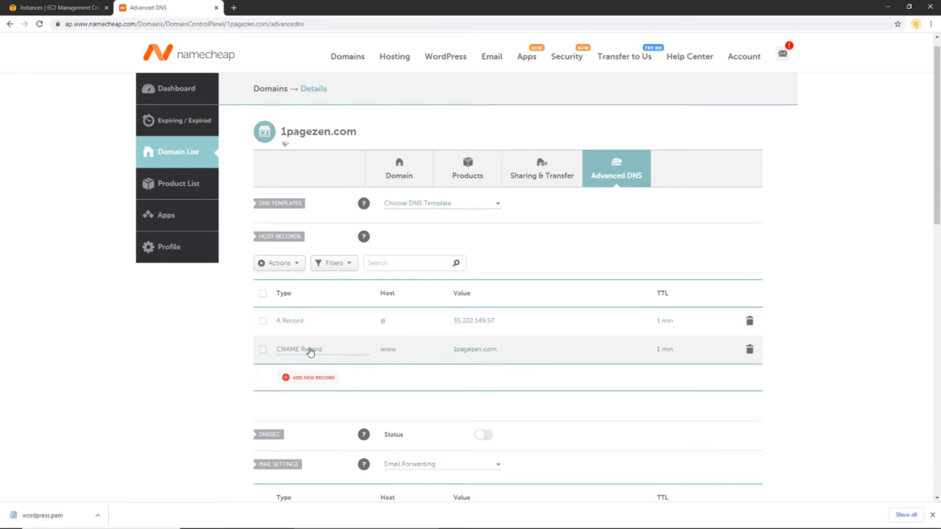
mouse_move(232, 378)
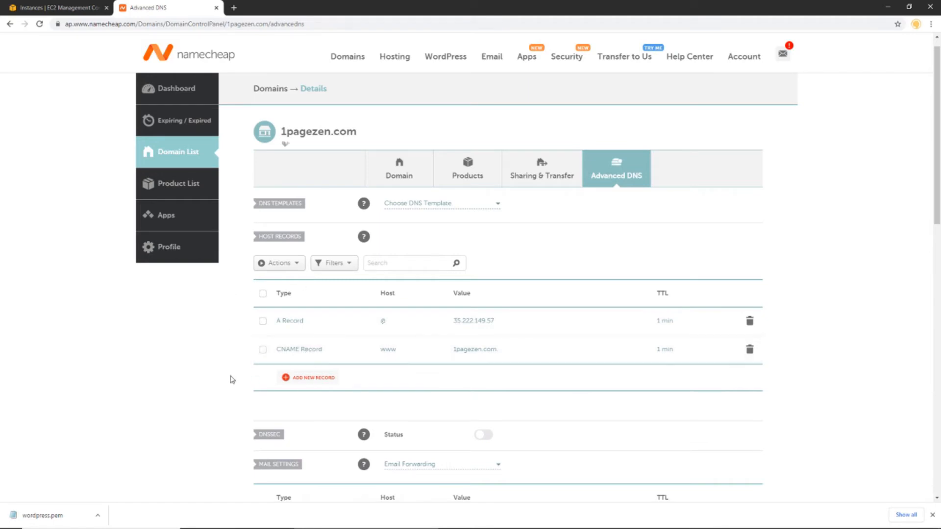
mouse_move(270, 390)
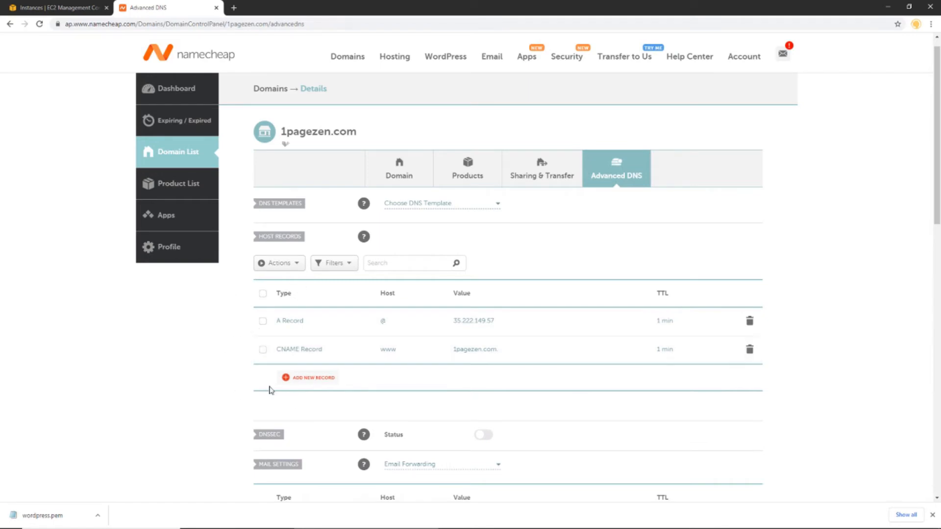
mouse_move(265, 401)
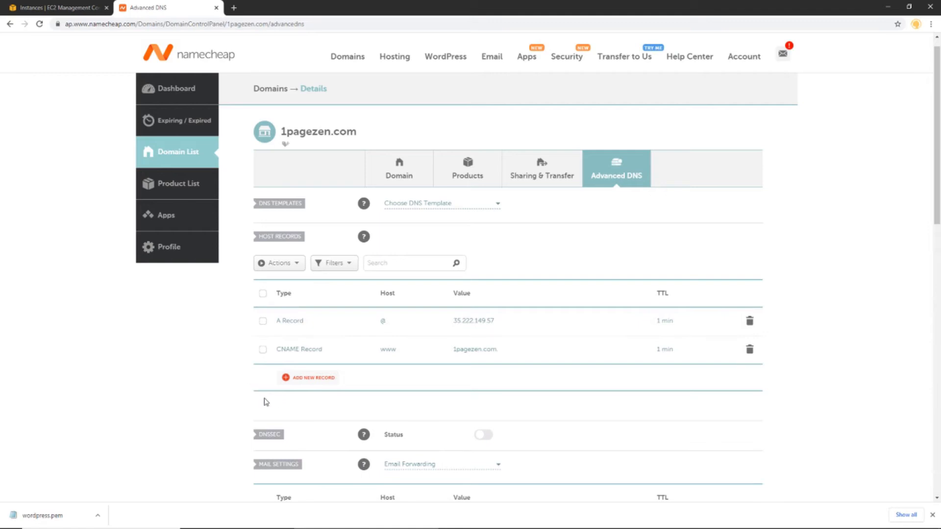
mouse_move(251, 372)
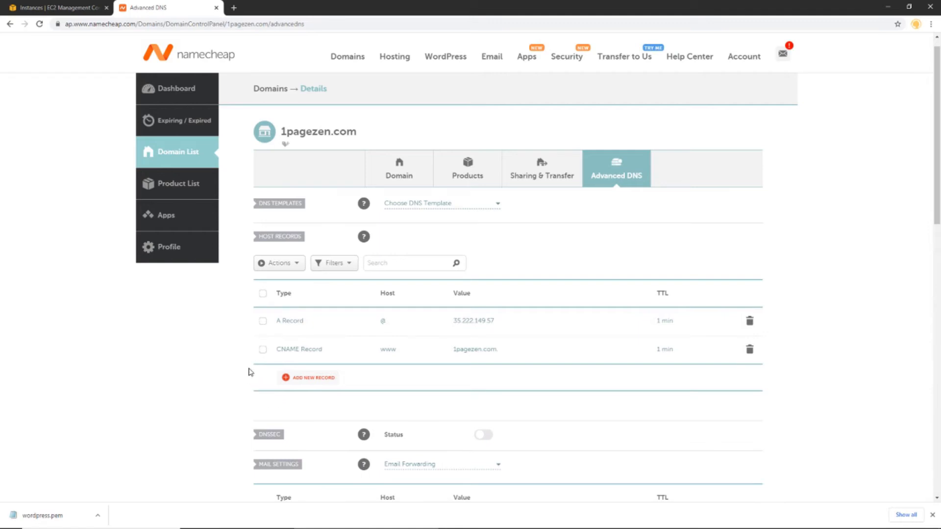
mouse_move(239, 292)
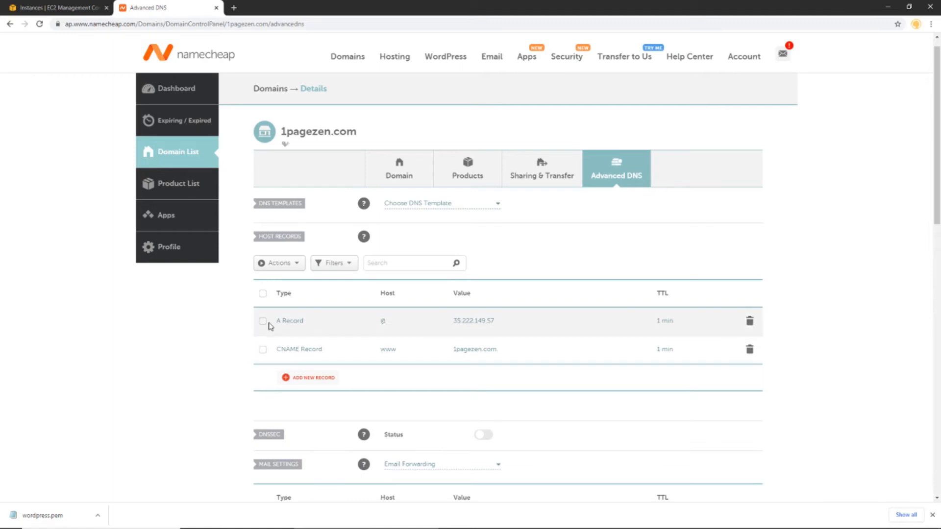
mouse_move(272, 323)
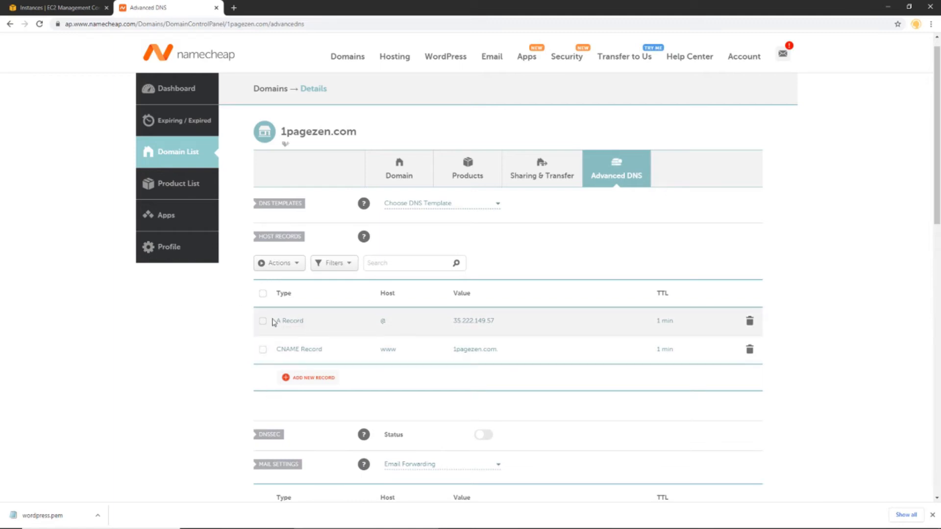
mouse_move(298, 316)
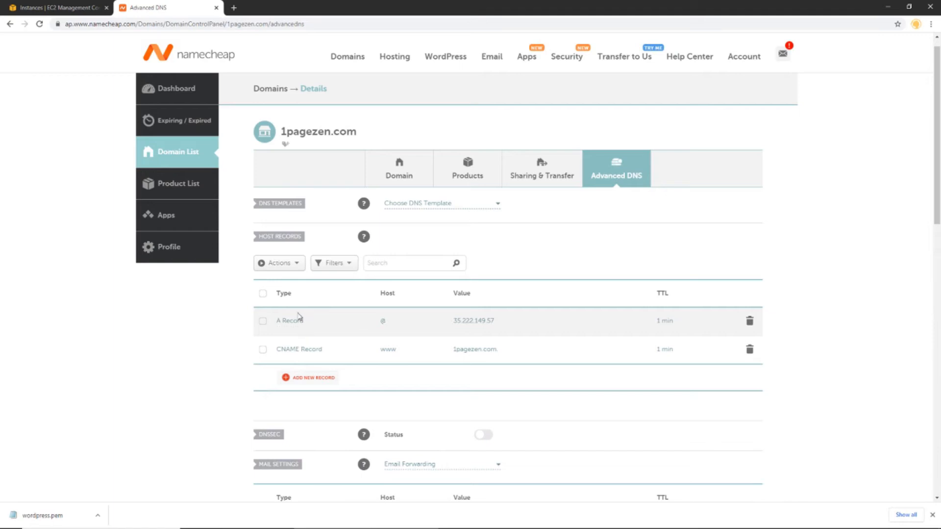
mouse_move(286, 343)
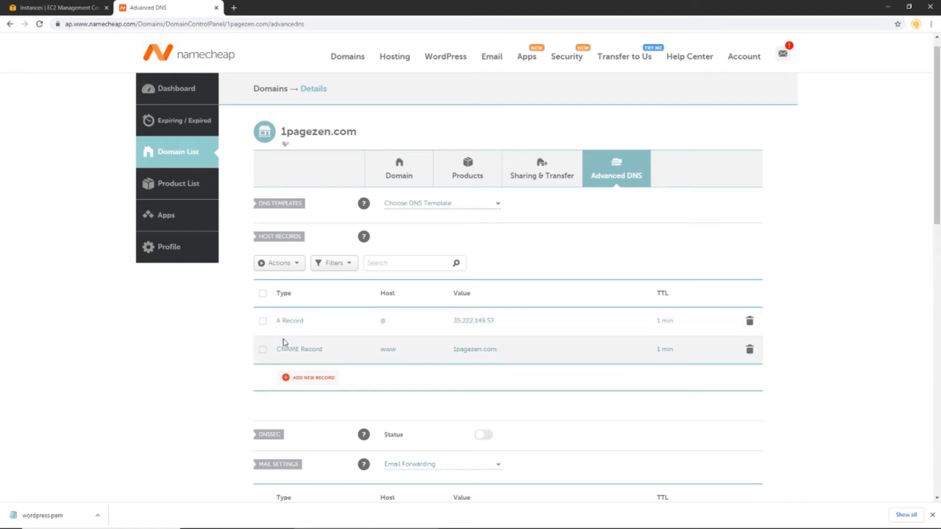
mouse_move(316, 353)
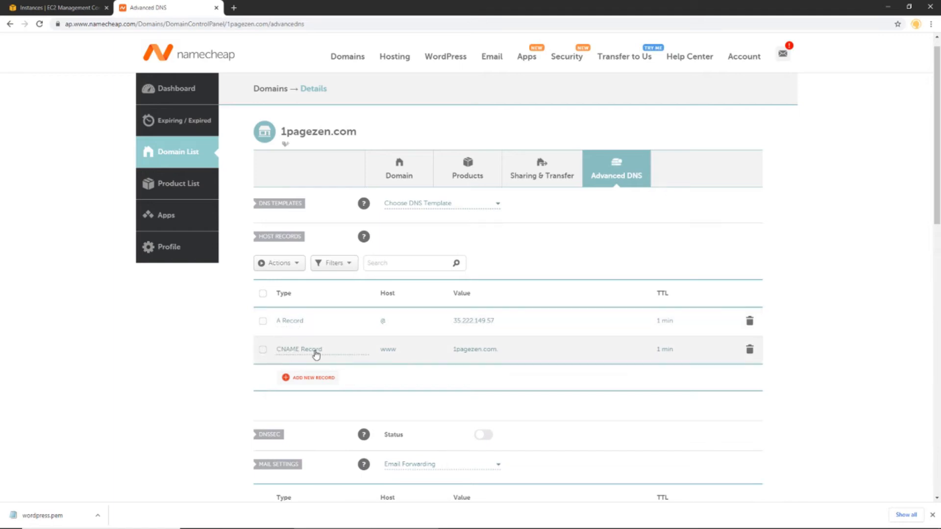
mouse_move(292, 327)
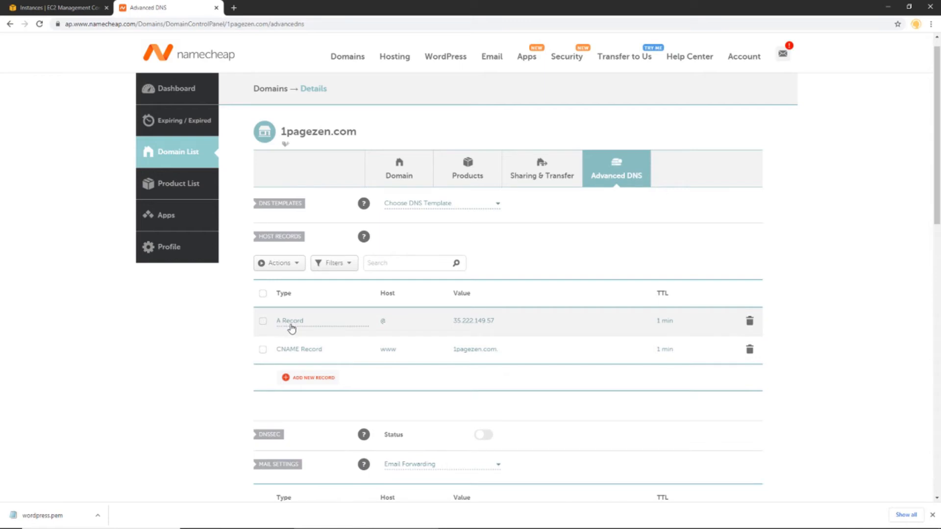
mouse_move(378, 326)
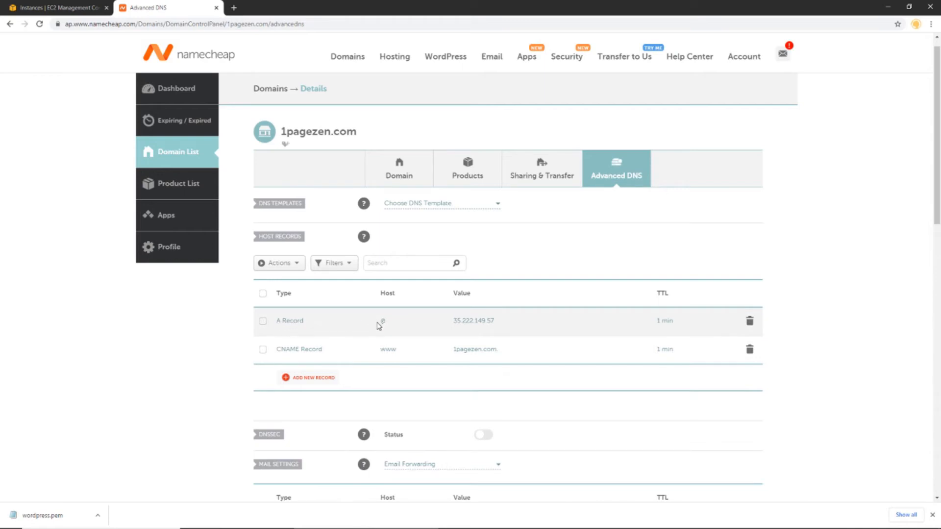
Step: Edit the root A record's value, replacing the old IP with 3.133.79.17
click(473, 320)
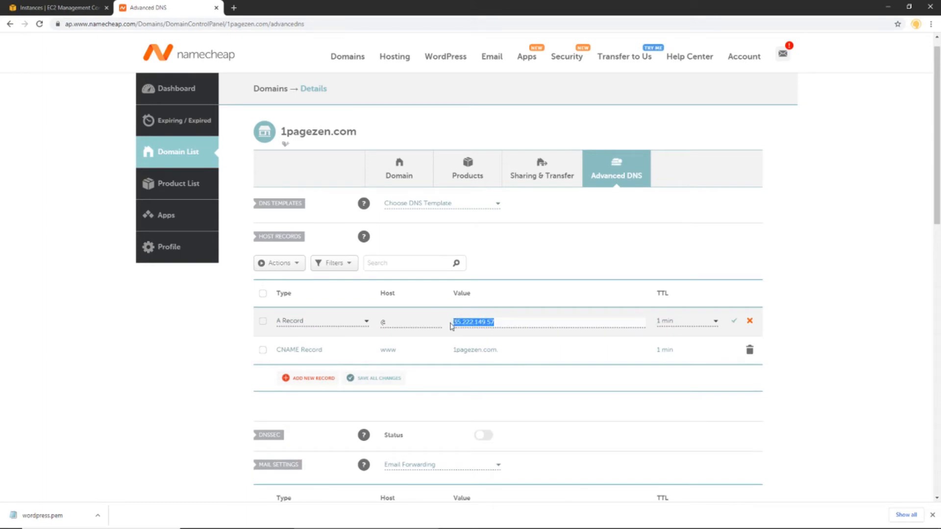
text(3.133.79.17)
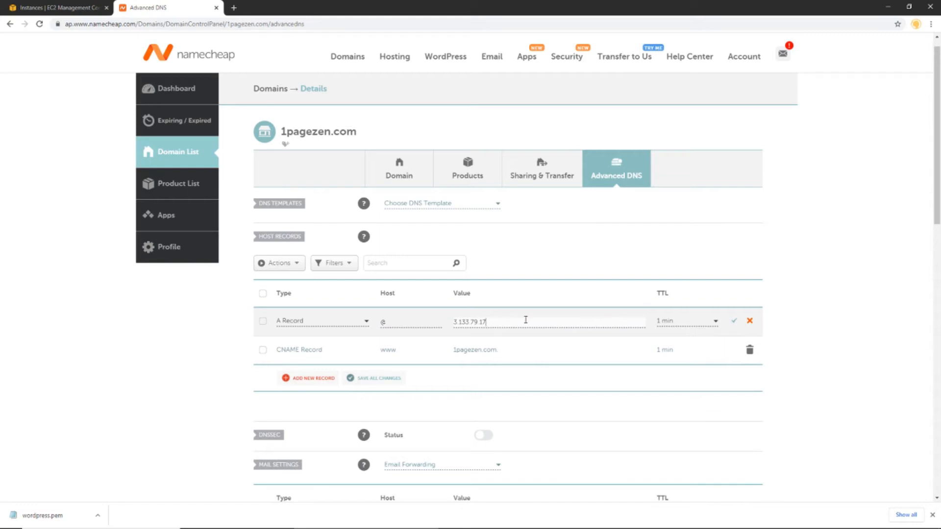
mouse_move(494, 321)
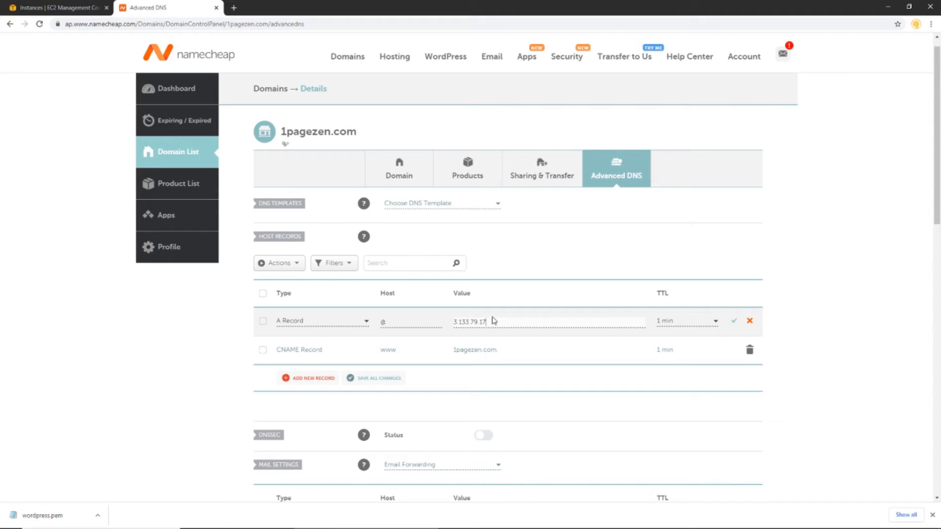
mouse_move(733, 321)
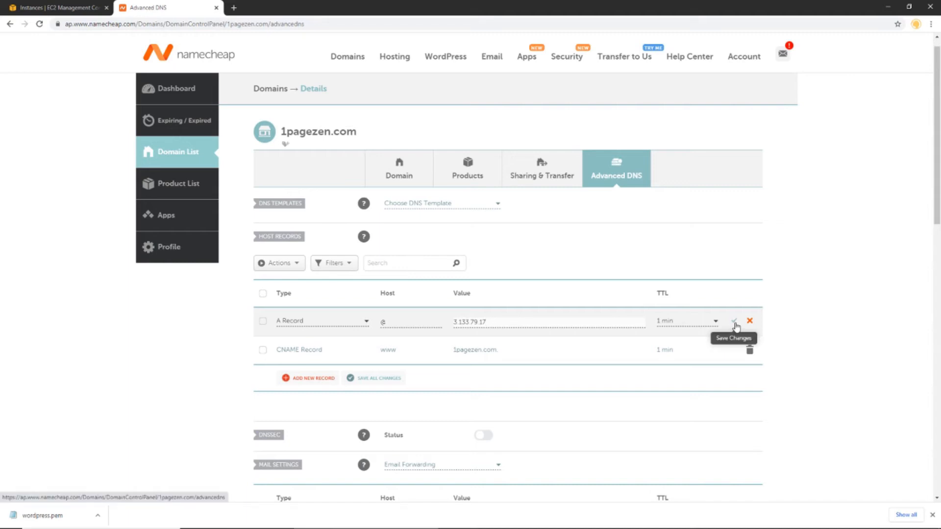
Step: Save the root A record so 1pagezen.com points to 3.133.79.17
click(733, 321)
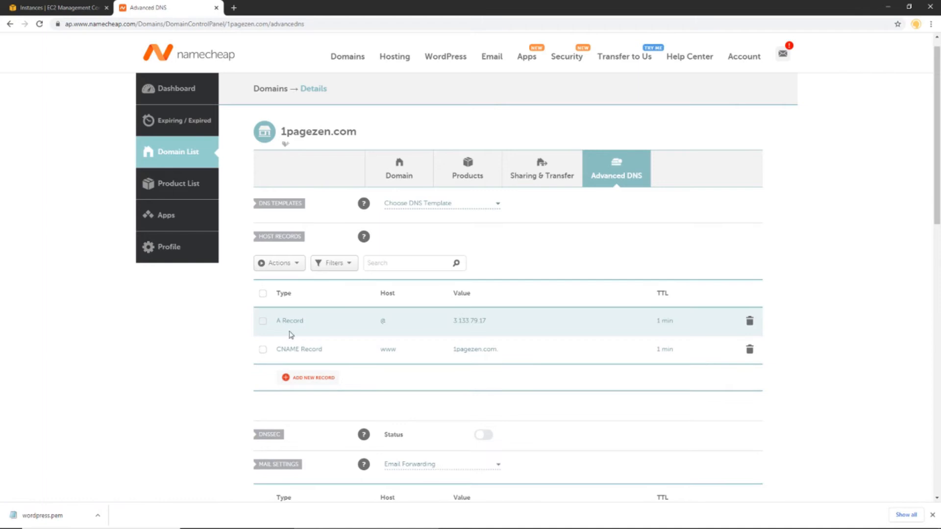
mouse_move(312, 352)
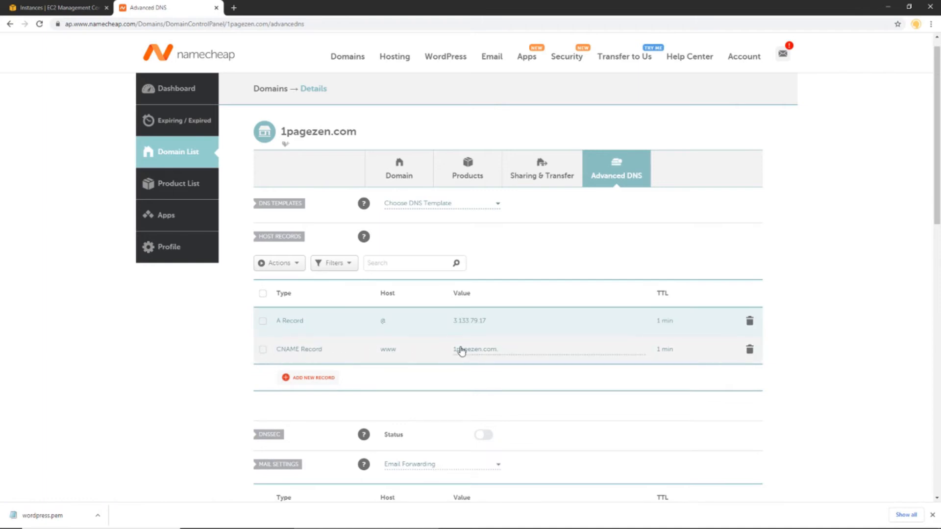
mouse_move(486, 353)
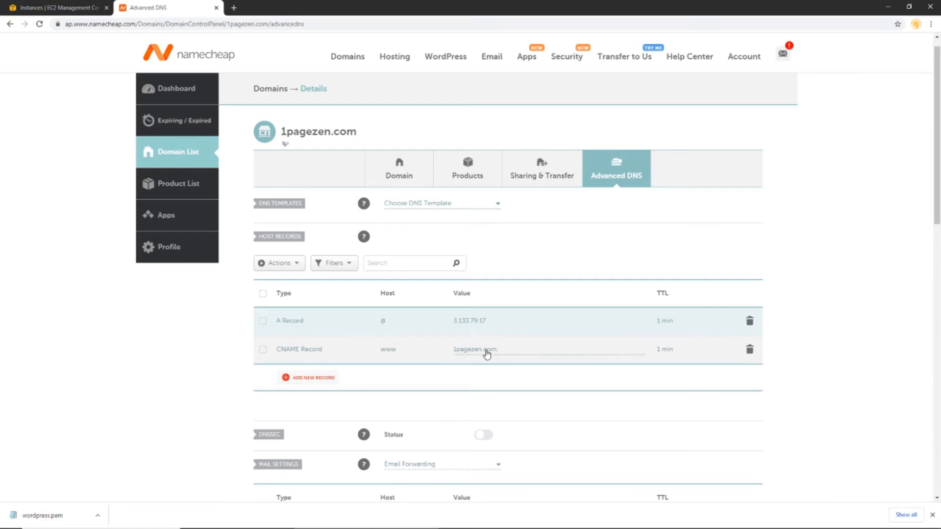
mouse_move(457, 351)
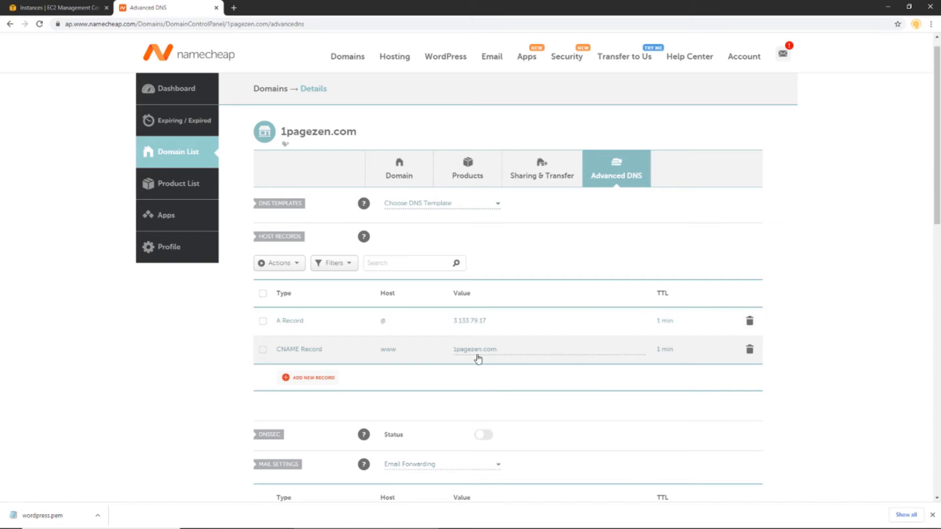
mouse_move(525, 359)
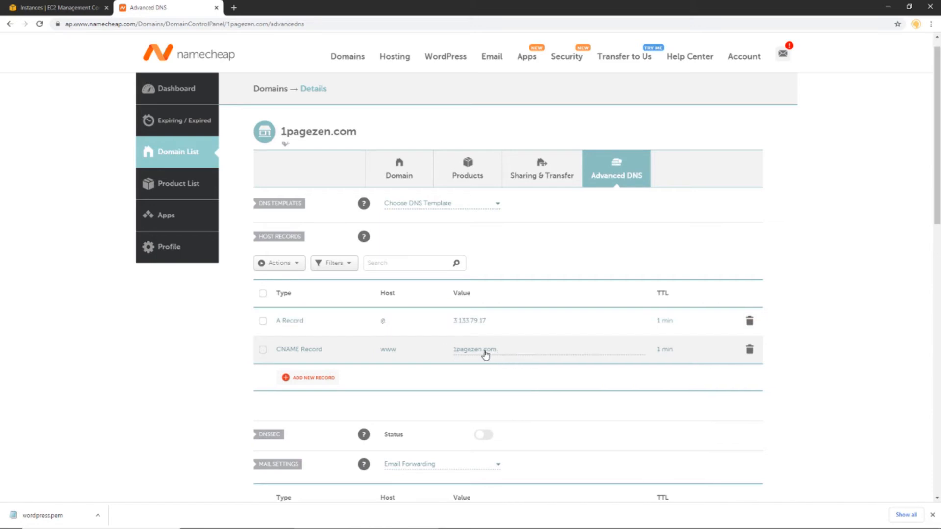
mouse_move(510, 358)
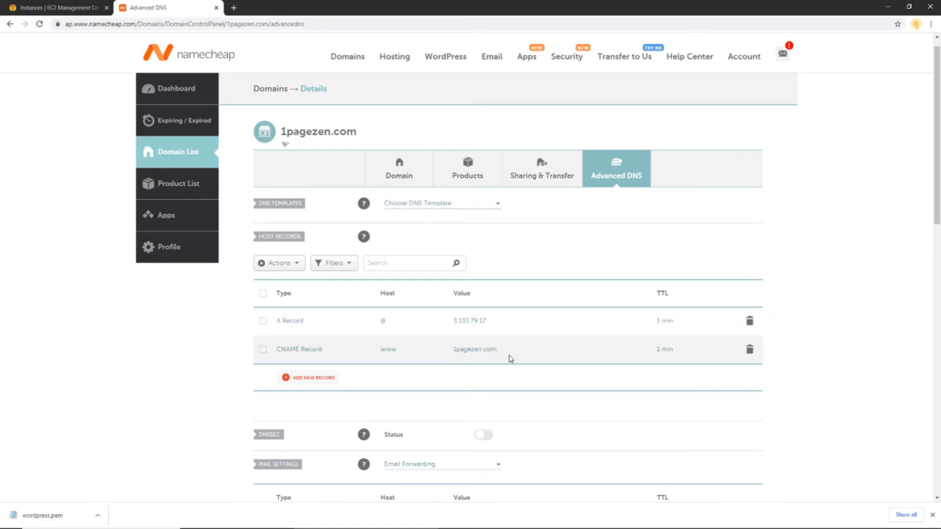
mouse_move(447, 356)
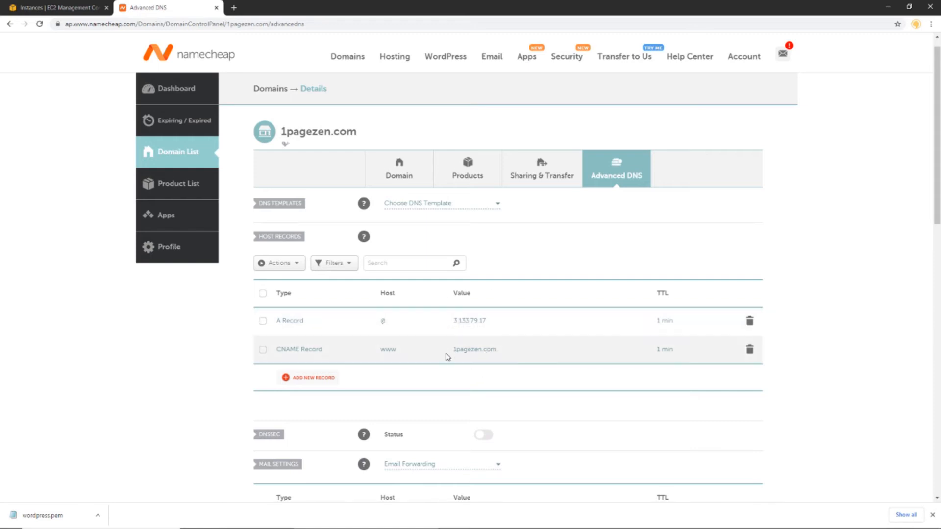
mouse_move(510, 315)
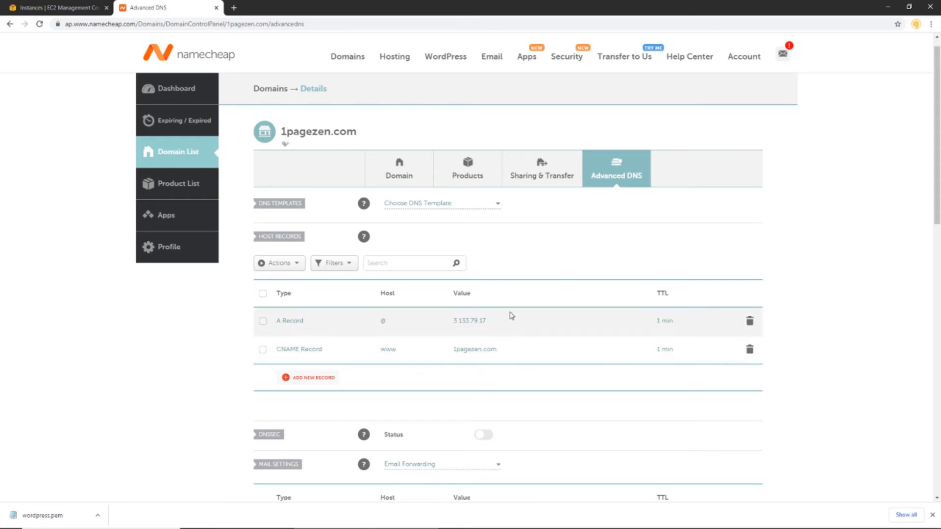
mouse_move(430, 318)
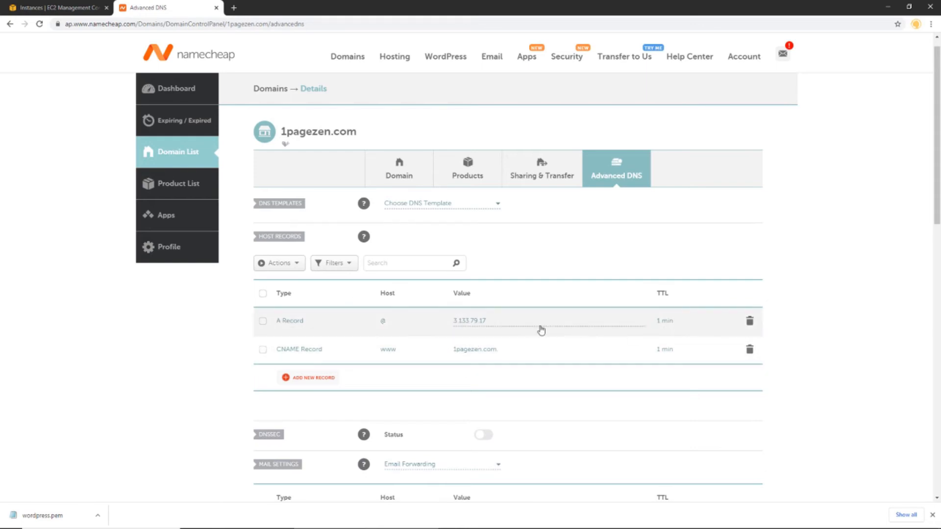
mouse_move(664, 354)
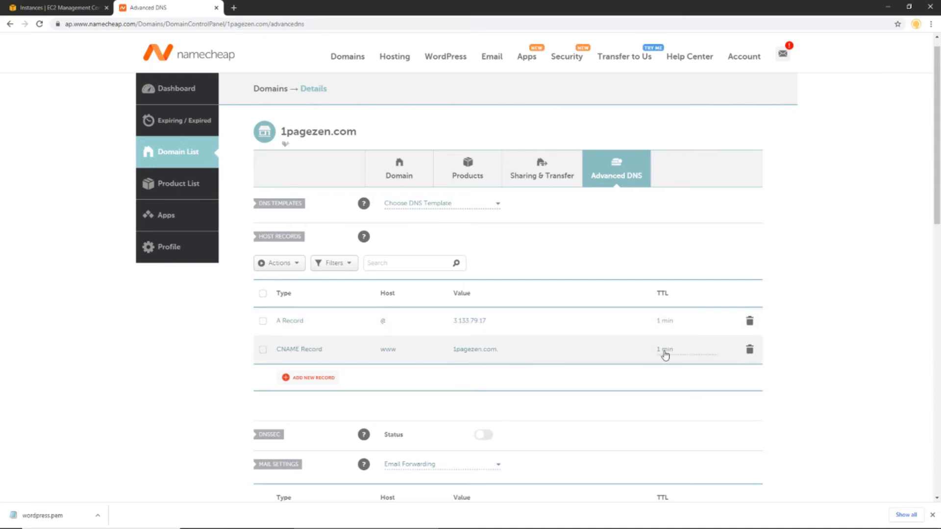
mouse_move(561, 390)
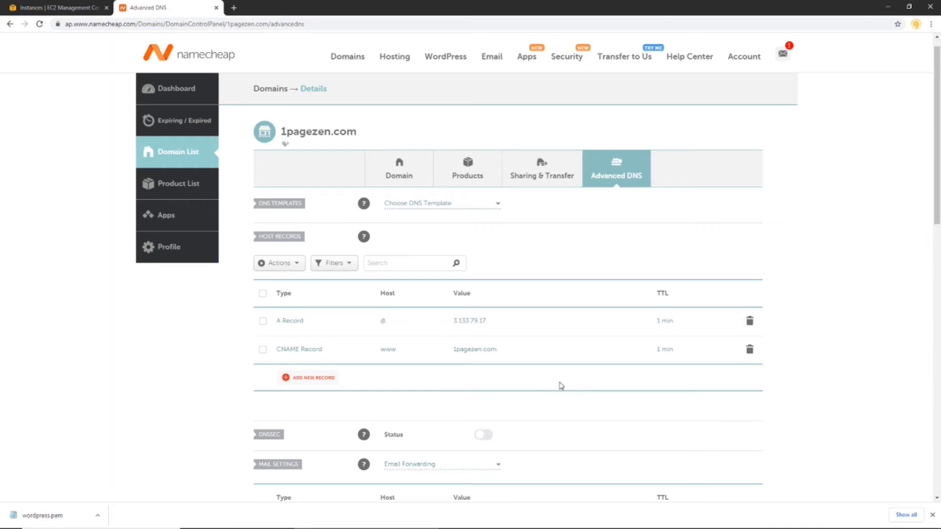
Step: Return to EC2 Instances and view the summary of instance i-04b7b807d7f802977
click(57, 8)
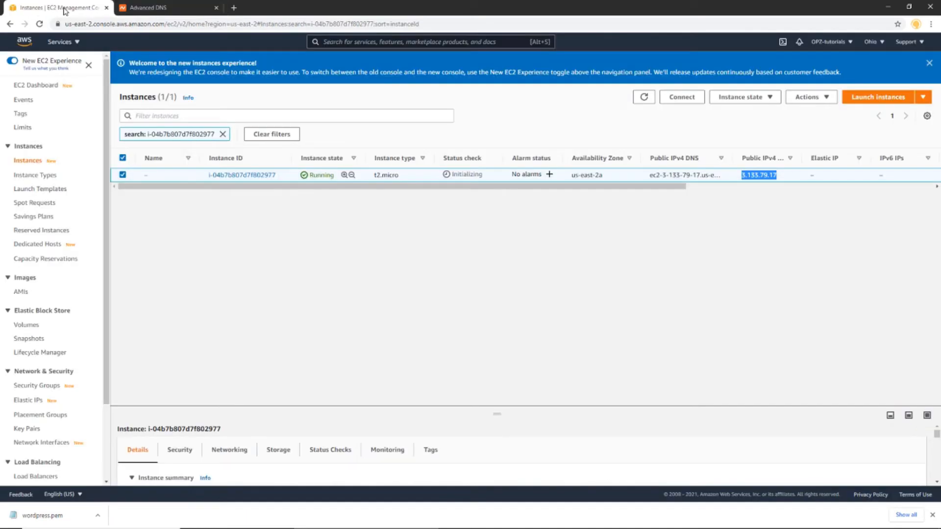
mouse_move(284, 259)
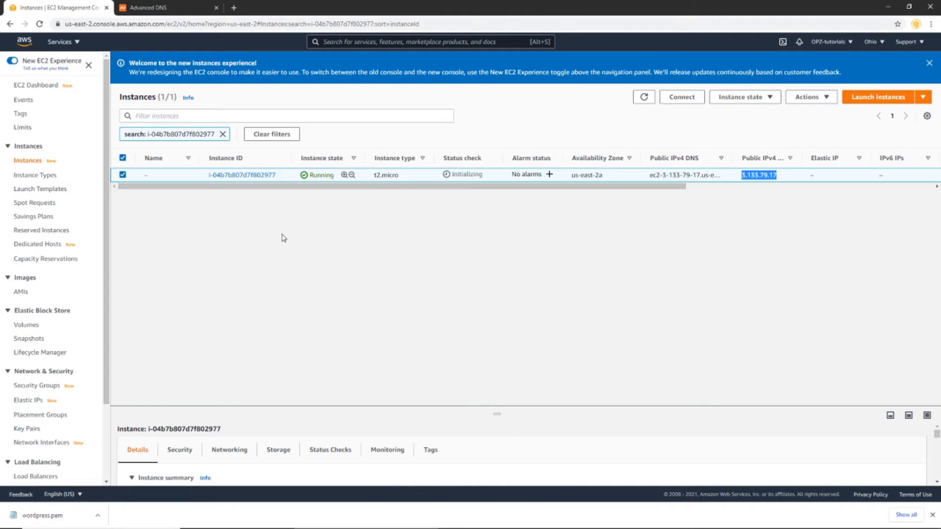
mouse_move(241, 175)
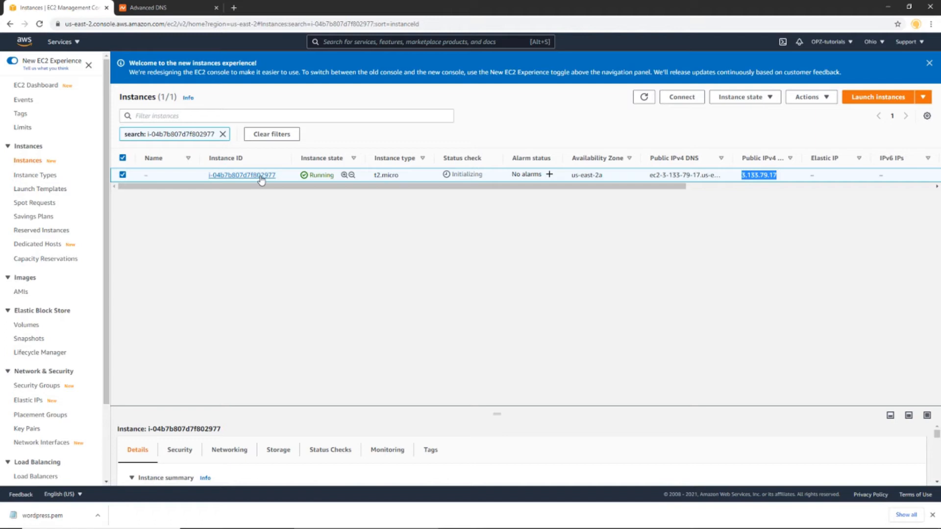
mouse_move(241, 175)
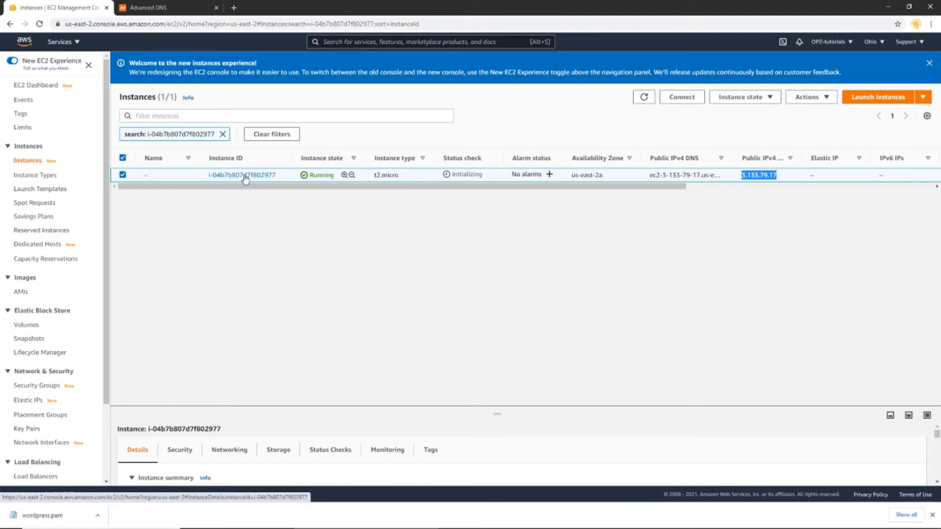
mouse_move(241, 174)
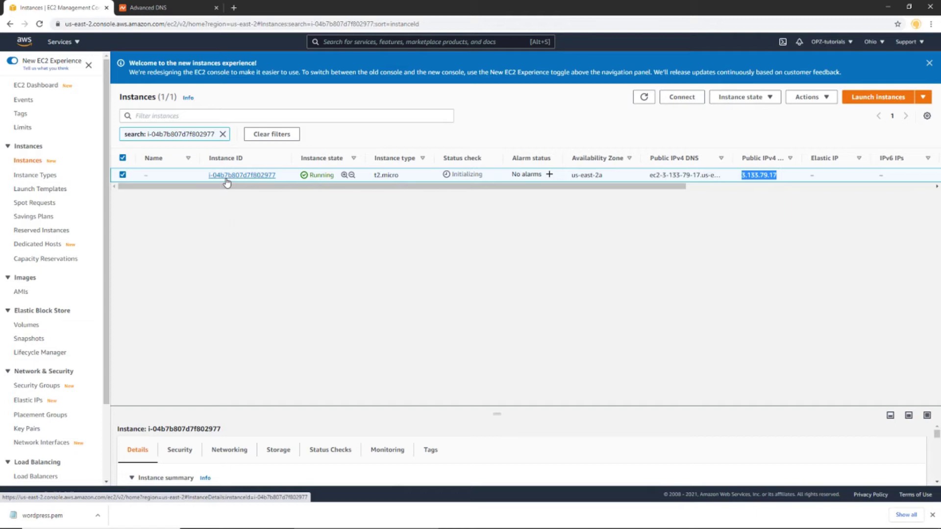
click(241, 175)
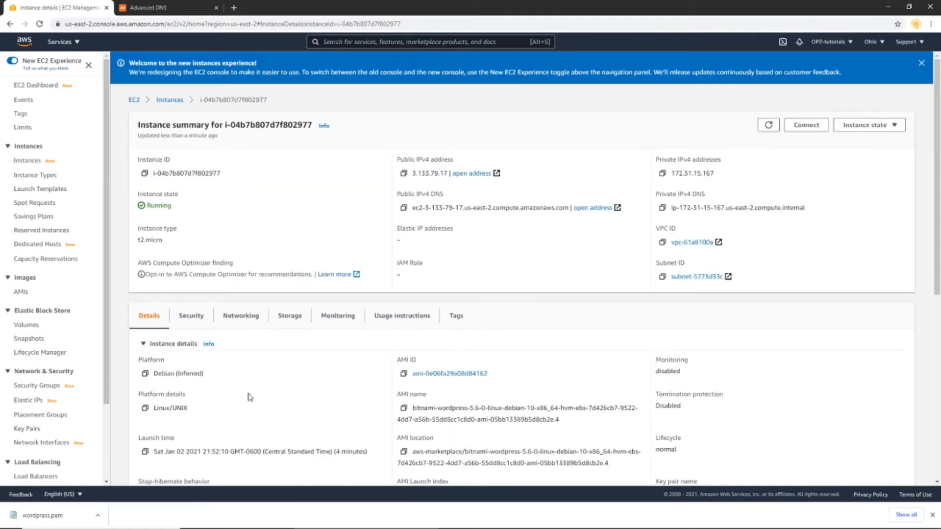
mouse_move(805, 125)
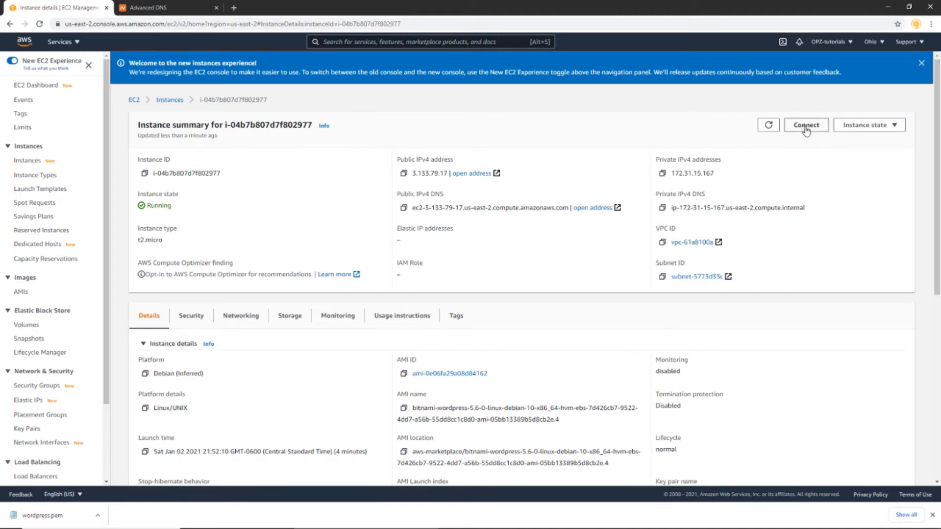
Step: View the SSH client connection instructions and copy the example ssh command using wordpress.pem
click(805, 125)
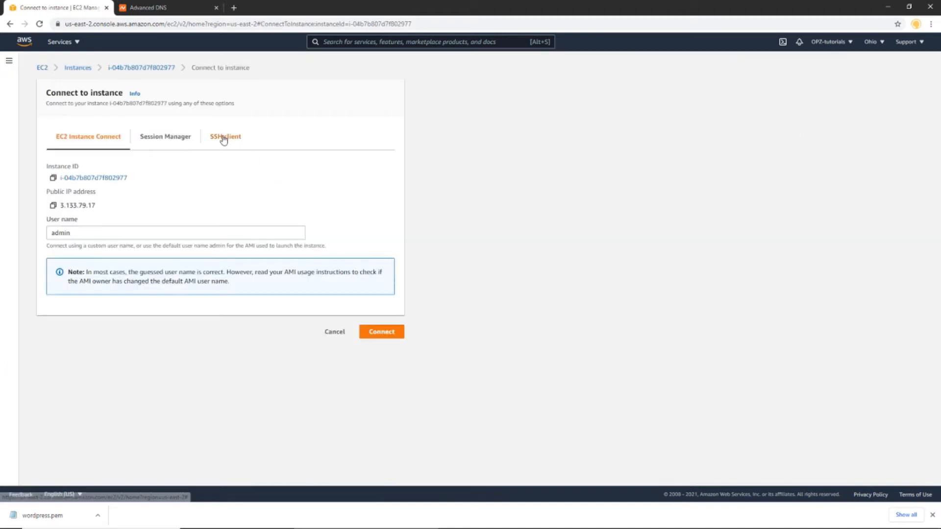
click(225, 136)
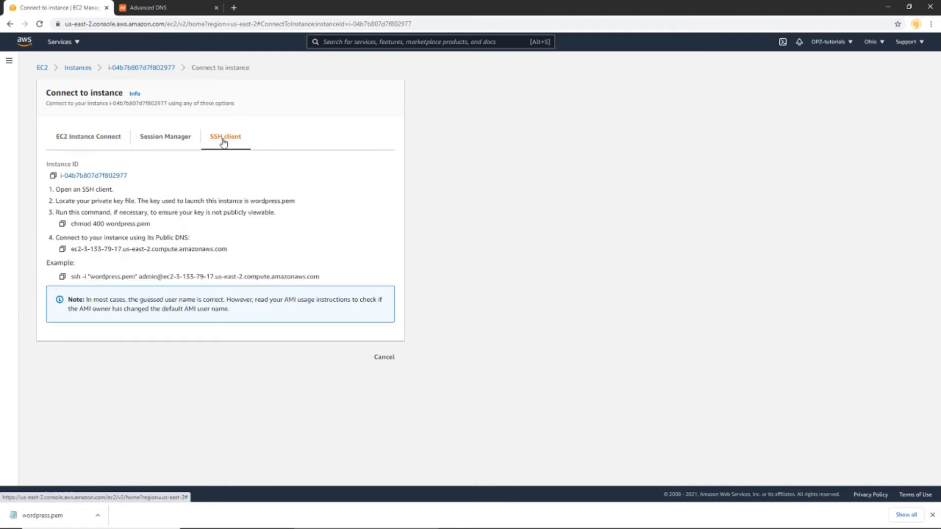
mouse_move(322, 283)
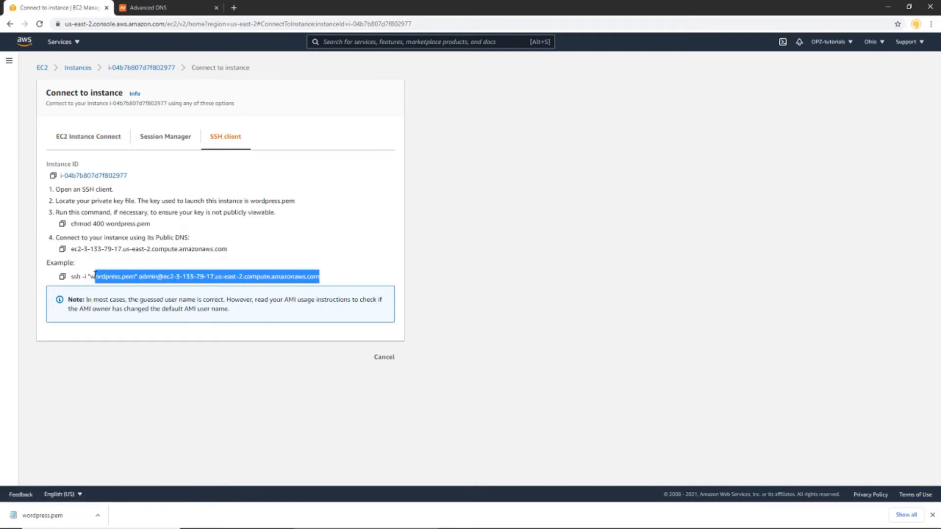
triple_click(180, 276)
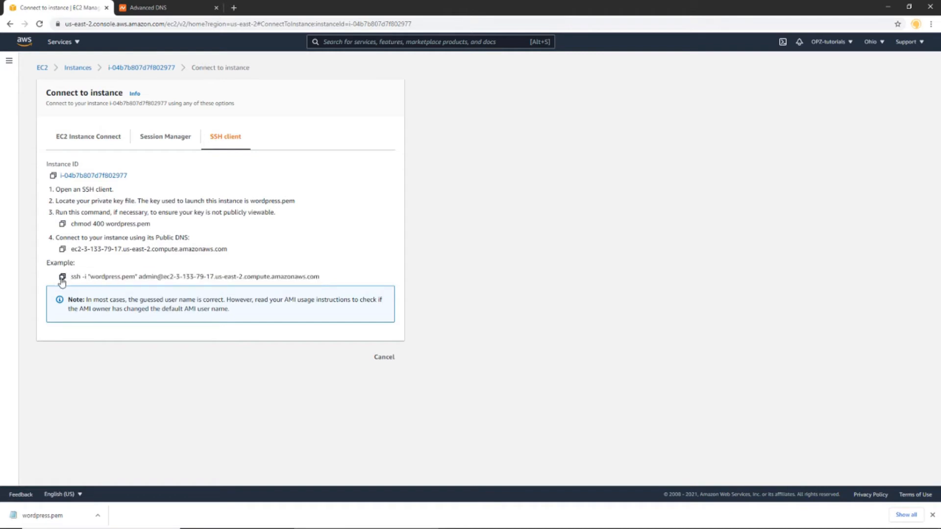
click(61, 276)
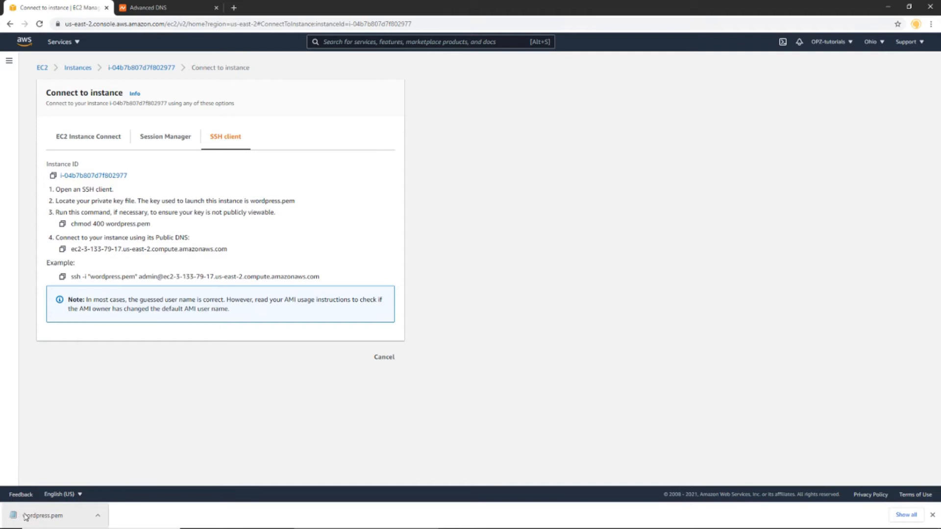
mouse_move(78, 514)
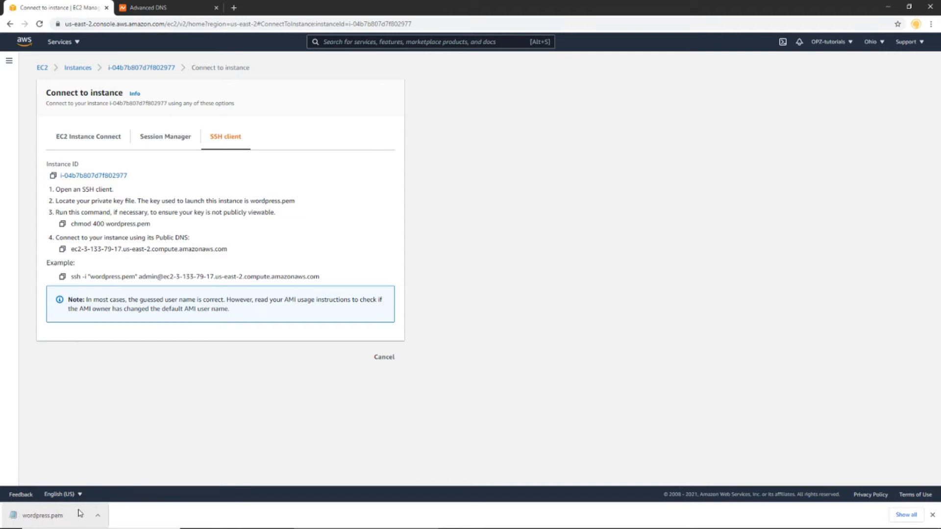
mouse_move(83, 518)
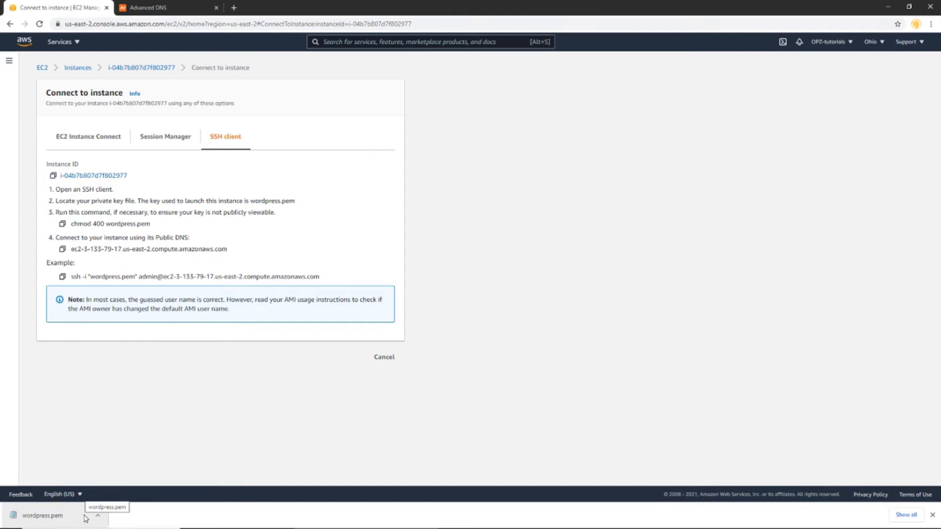
mouse_move(300, 476)
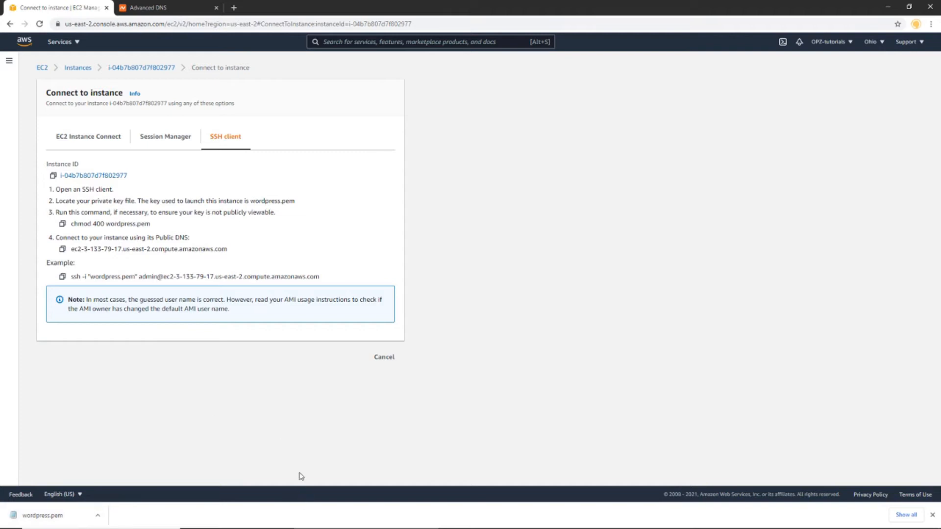
mouse_move(323, 281)
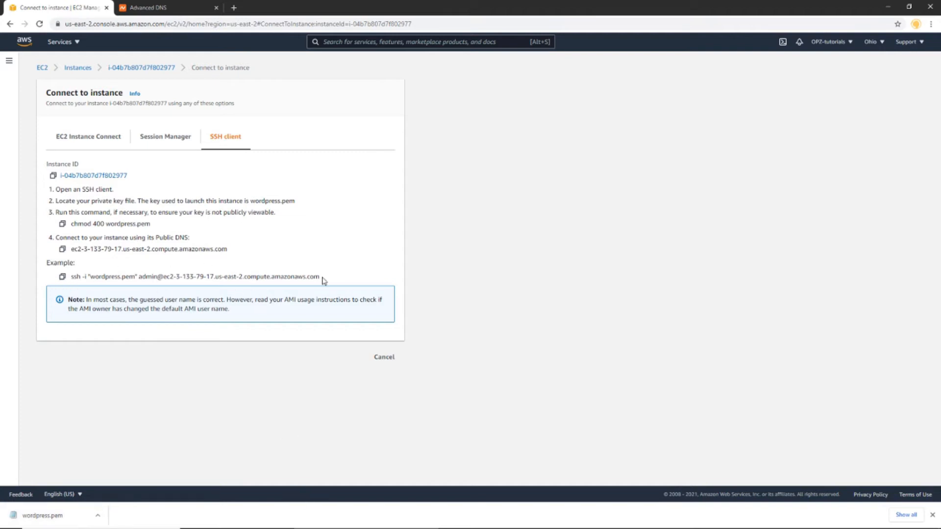
mouse_move(233, 399)
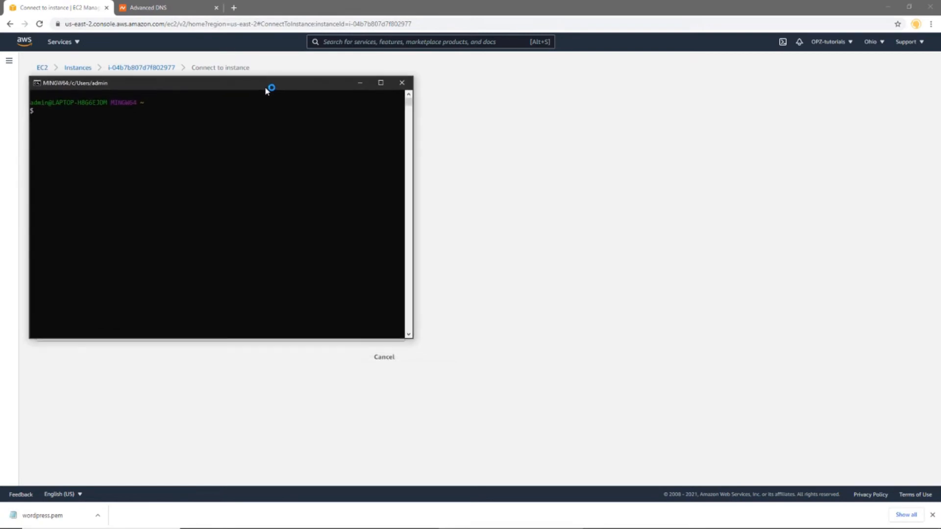
mouse_move(132, 337)
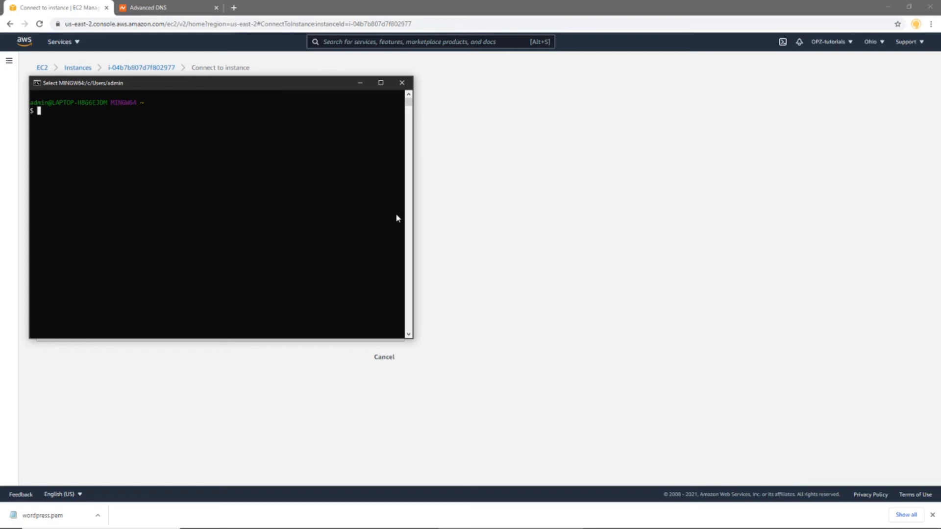
Step: Change into the Downloads folder in Git Bash
text(cd)
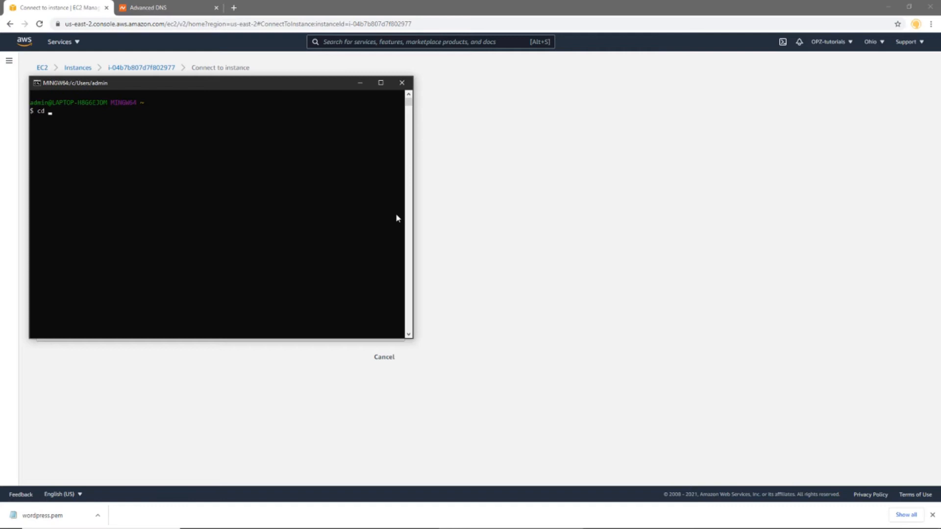
text(Downloads/)
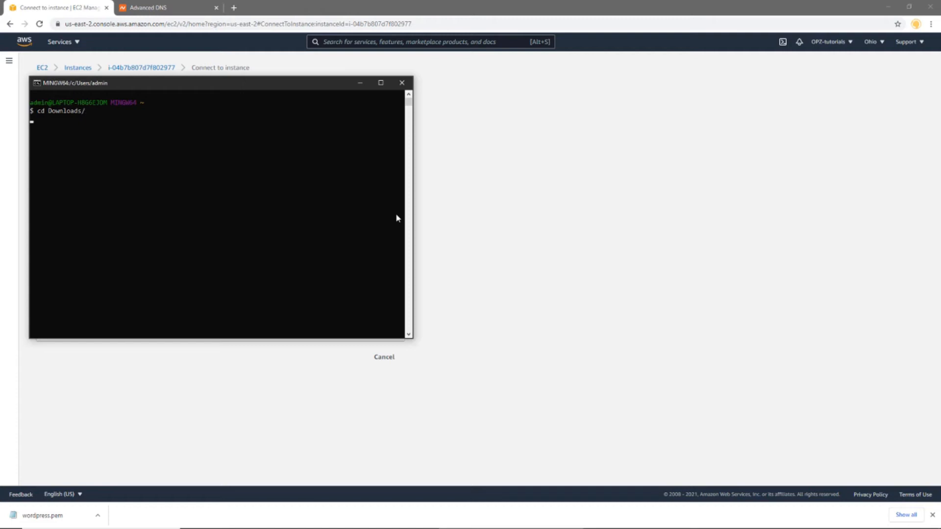
key(Return)
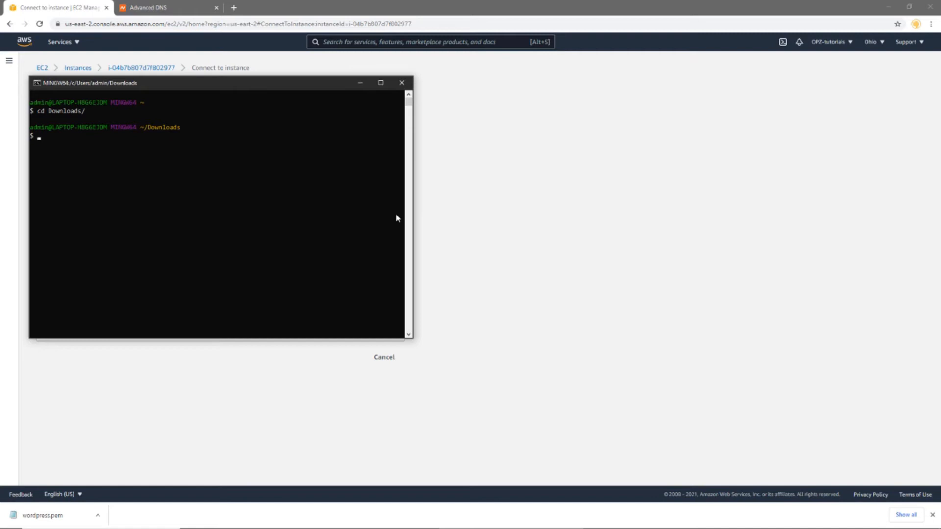
Step: Restrict wordpress.pem permissions with chmod 600
text(ch)
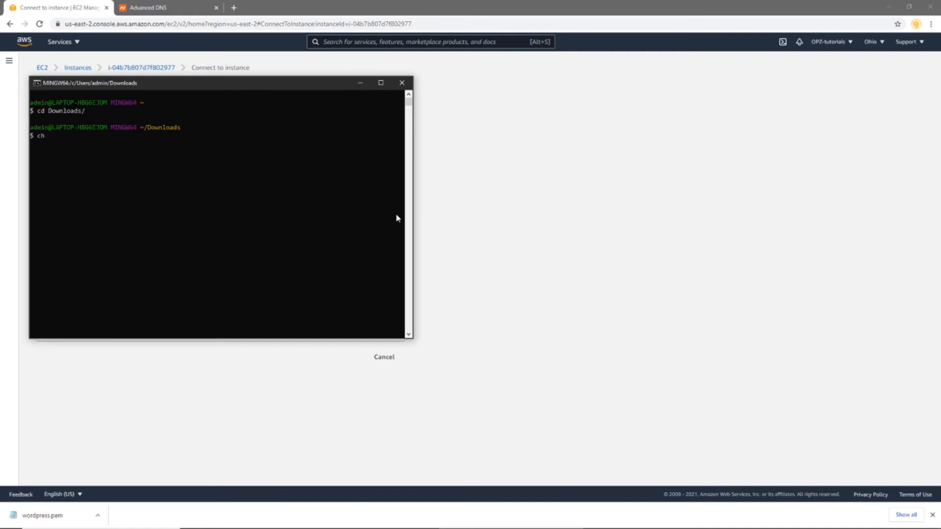
text(mod 600)
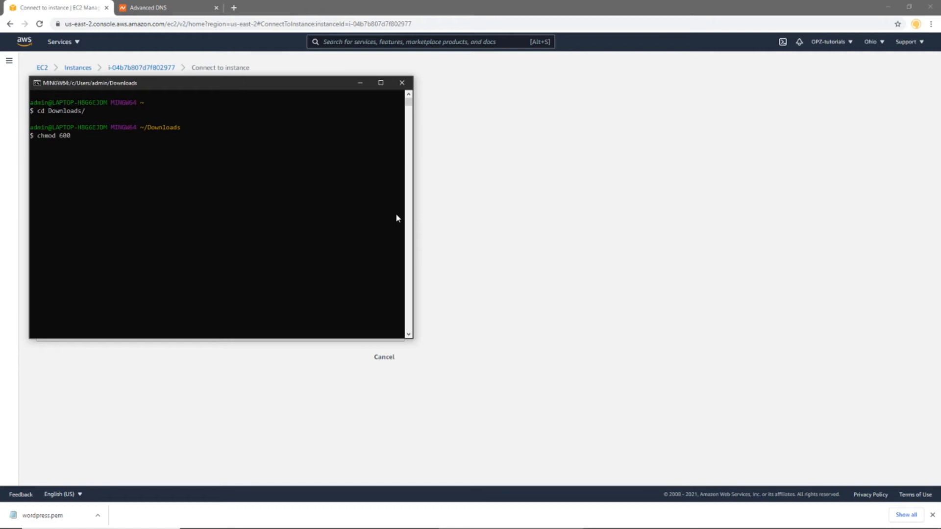
text(wordpress.pem)
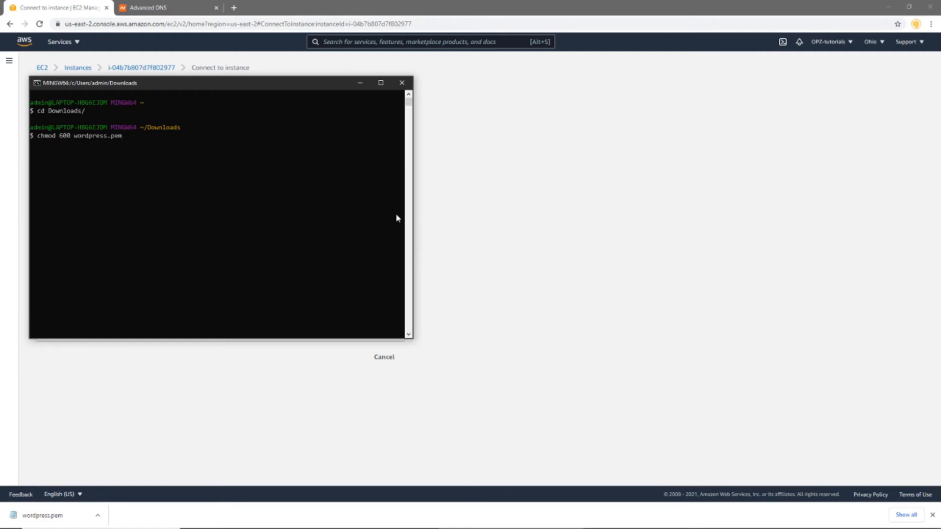
key(Return)
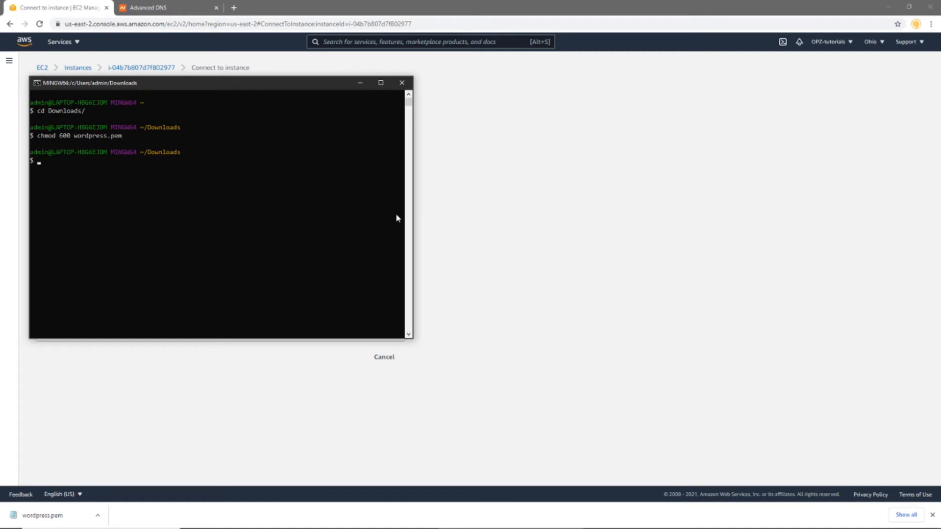
Step: SSH into ec2-3-133-79-17 as bitnami with wordpress.pem, accepting the host key
text(ssh -i "wordpress.pem" admin@ec2-3-133-79-17.us-east-2.compute.amazonaws.com)
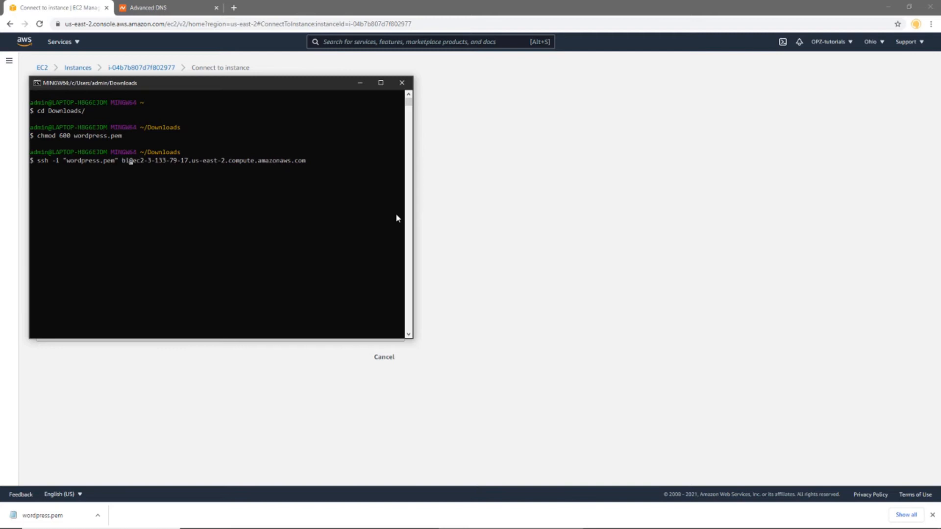
text(bitnami@)
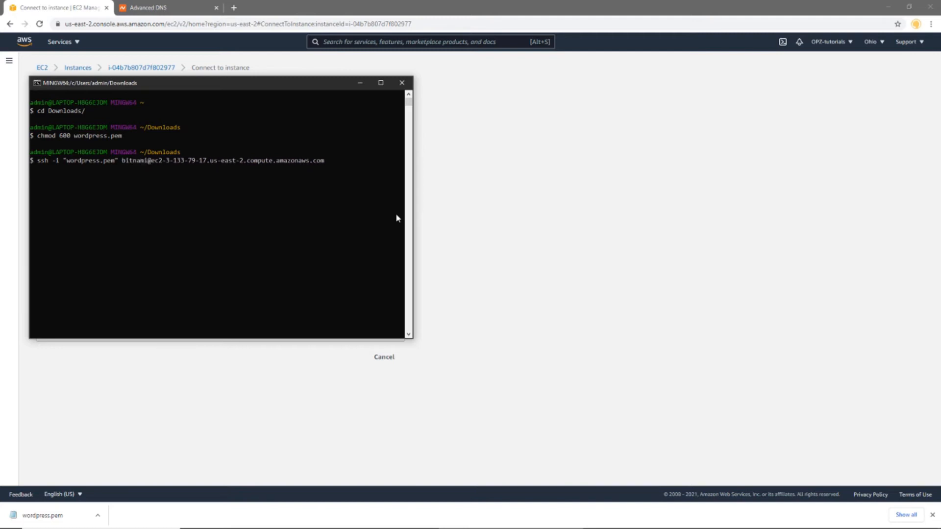
key(Return)
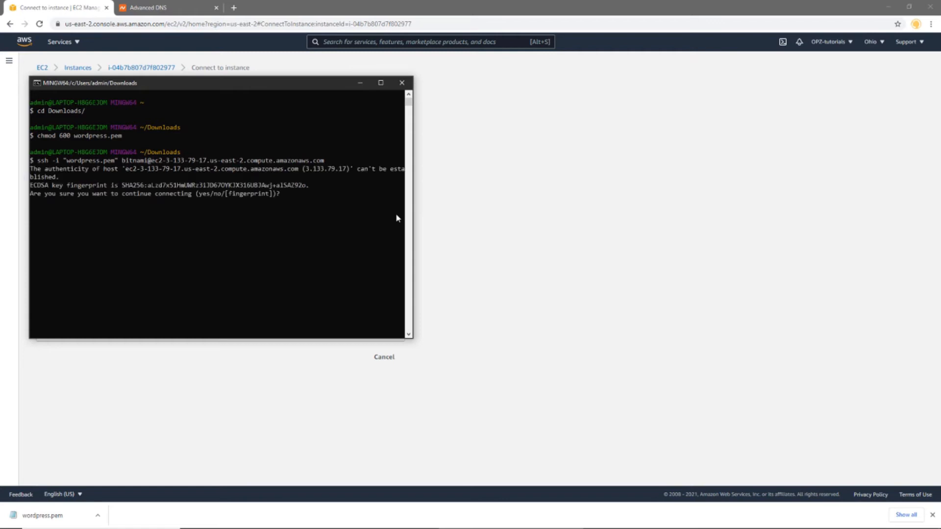
text(yes)
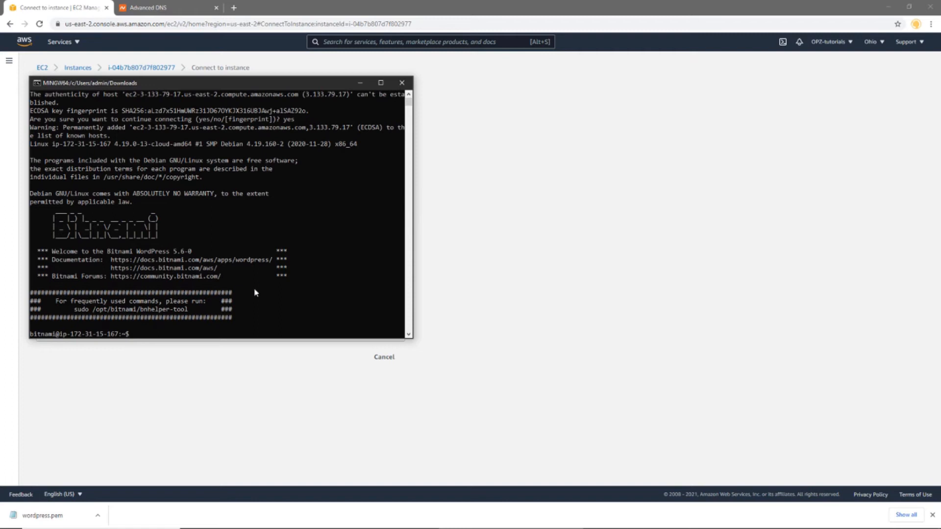
mouse_move(155, 340)
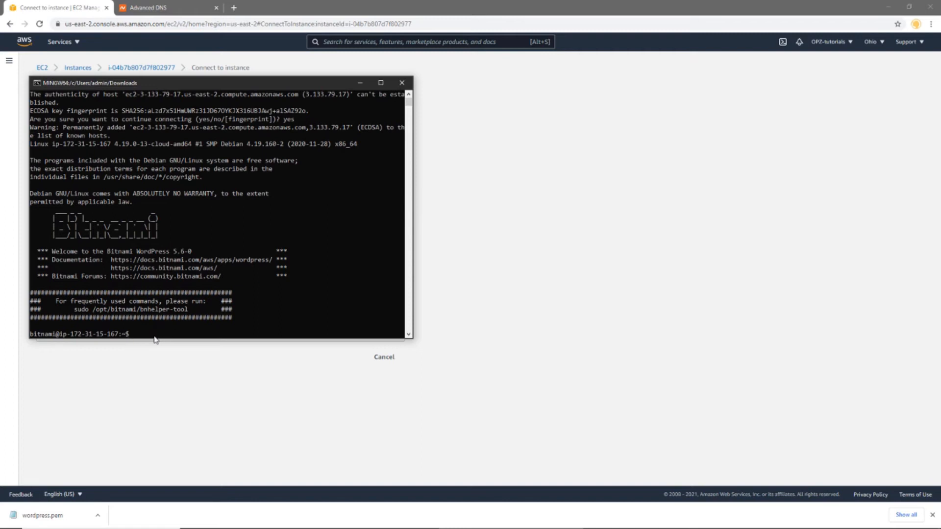
mouse_move(150, 339)
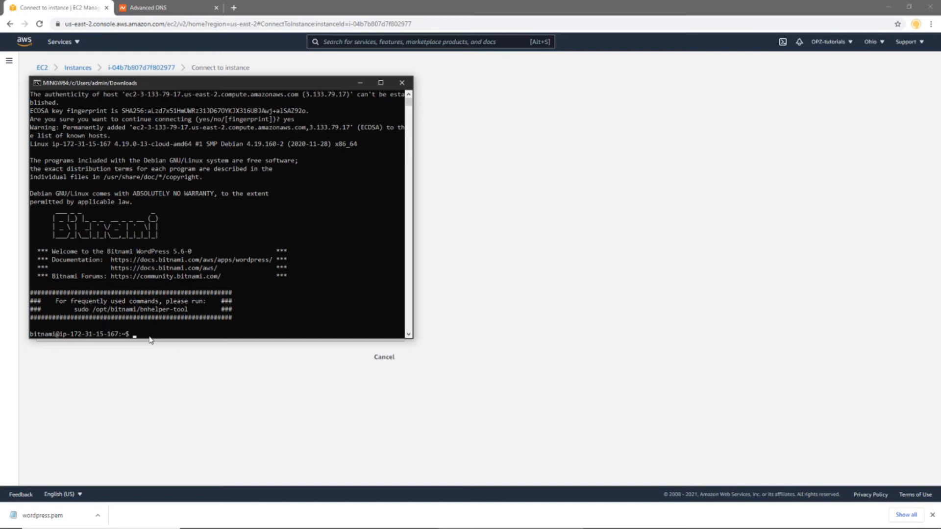
Step: Enter the command sudo /opt/bitnami/bncert-tool at the server prompt
text(sudo)
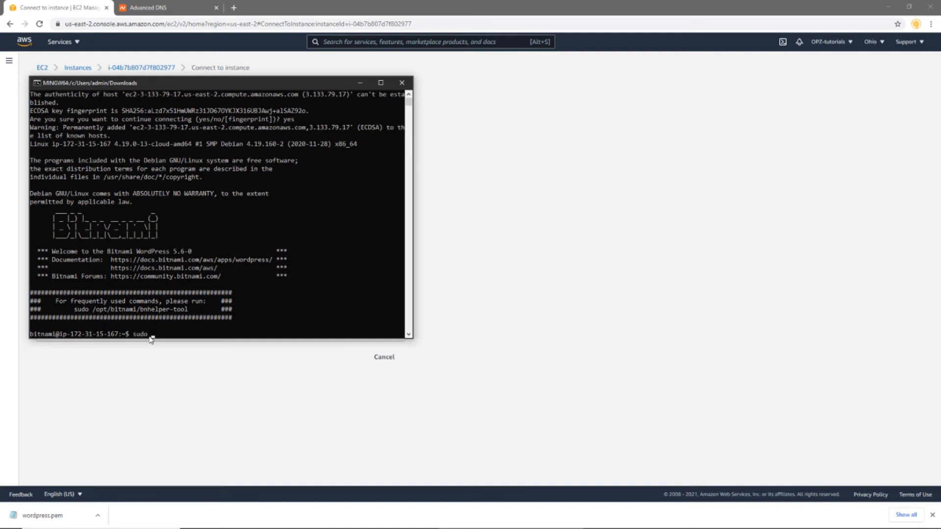
text(/opt/bitnami)
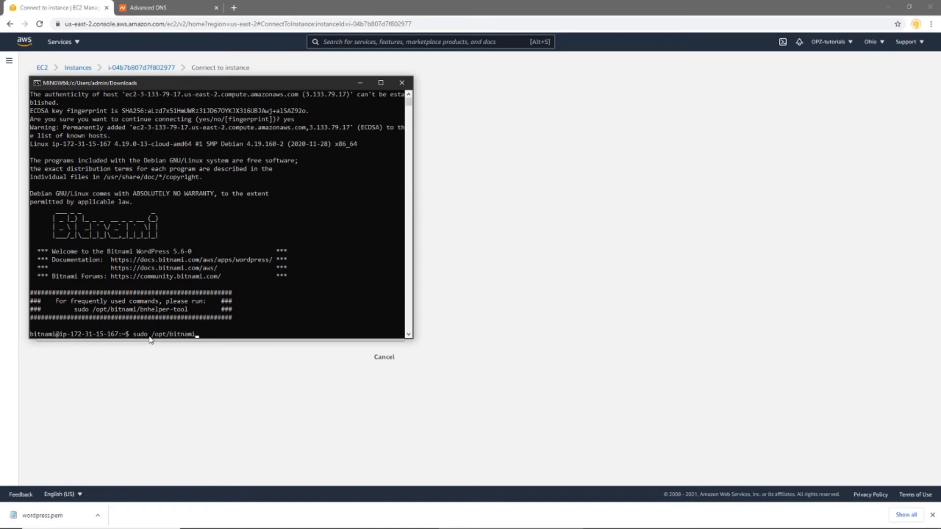
text(bnce)
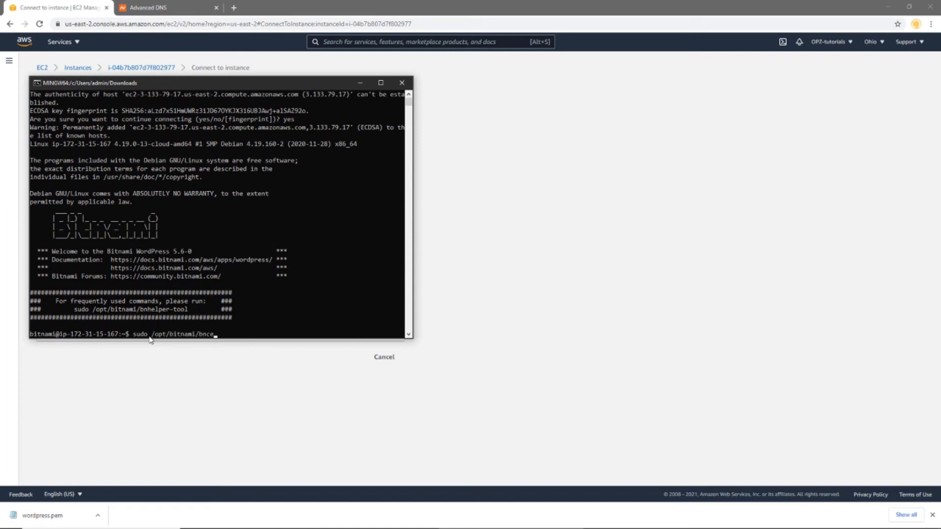
text(rt)
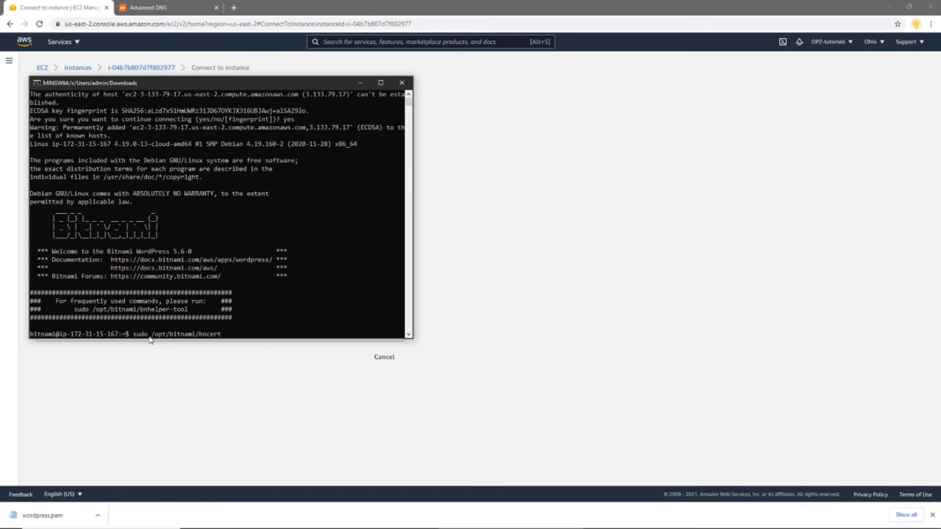
text(-tool)
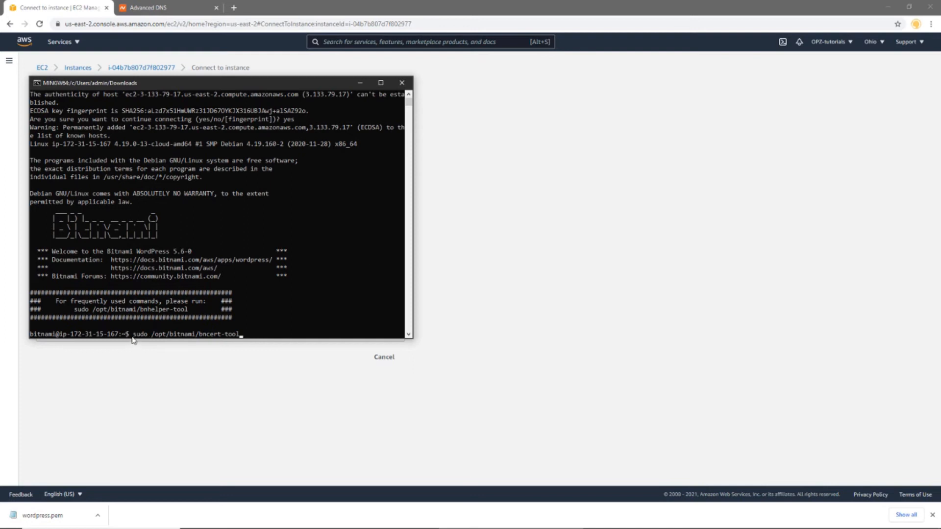
mouse_move(243, 340)
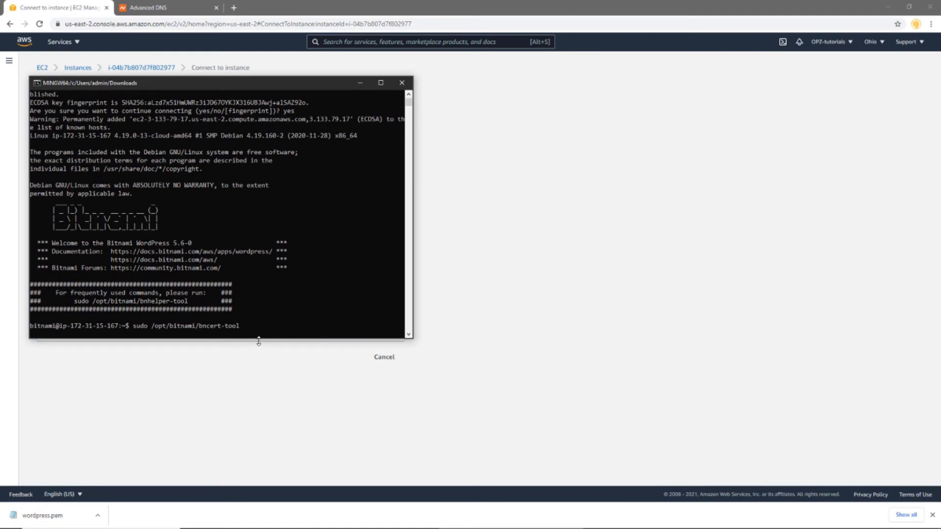
key(Return)
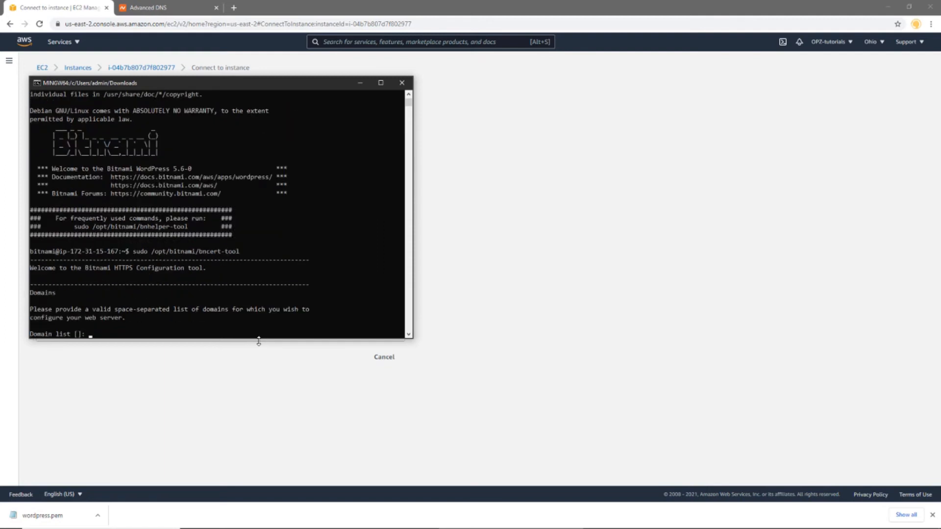
text(1page)
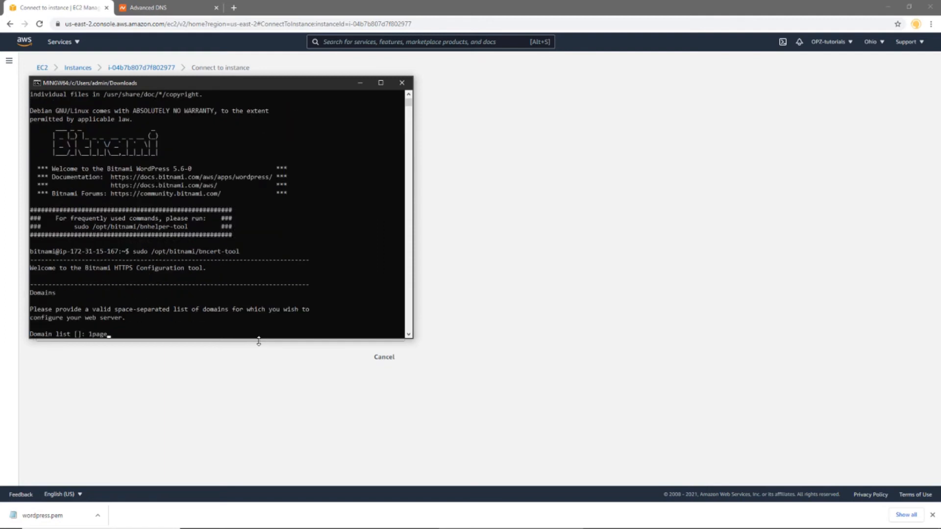
text(zen.com)
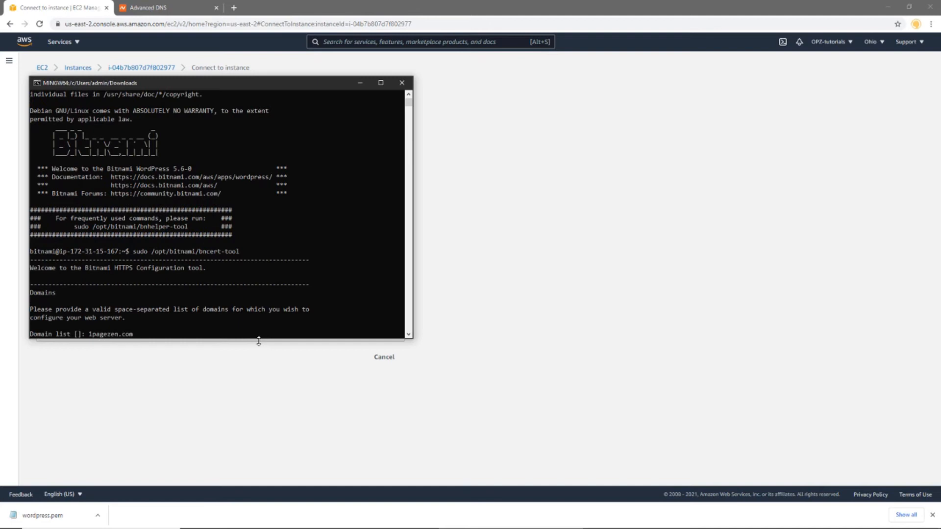
text(www)
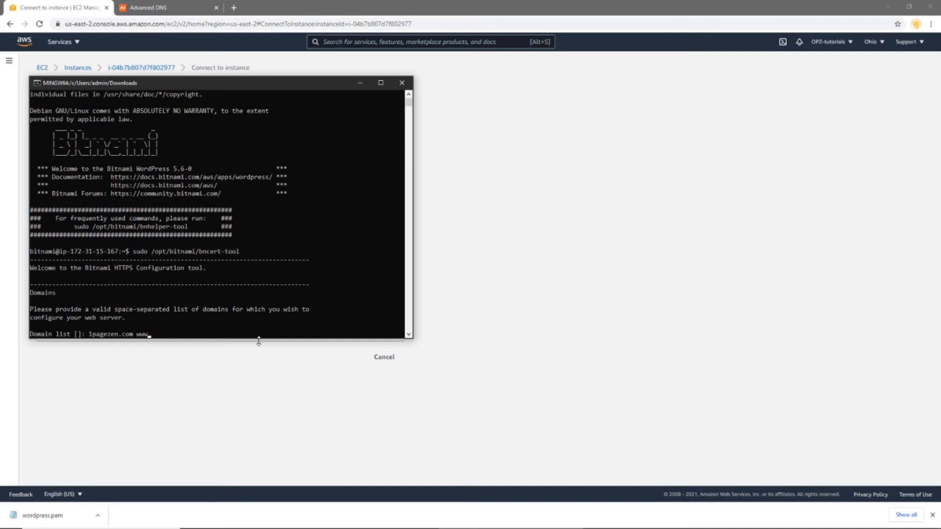
text(1pag)
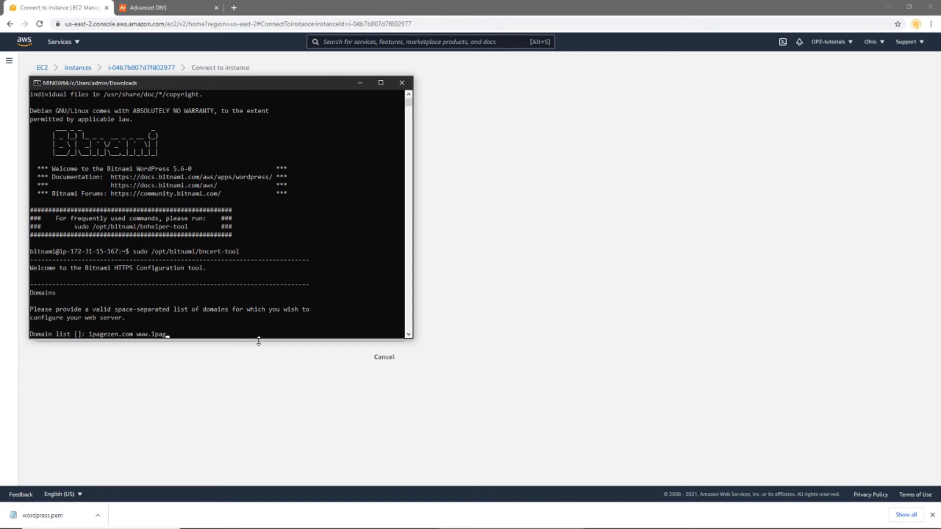
key(Return)
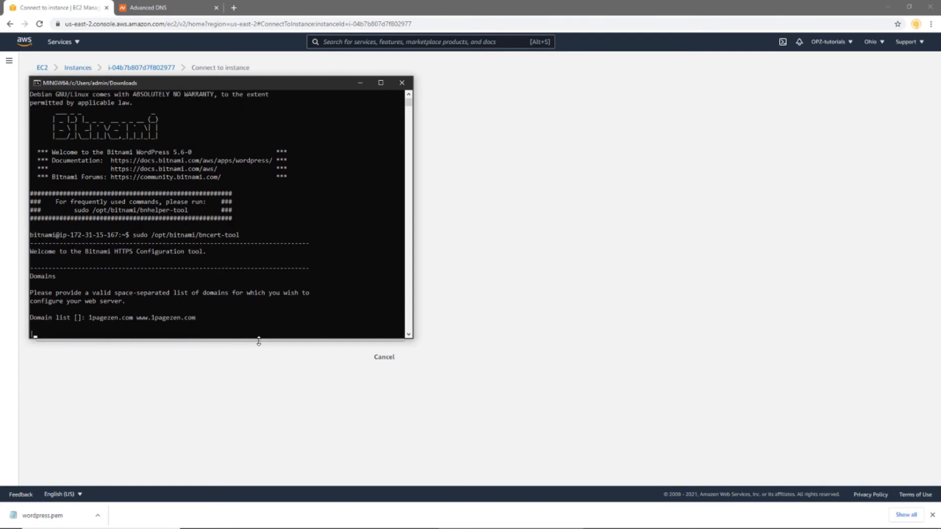
key(Return)
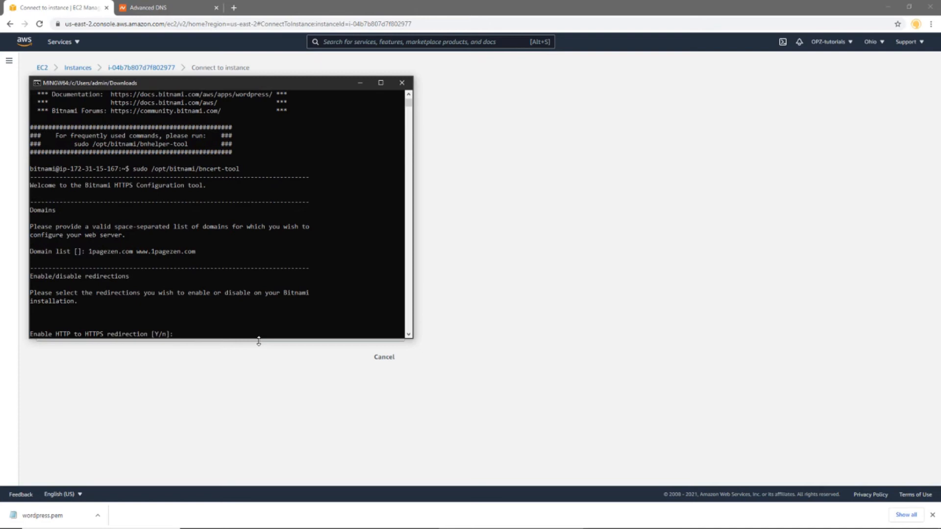
Step: Choose HTTP-to-HTTPS and www-to-non-www redirects and agree to the listed changes
text(y)
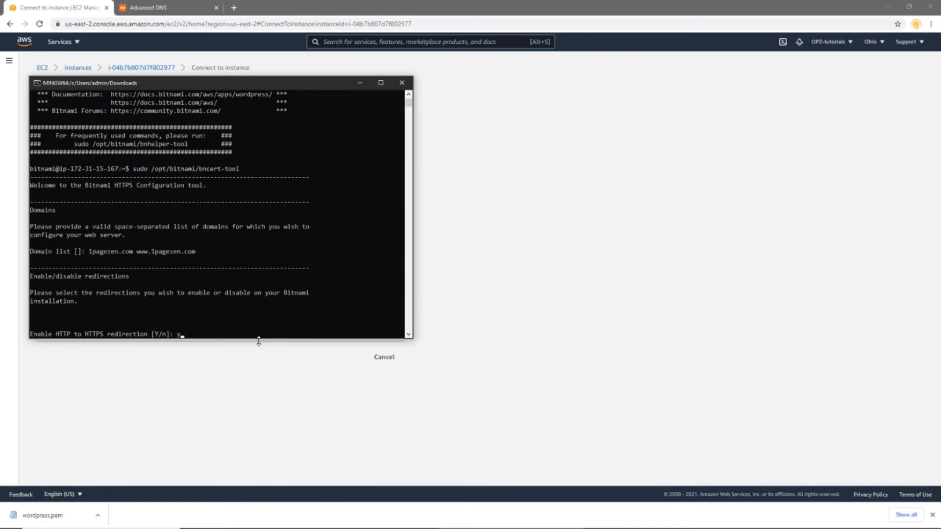
key(Return)
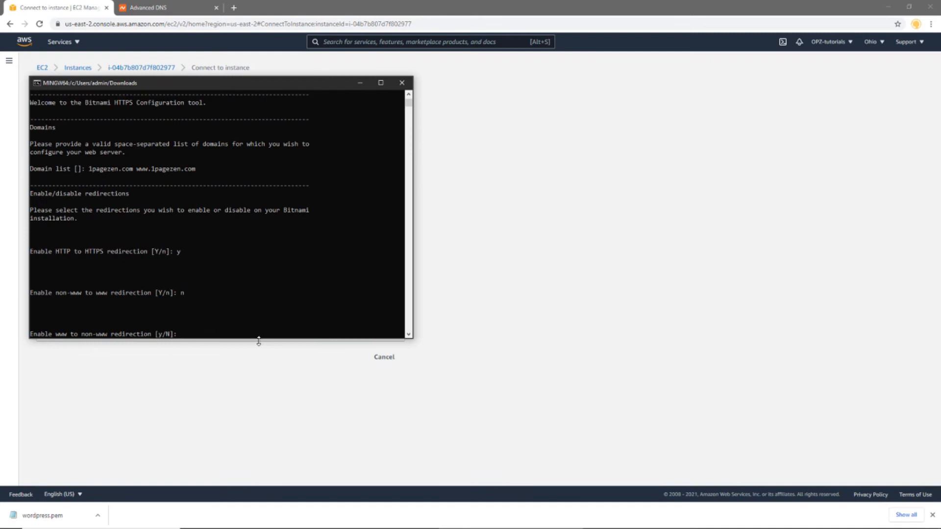
text(y)
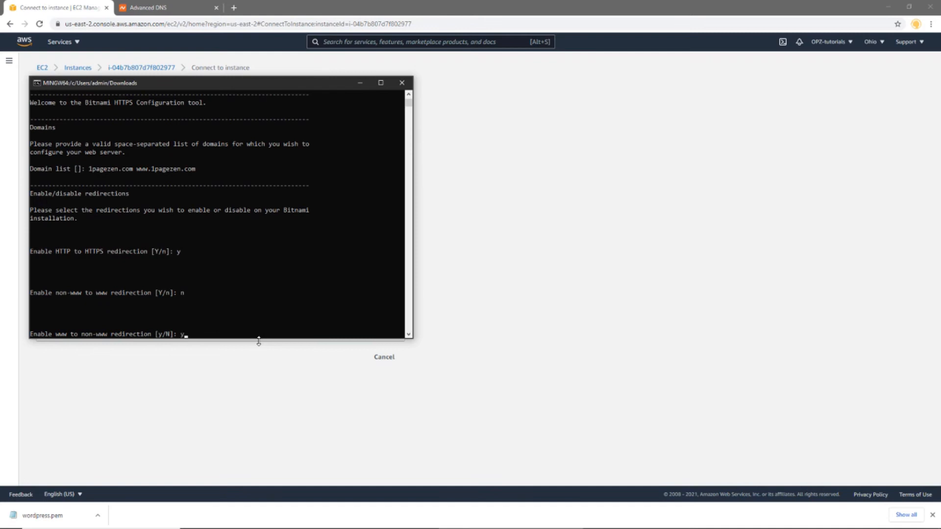
key(Return)
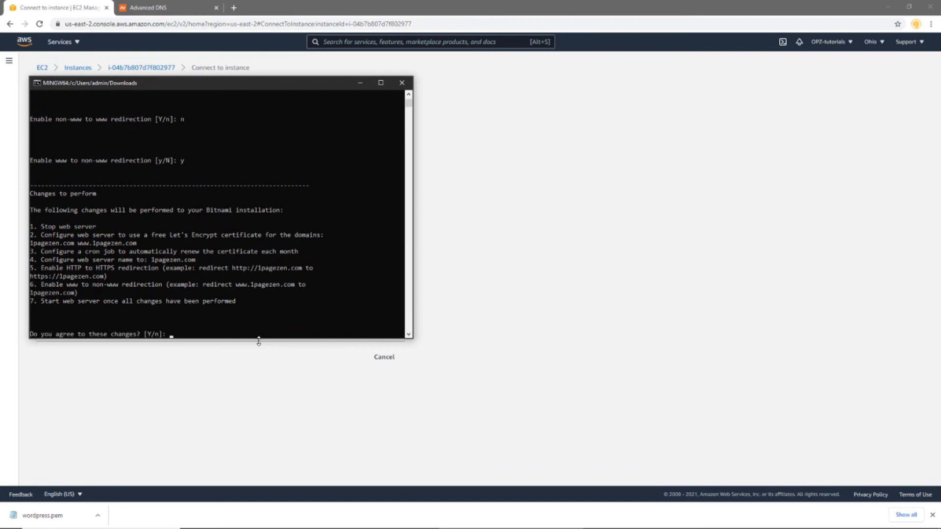
text(y)
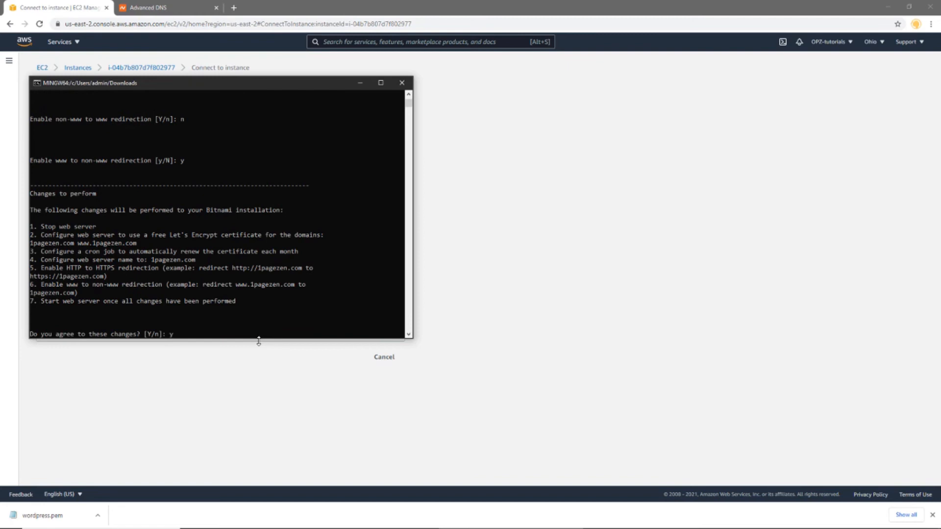
key(Return)
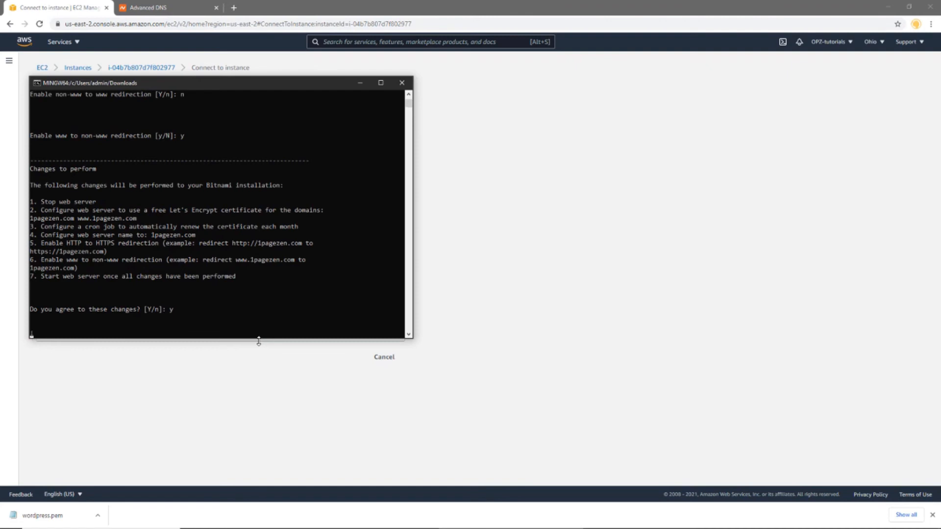
Step: Enter the 1pagezen contact e-mail so the Let's Encrypt certificate is created successfully
text(1pa)
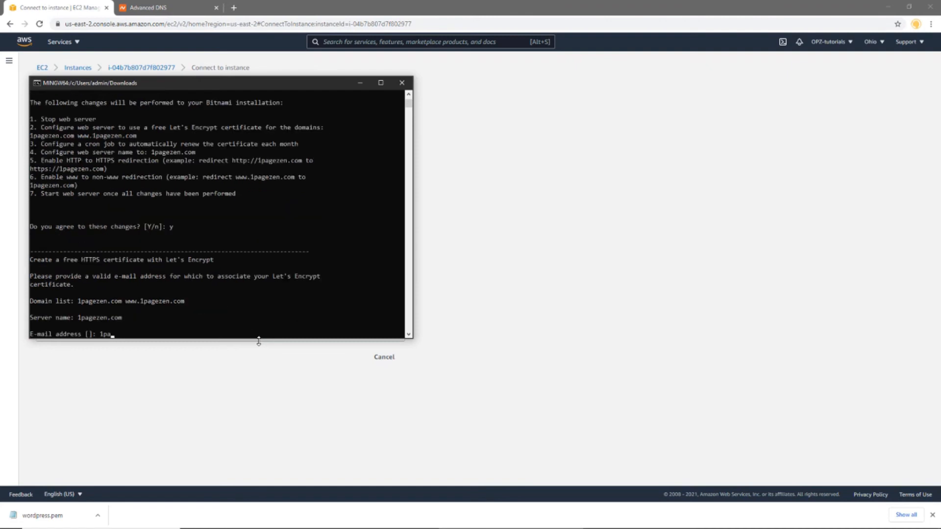
text(gezen)
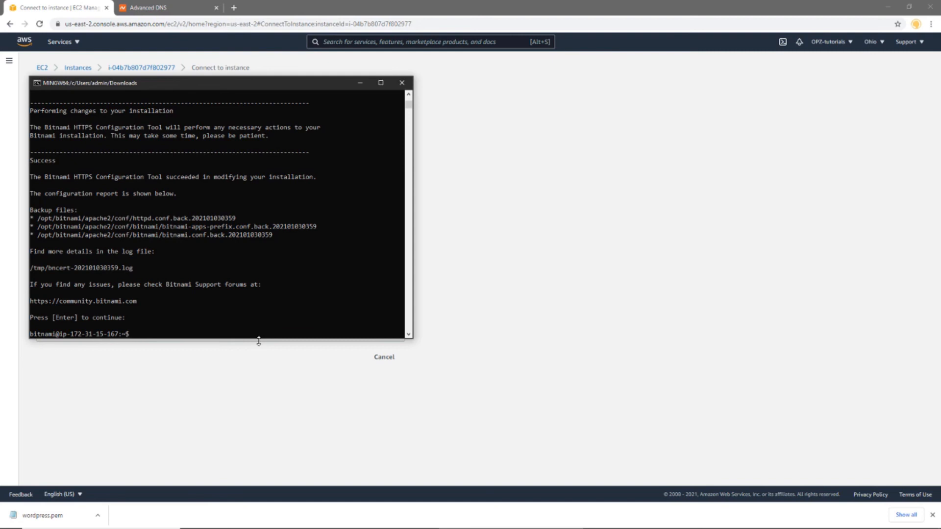
Step: Print /home/bitnami/bitnami_credentials and copy the default WordPress password
text(sudo c)
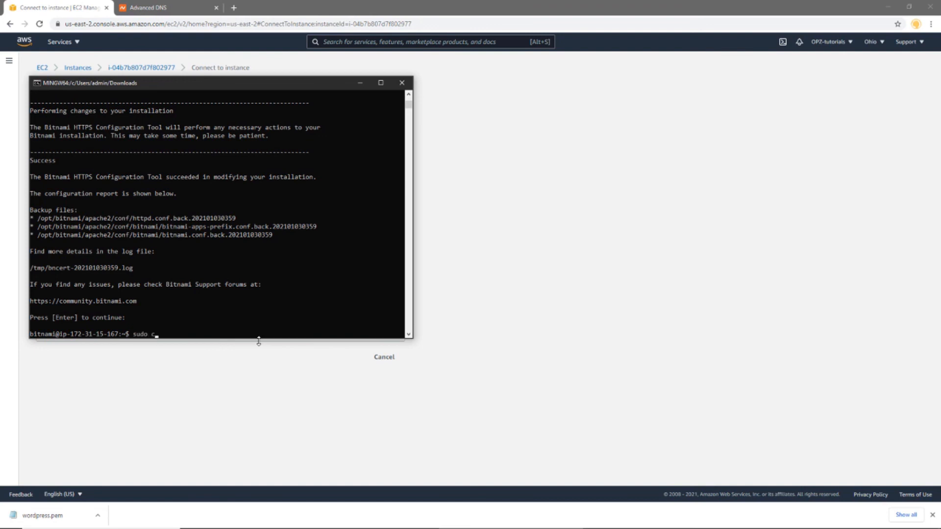
text(at /)
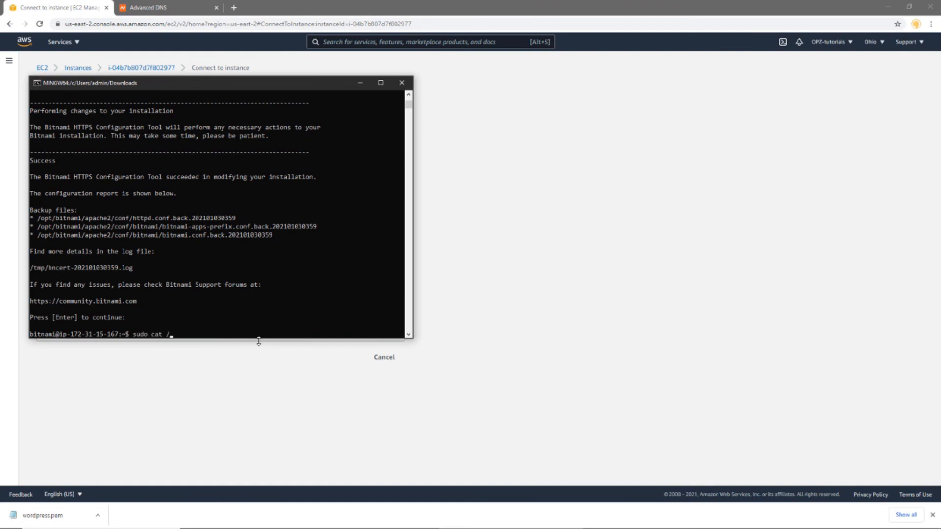
text(home/bitnami/b)
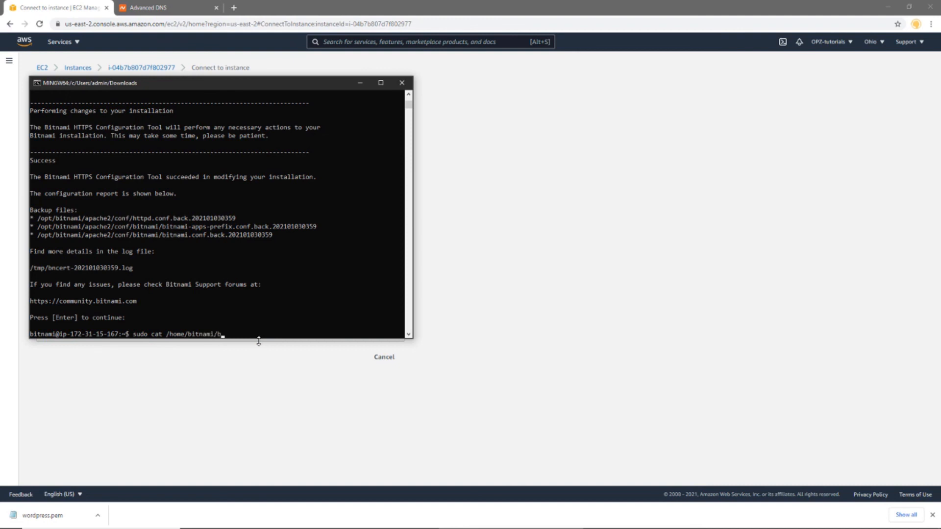
text(itnami_cred)
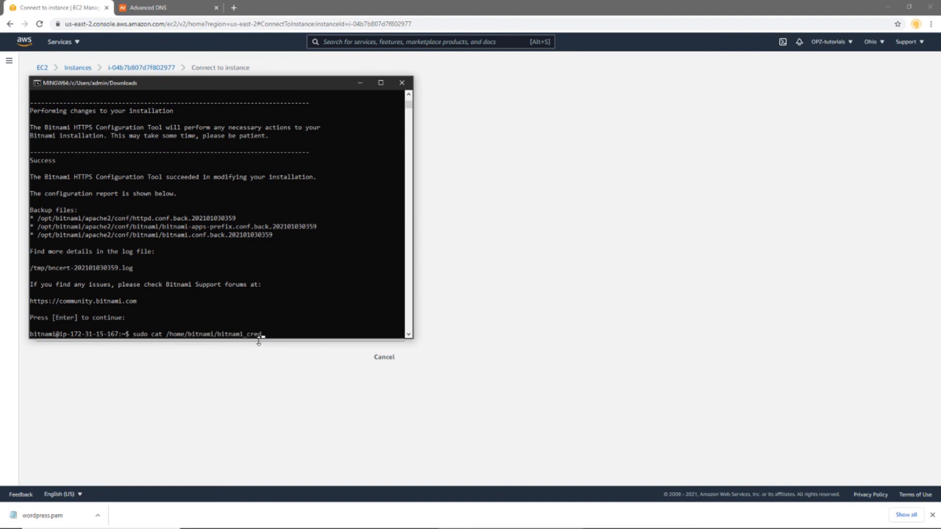
key(Return)
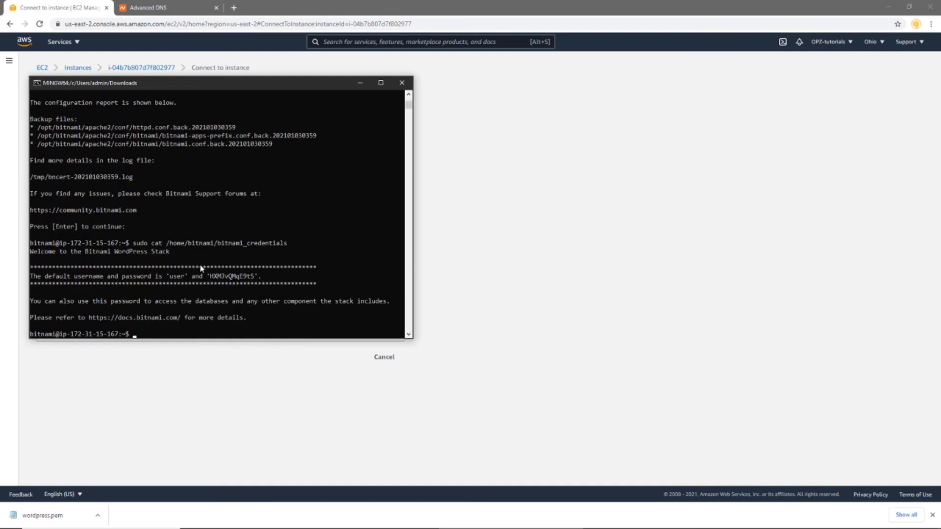
mouse_move(177, 283)
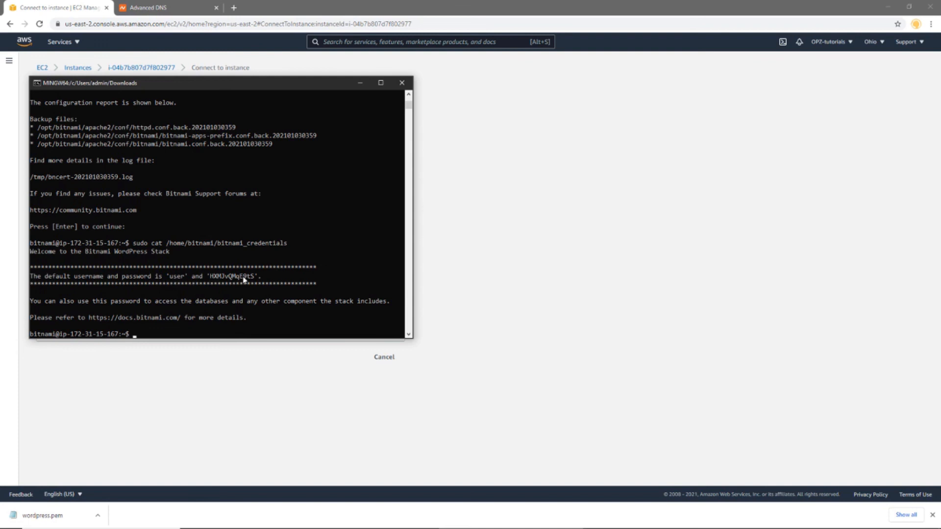
mouse_move(211, 279)
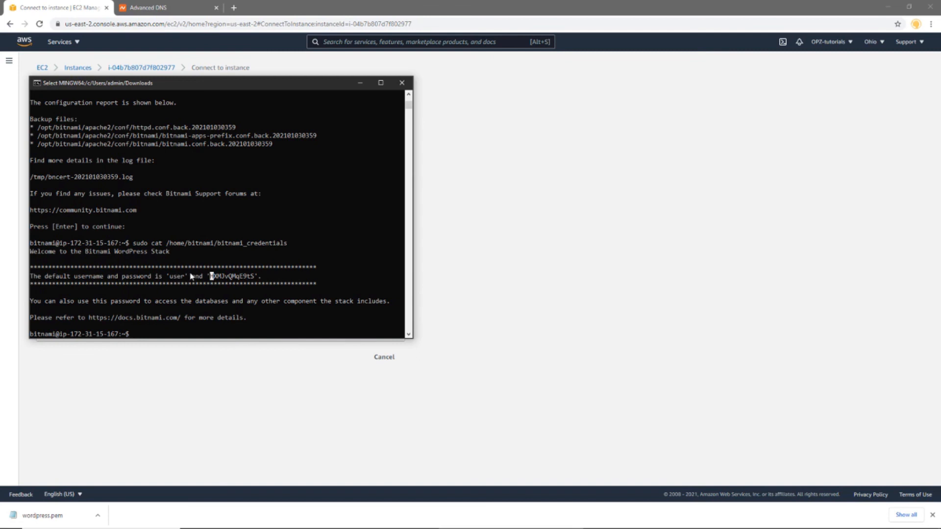
mouse_move(211, 278)
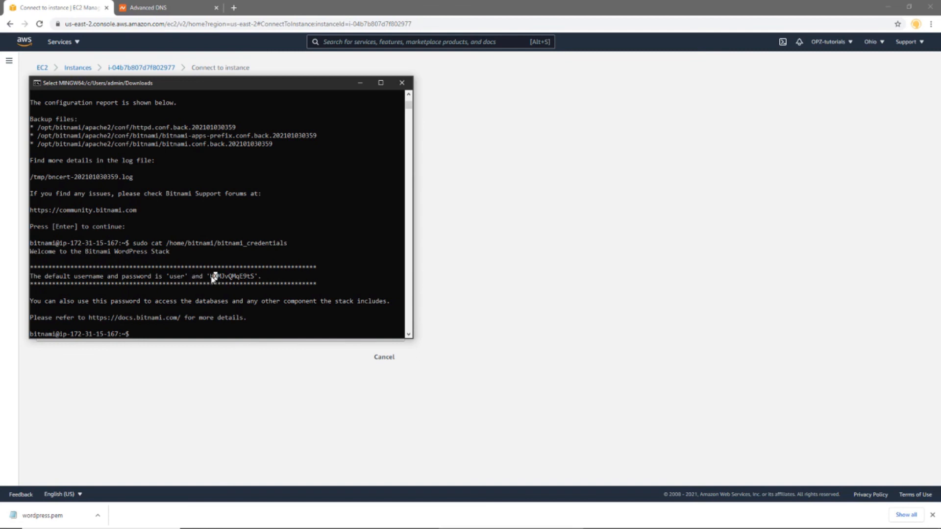
double_click(231, 276)
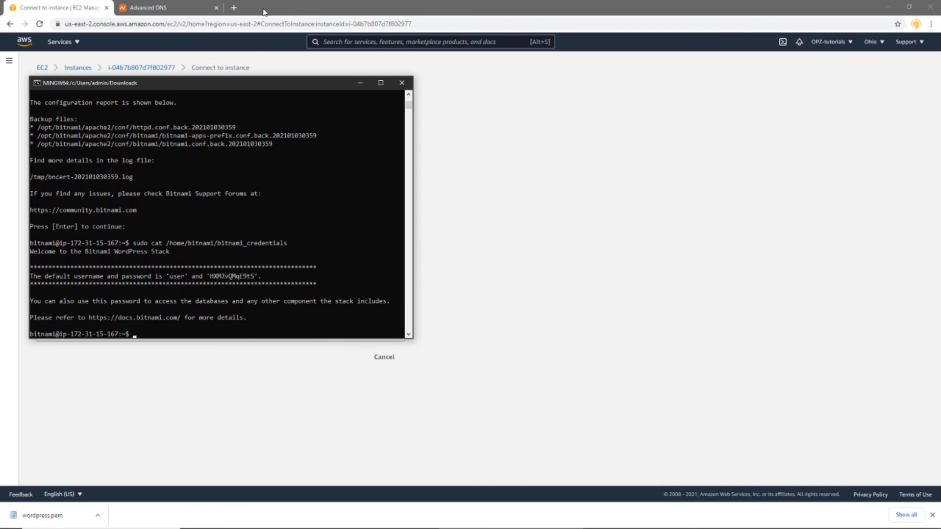
mouse_move(211, 278)
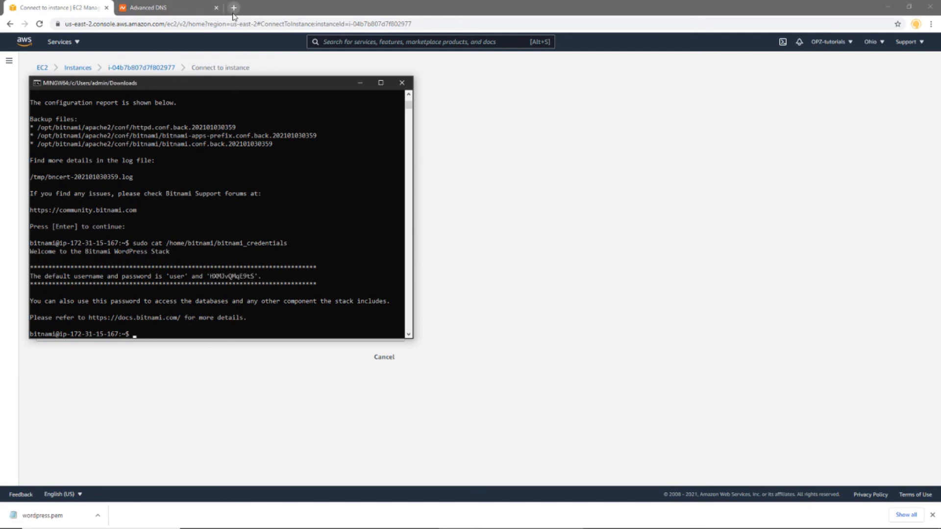
mouse_move(233, 8)
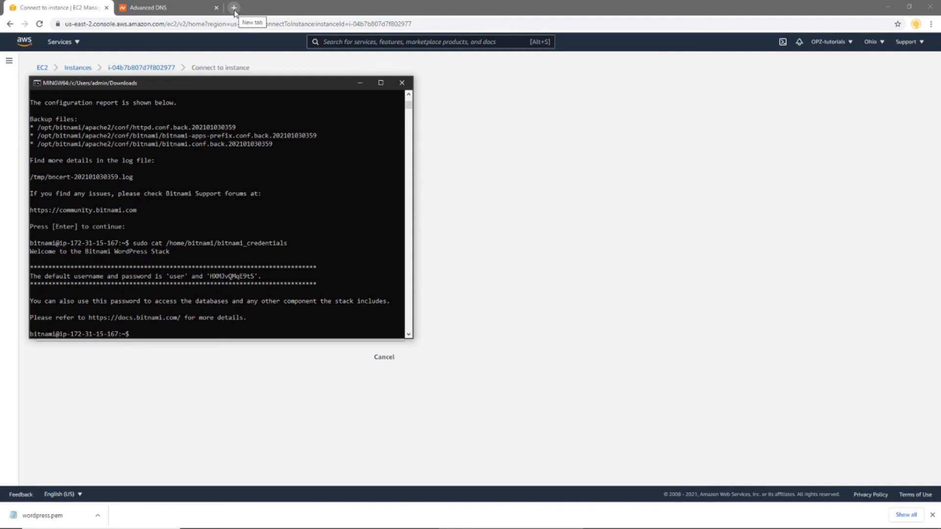
Step: Load 1pagezen.com/wp-login in a new tab and log in as 'user' with the copied password
click(233, 7)
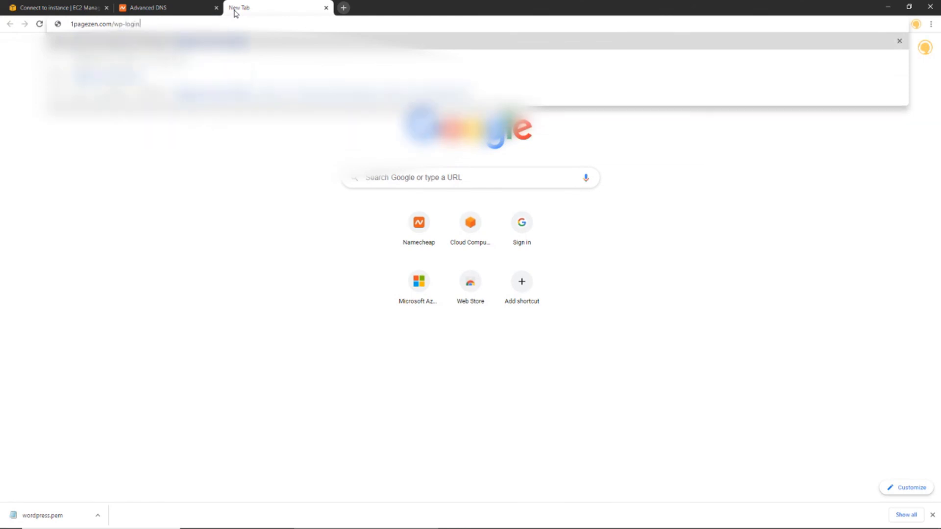
key(Return)
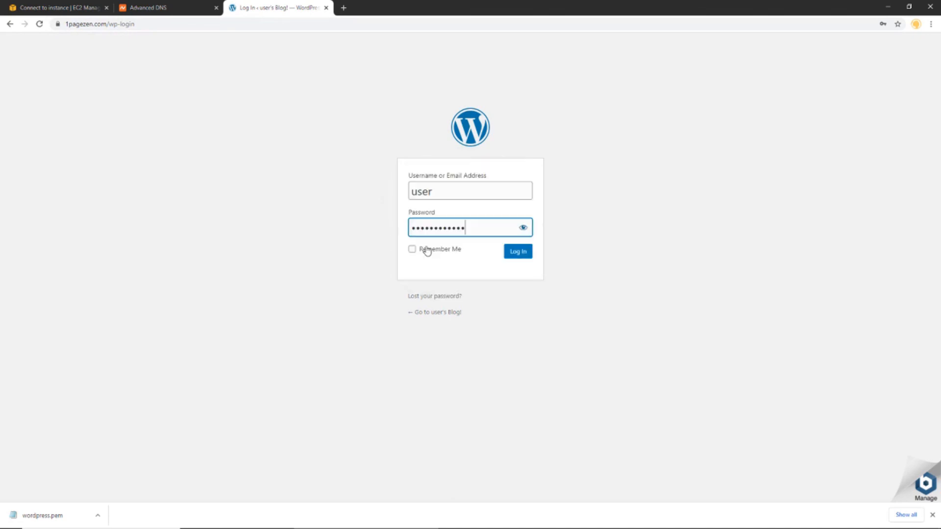
click(517, 251)
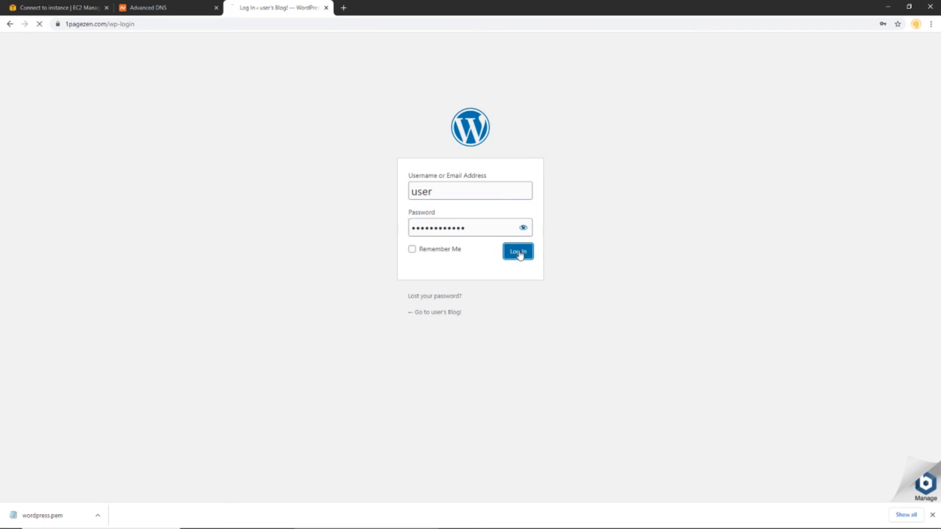
click(518, 251)
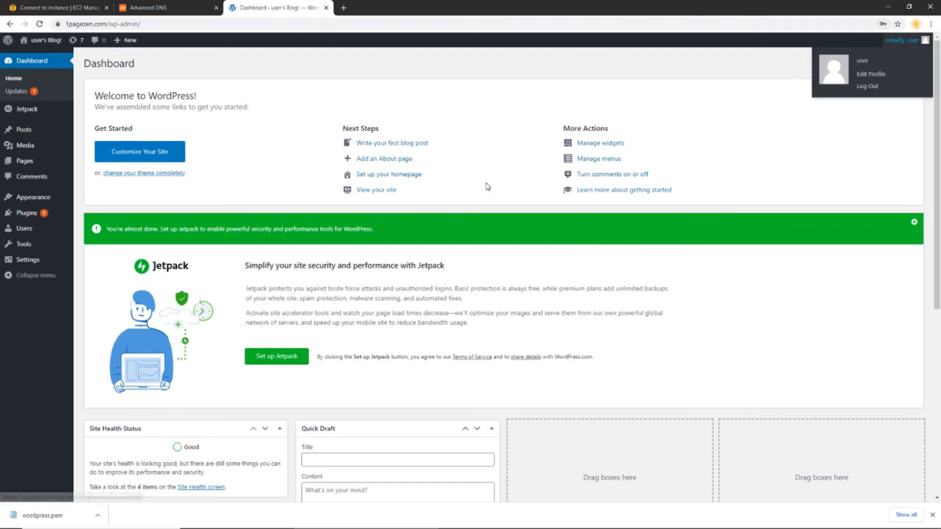
Step: Dismiss the Howdy account menu so the WordPress dashboard for user's Blog shows unobstructed
click(254, 174)
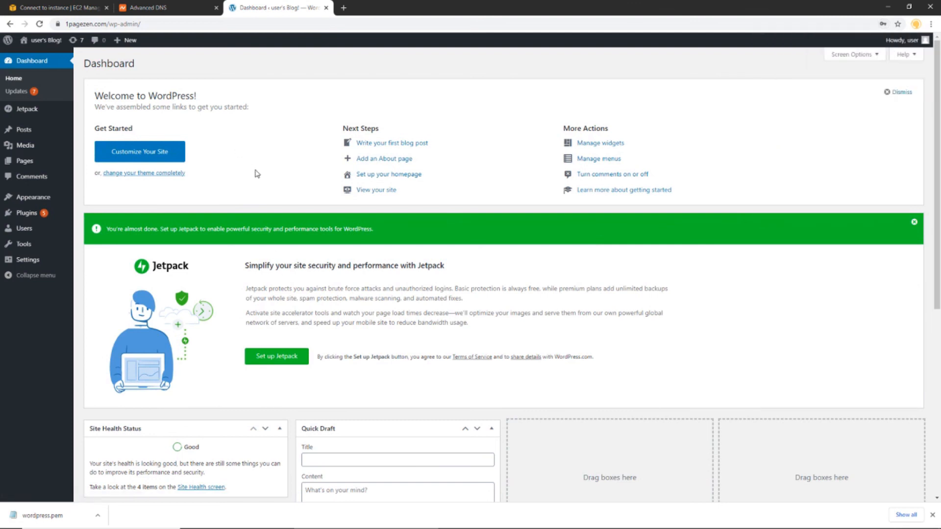